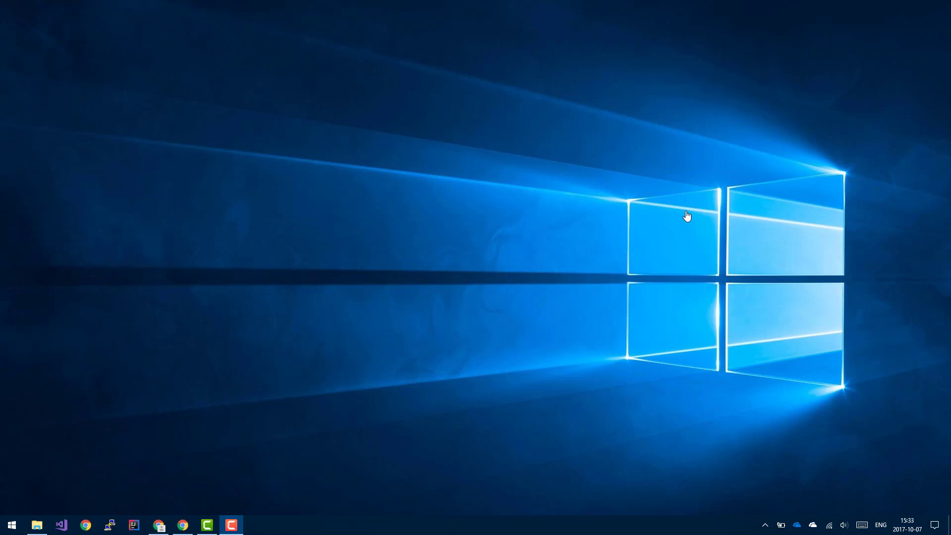
pyautogui.moveTo(37, 525)
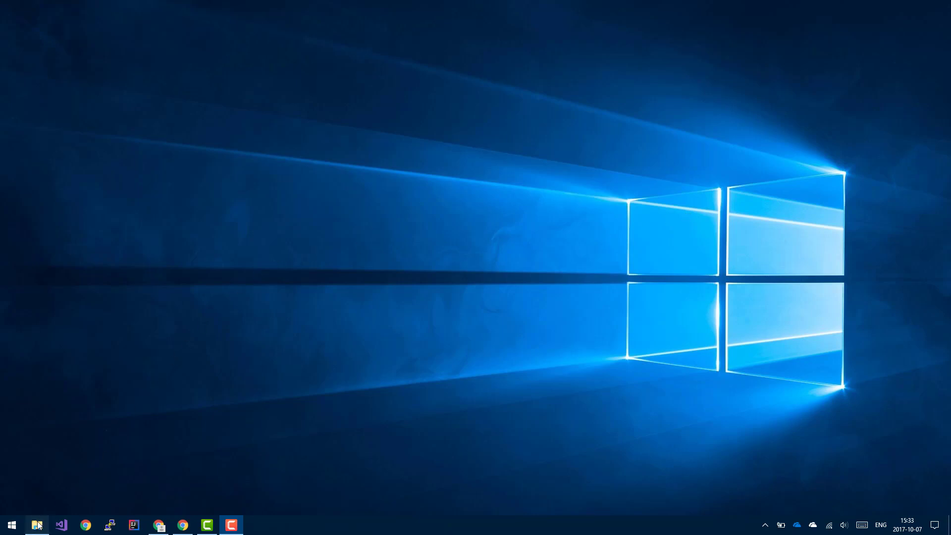
# Step: Bring up the project's bin\Debug folder with the Digital Tools Collection executable
pyautogui.click(36, 525)
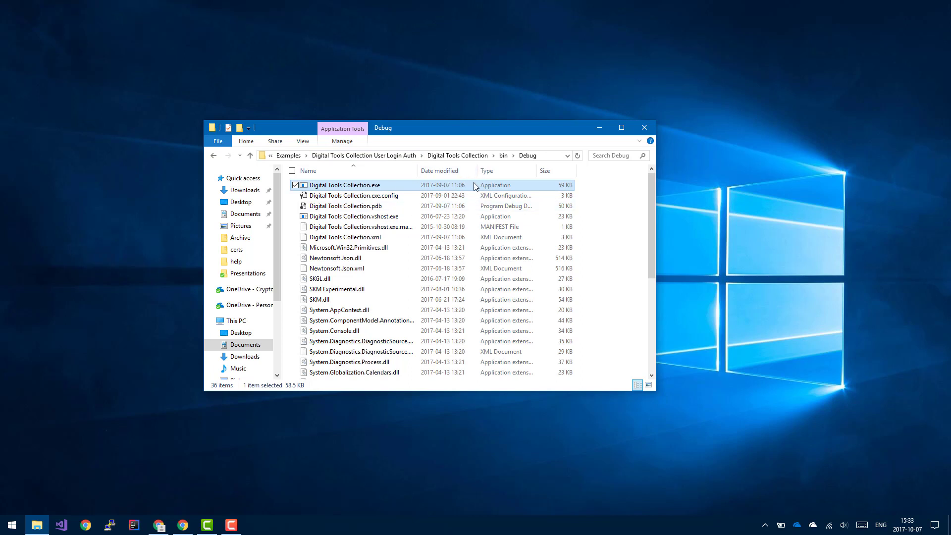
pyautogui.moveTo(536, 167)
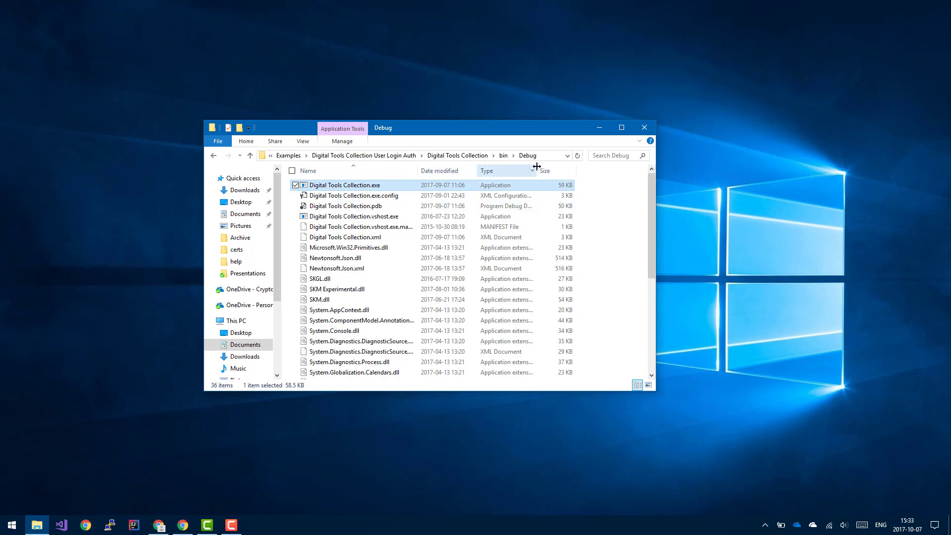
pyautogui.moveTo(140, 501)
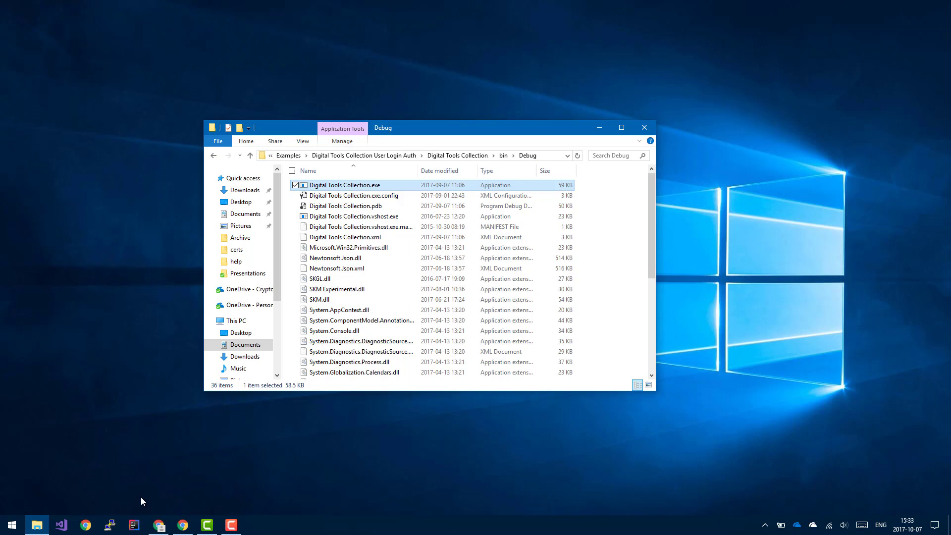
pyautogui.moveTo(162, 504)
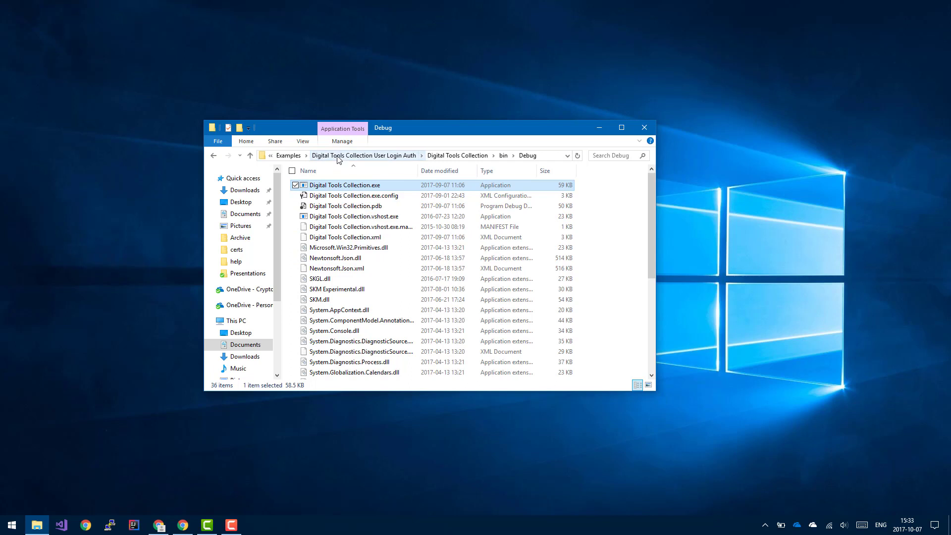
pyautogui.moveTo(400, 161)
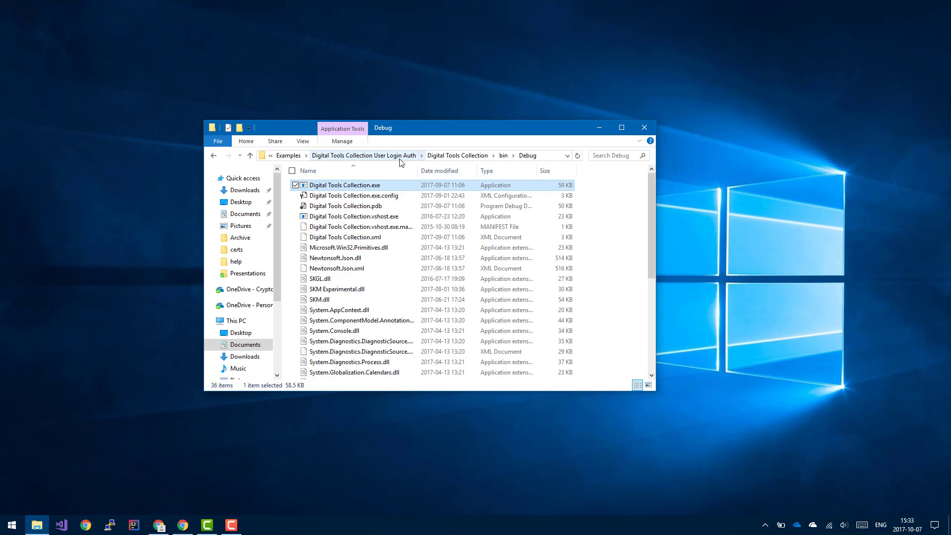
pyautogui.moveTo(383, 186)
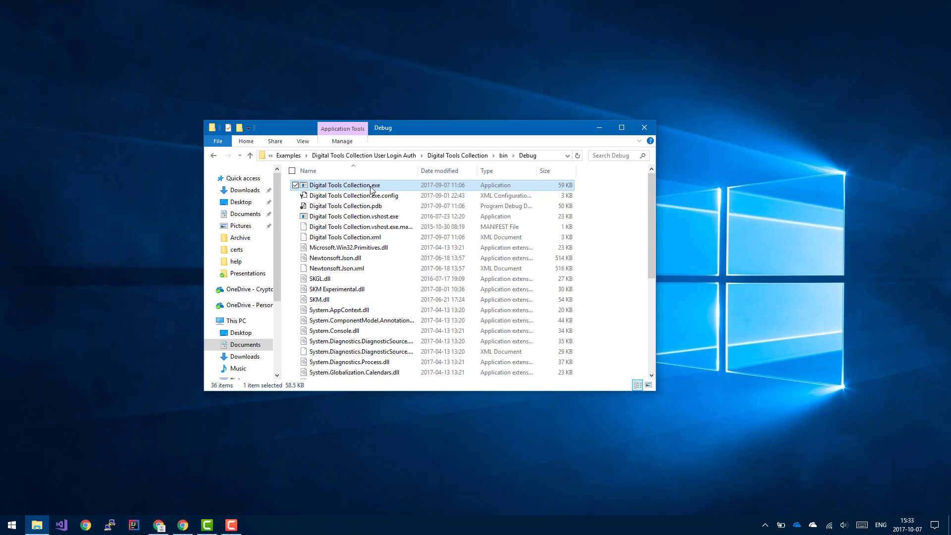
pyautogui.moveTo(388, 170)
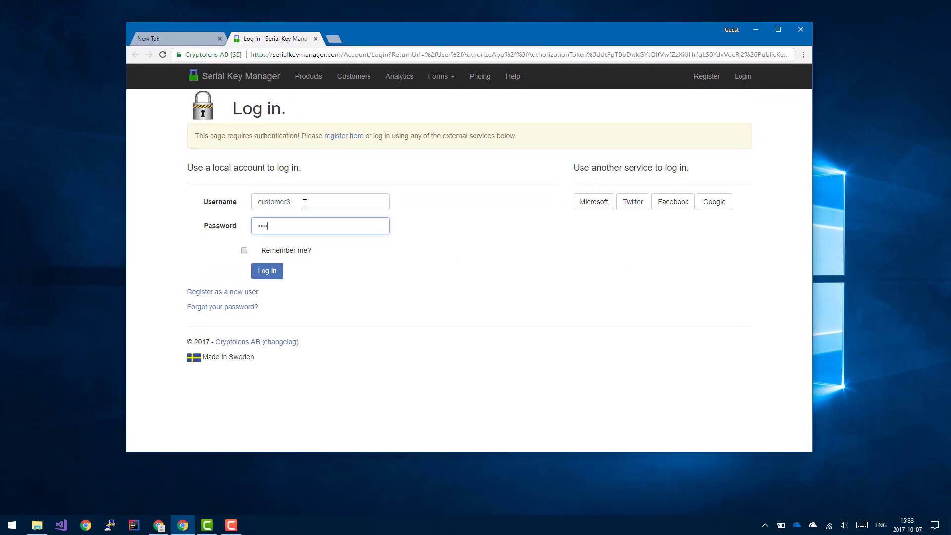
# Step: Log in as the test customer and authorize Test Application
pyautogui.click(266, 270)
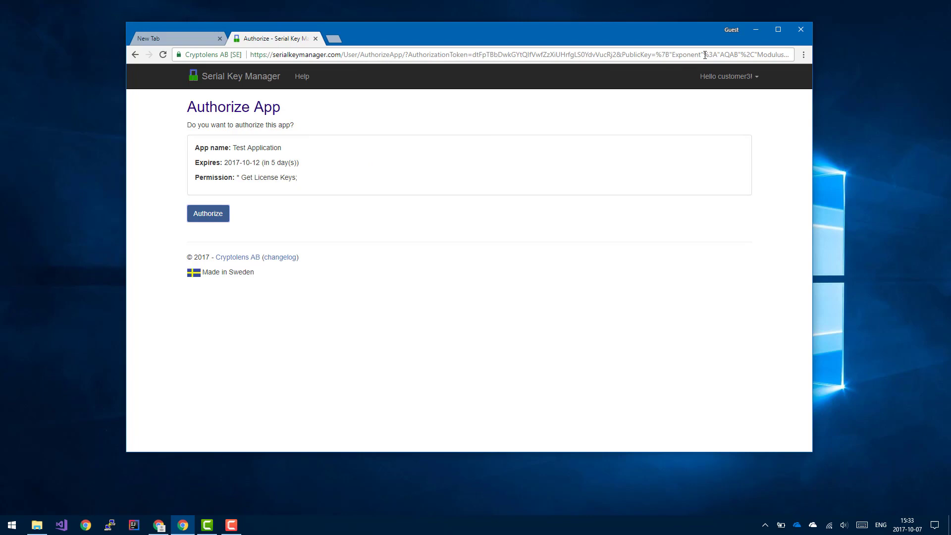
pyautogui.click(315, 38)
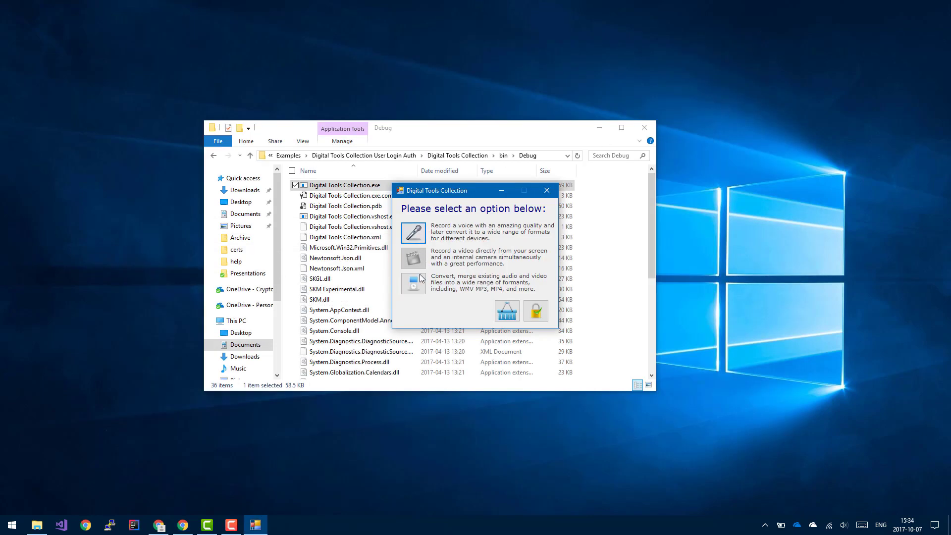
pyautogui.moveTo(419, 257)
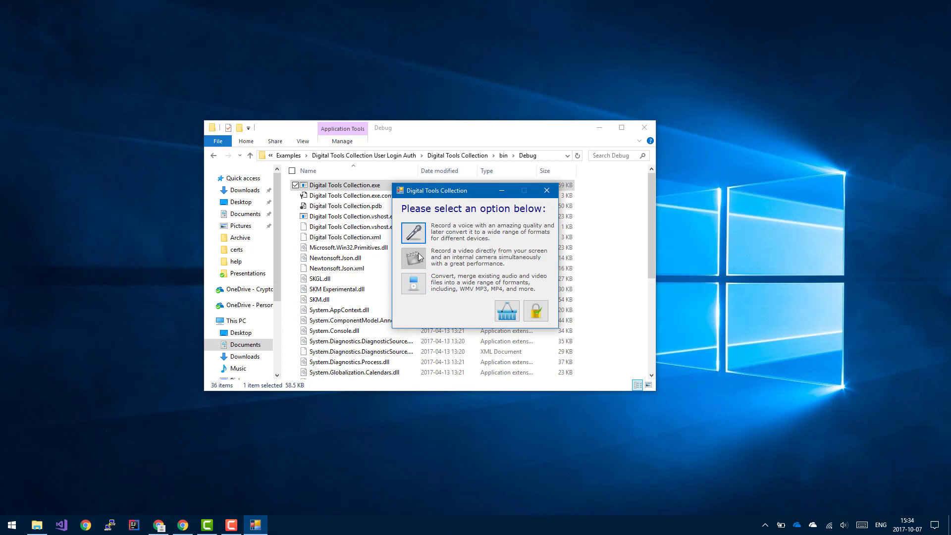
pyautogui.moveTo(445, 263)
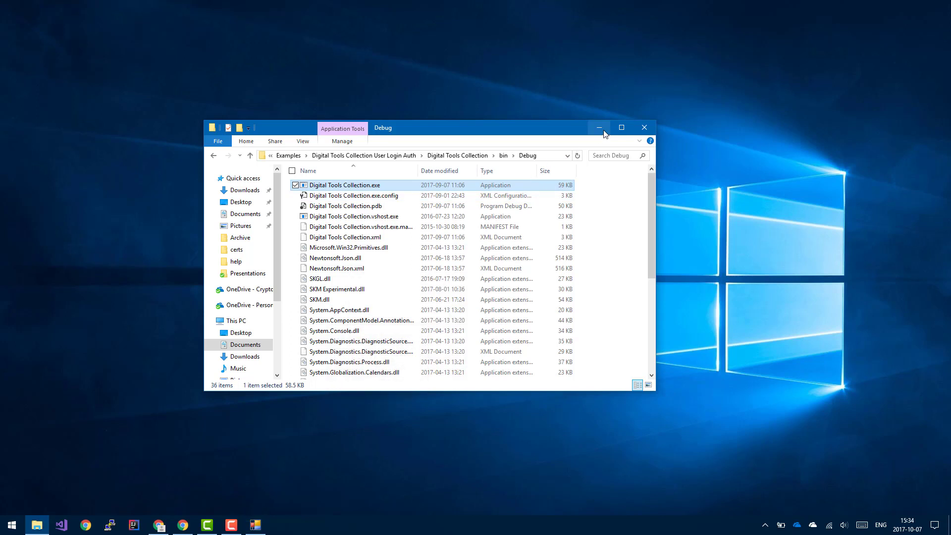
pyautogui.moveTo(598, 128)
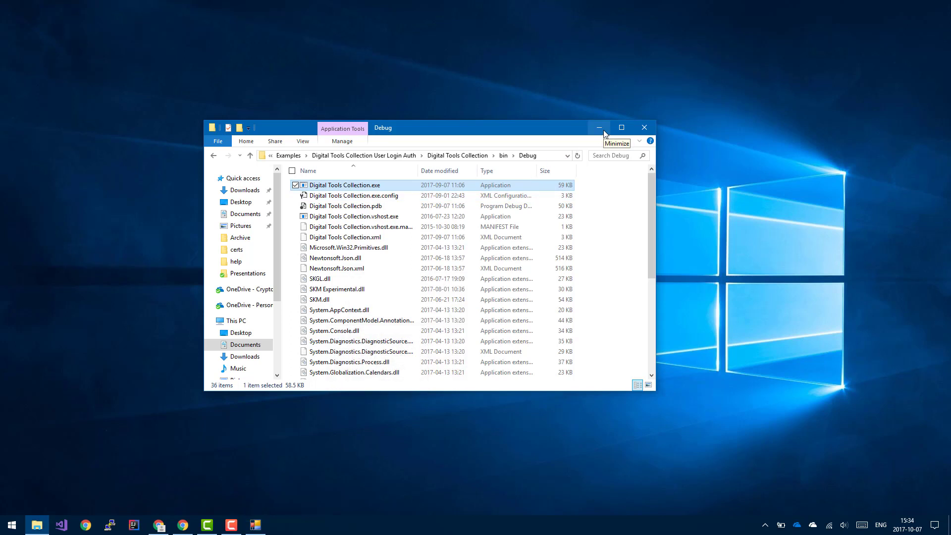
pyautogui.moveTo(176, 522)
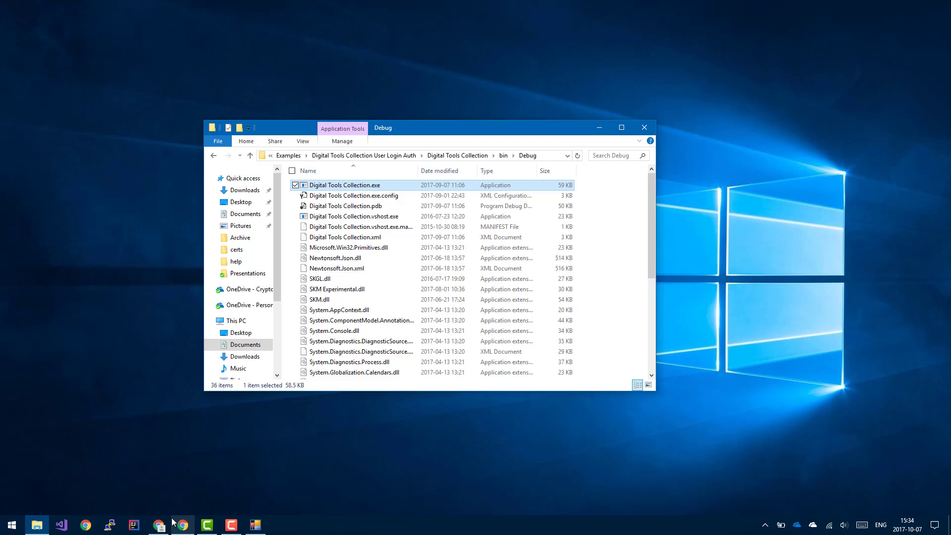
# Step: Bring the Chrome browser window back to the front
pyautogui.click(181, 525)
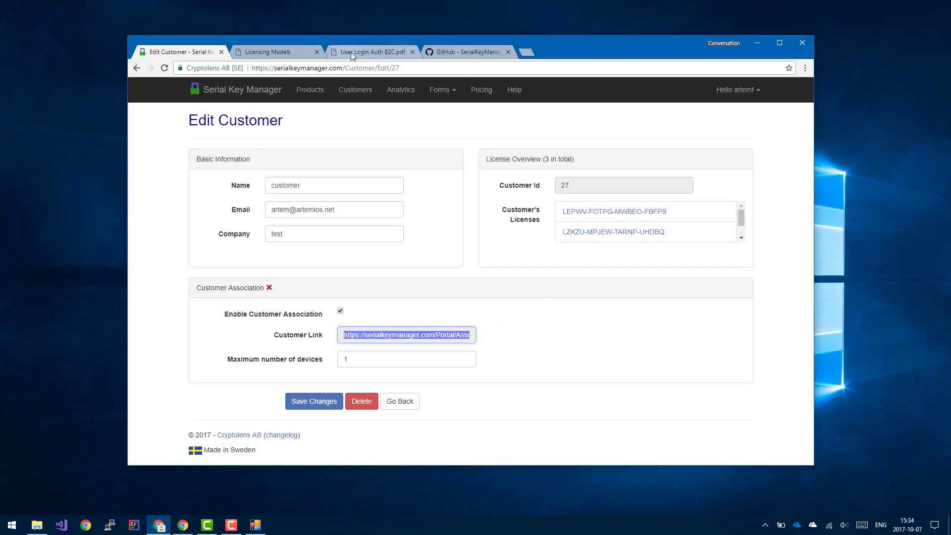
# Step: Switch to the User Login Auth B2C.pdf authorization flow diagram
pyautogui.click(370, 51)
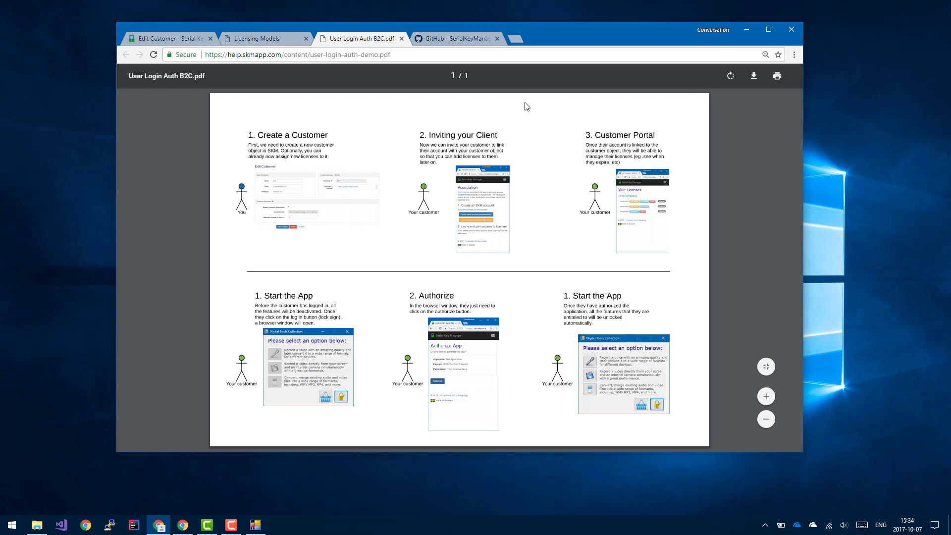
pyautogui.moveTo(468, 109)
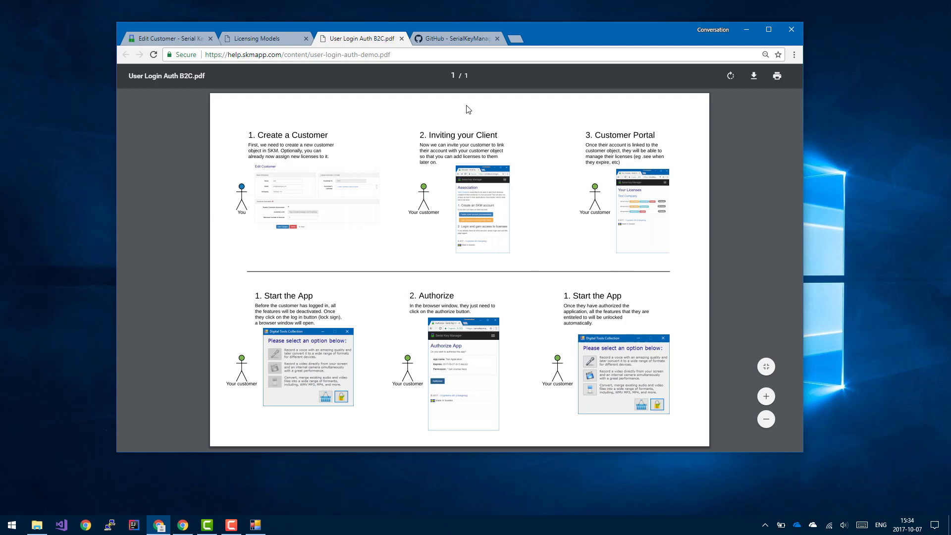
pyautogui.moveTo(266, 289)
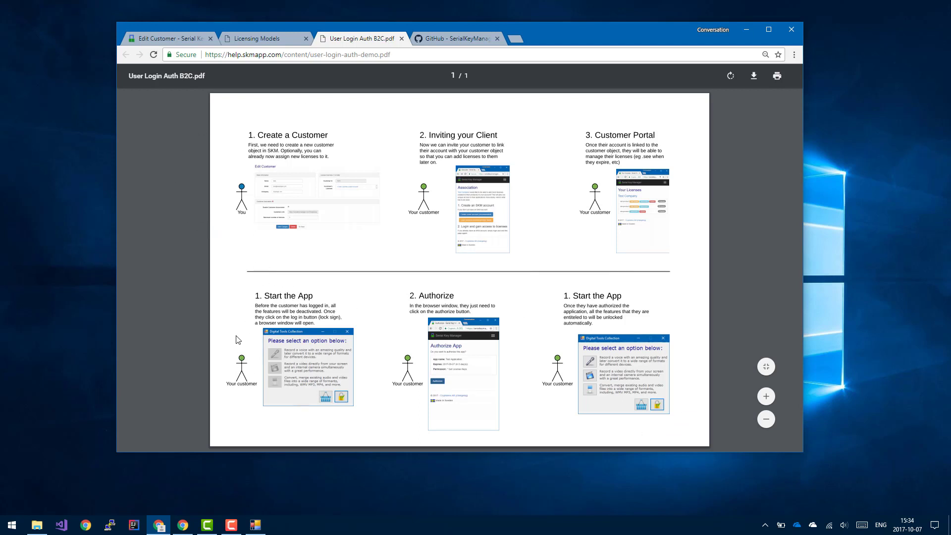
pyautogui.moveTo(326, 409)
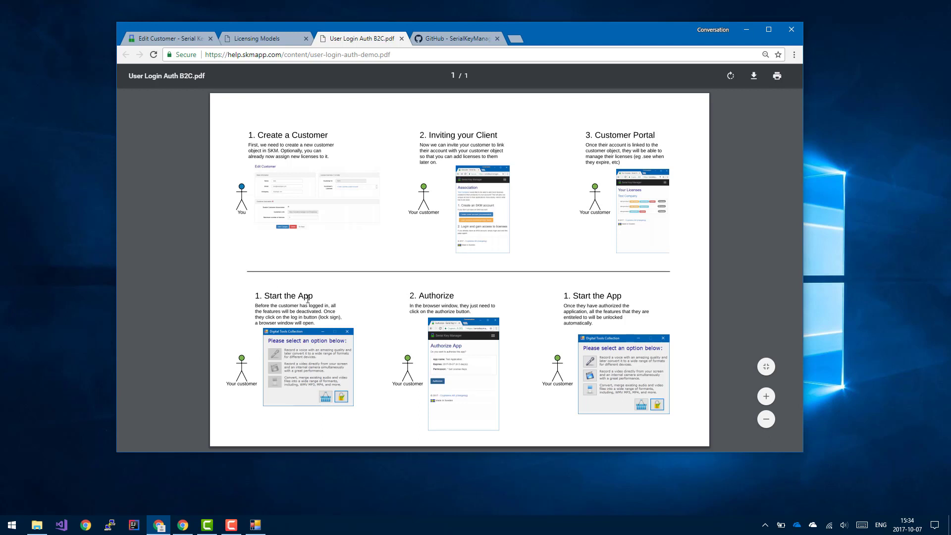
pyautogui.moveTo(414, 349)
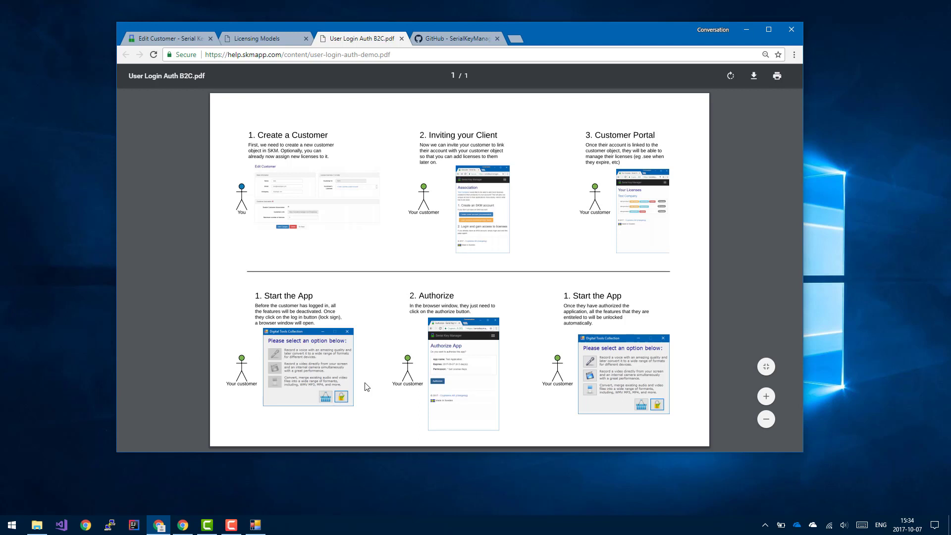
pyautogui.moveTo(473, 317)
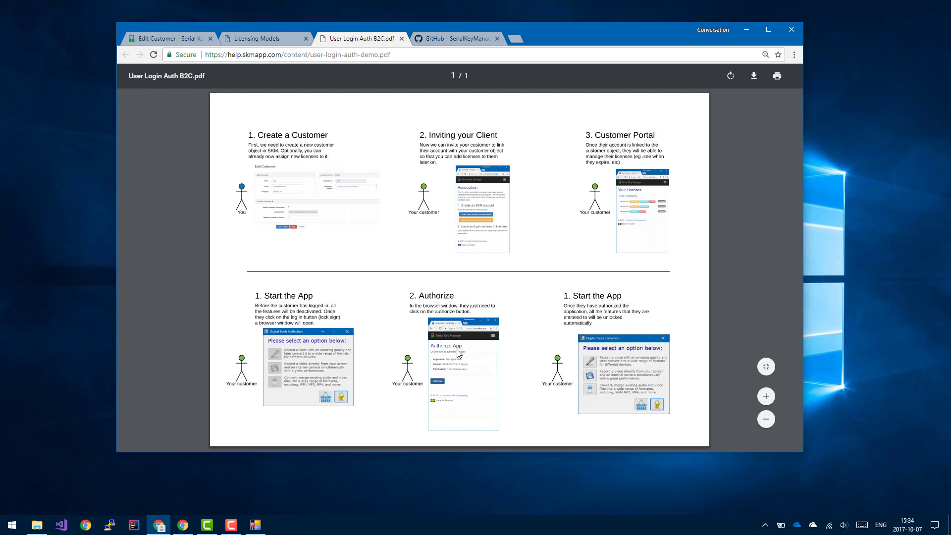
pyautogui.moveTo(588, 352)
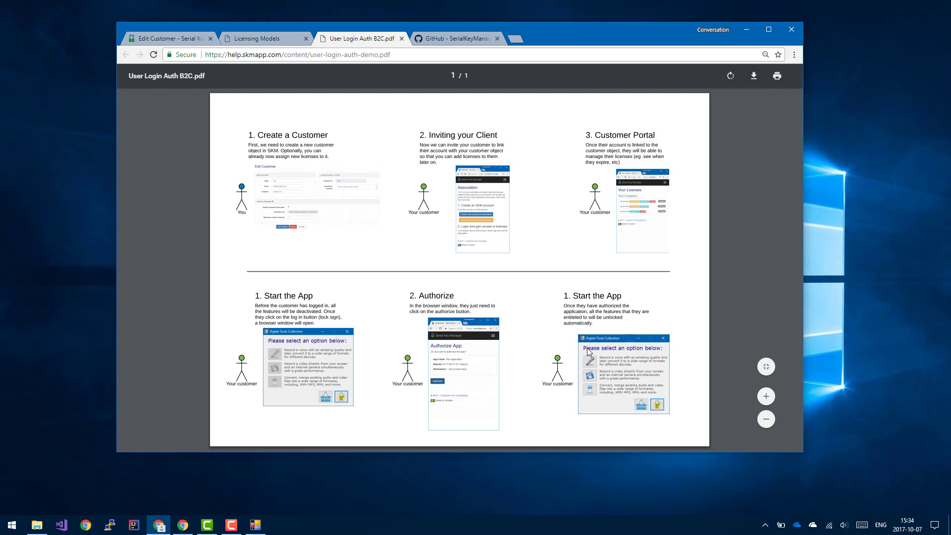
pyautogui.moveTo(552, 240)
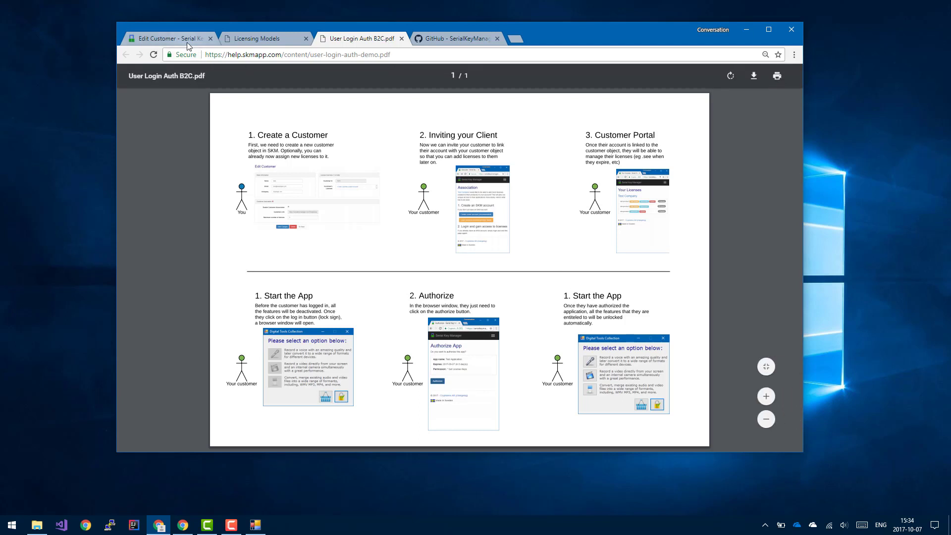
# Step: Start a new customer from the Serial Key Manager Customers list
pyautogui.click(168, 39)
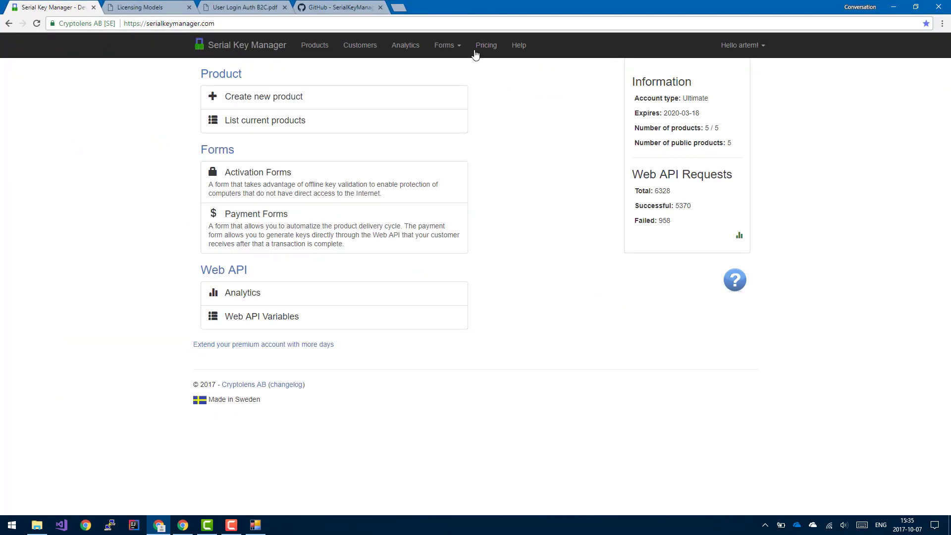
pyautogui.moveTo(314, 45)
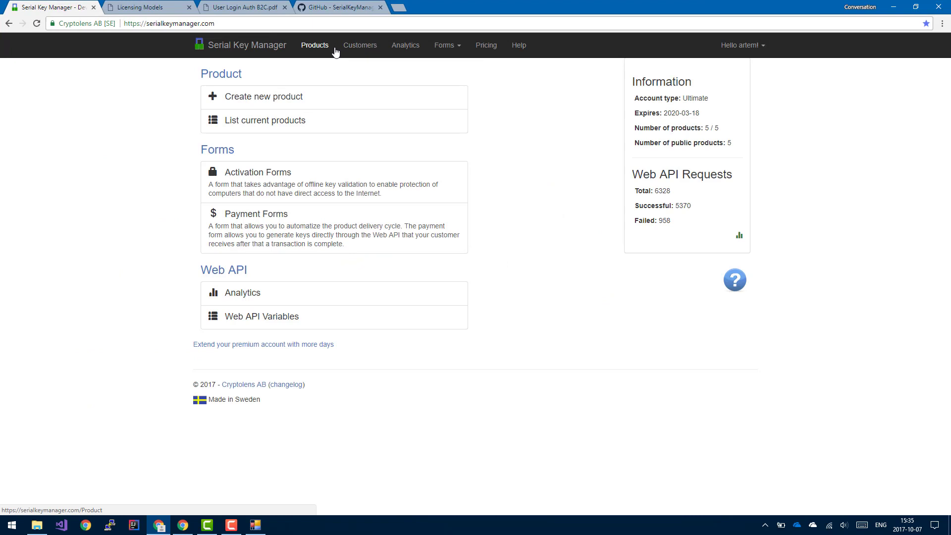
pyautogui.click(360, 44)
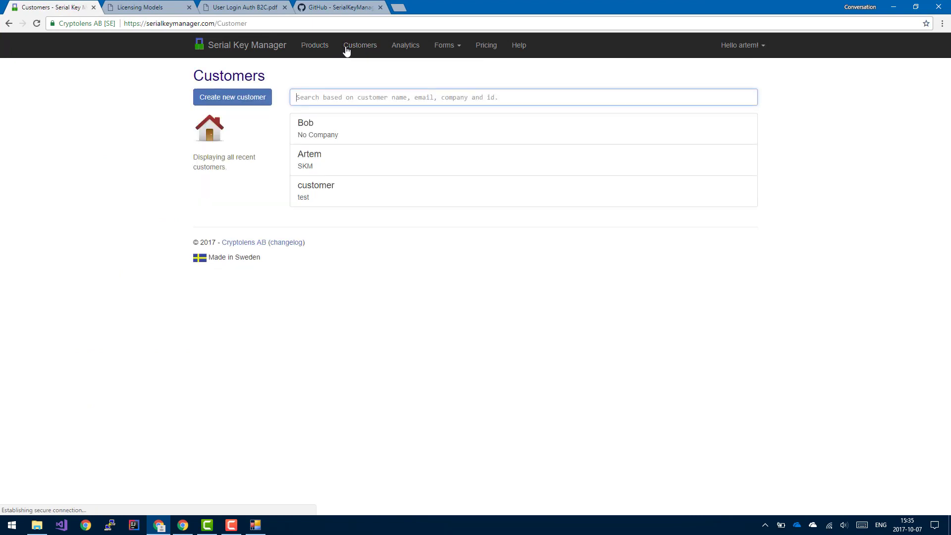
pyautogui.click(232, 98)
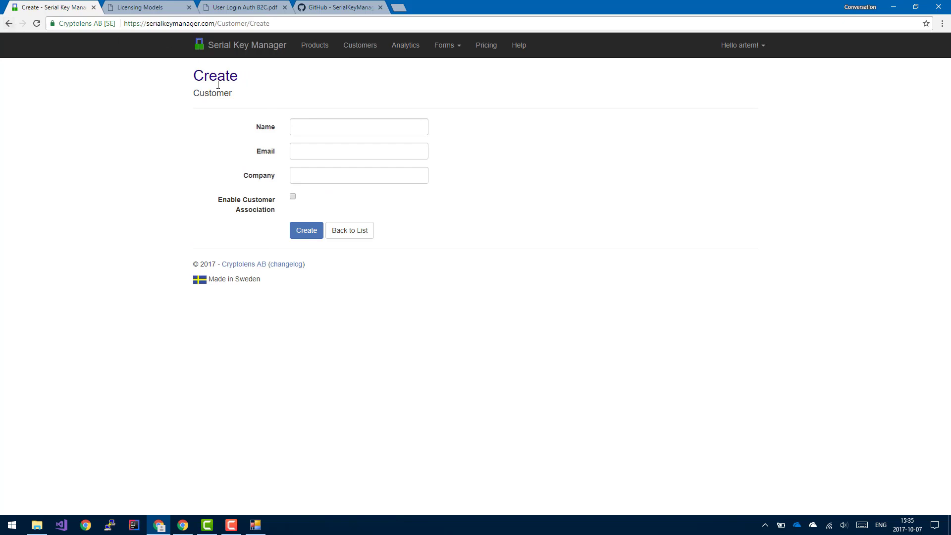
# Step: Create customer Test User with email and customer association enabled
pyautogui.write('Test User')
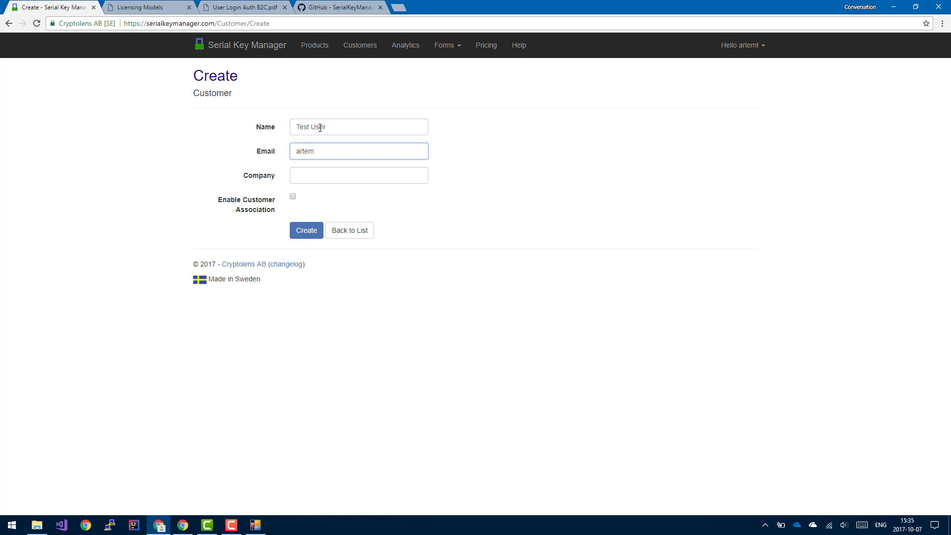
pyautogui.write('@exampe.com')
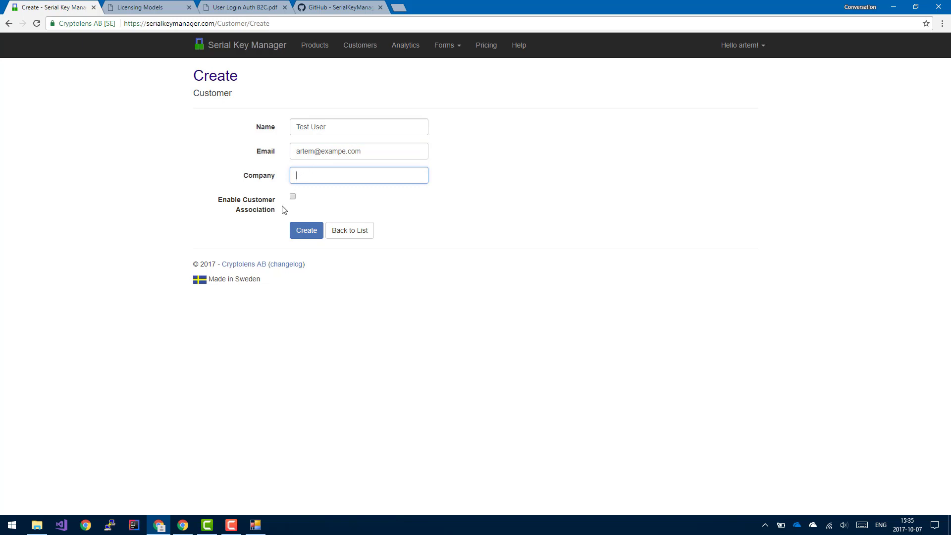
pyautogui.click(292, 196)
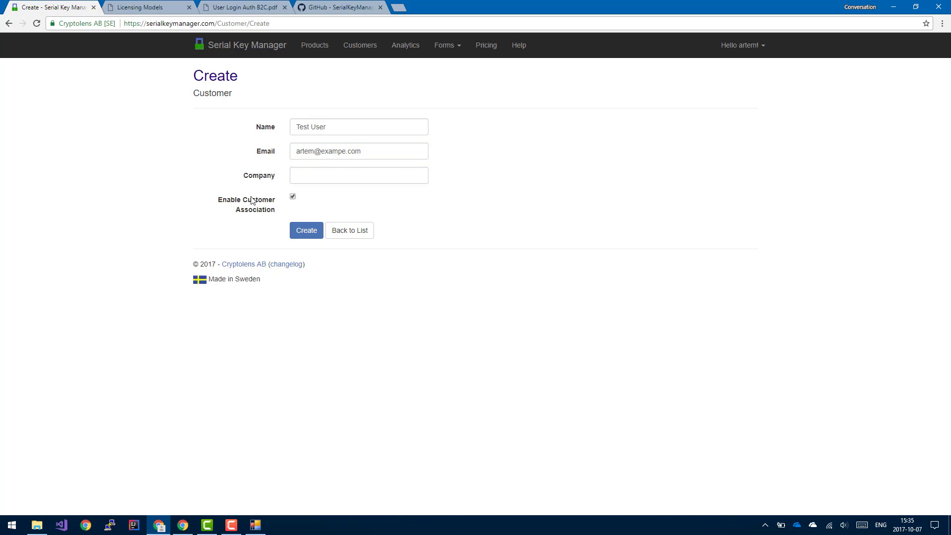
pyautogui.moveTo(280, 201)
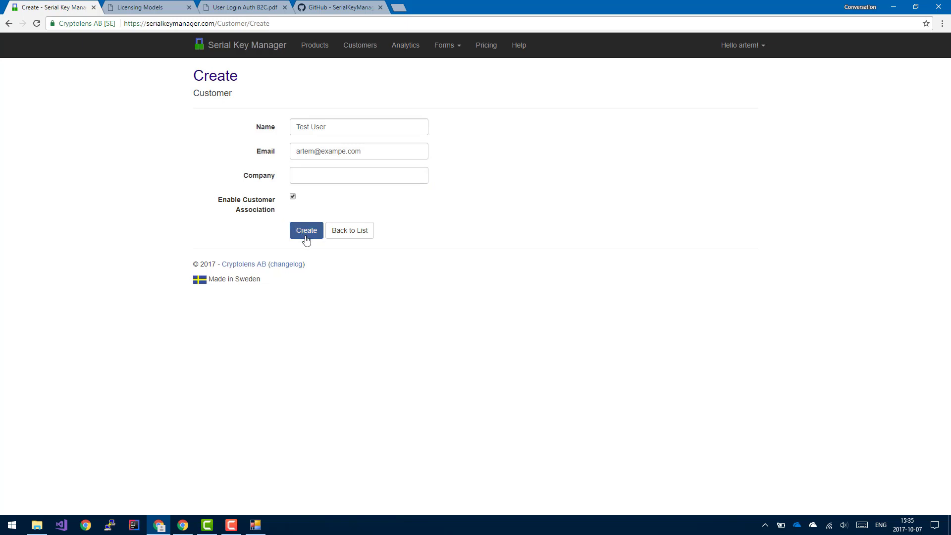
pyautogui.click(306, 230)
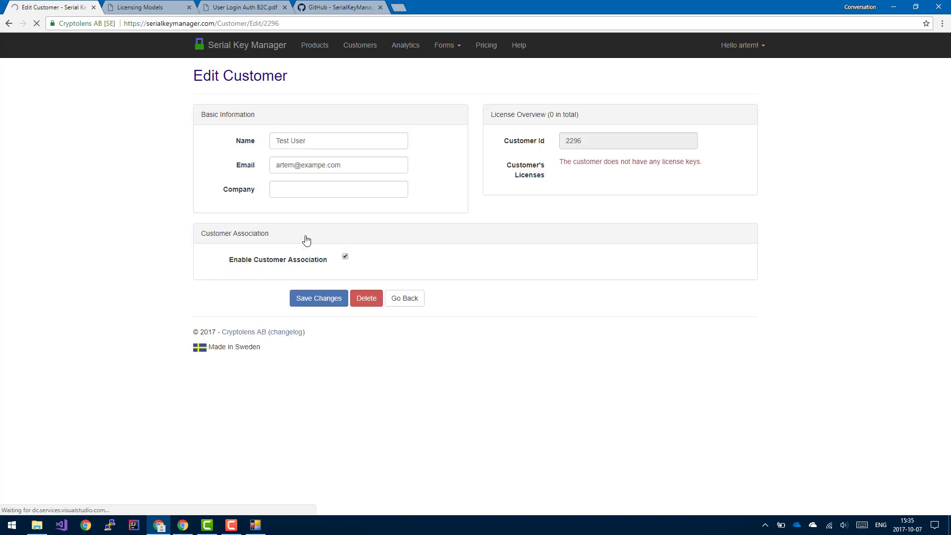
pyautogui.click(345, 256)
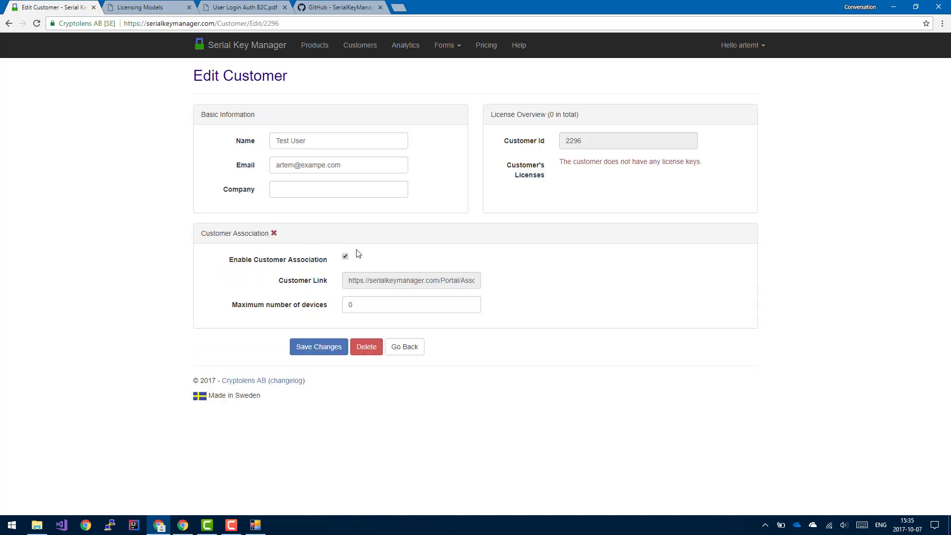
pyautogui.moveTo(315, 44)
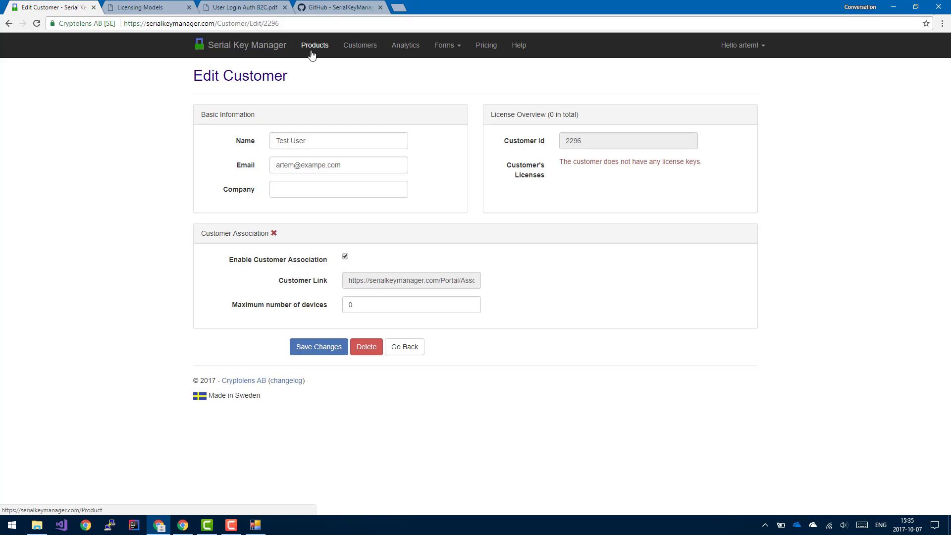
# Step: Dissociate the user from the older customer named 'customer' in a second tab
pyautogui.rightClick(314, 44)
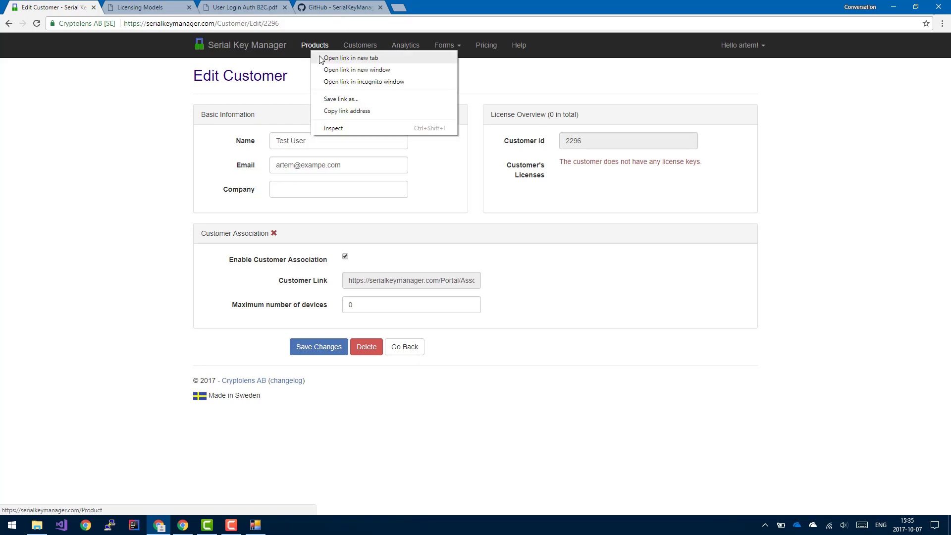
pyautogui.click(350, 57)
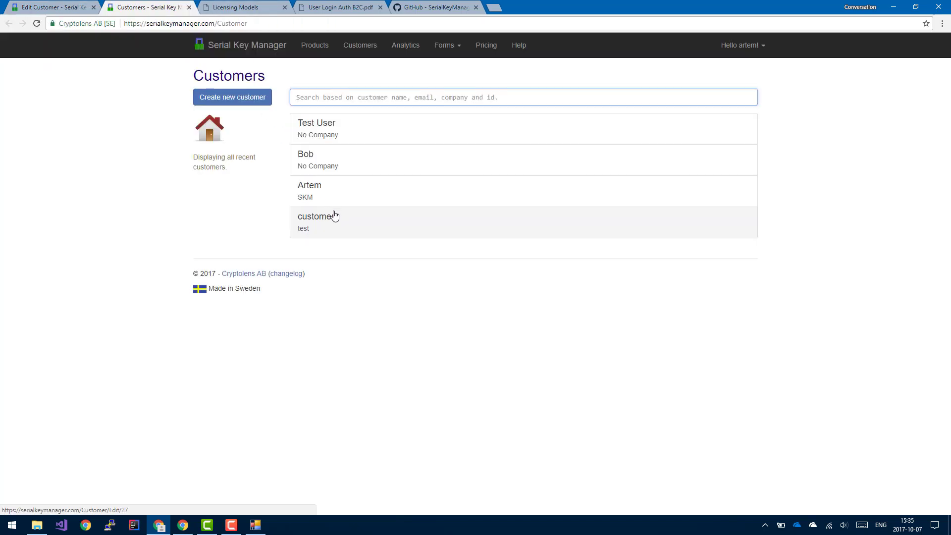
pyautogui.moveTo(344, 232)
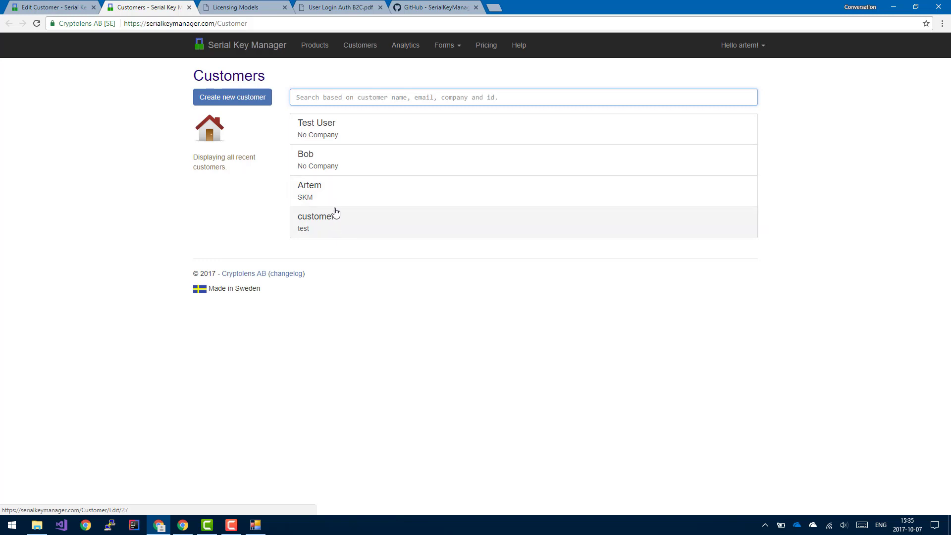
pyautogui.click(318, 222)
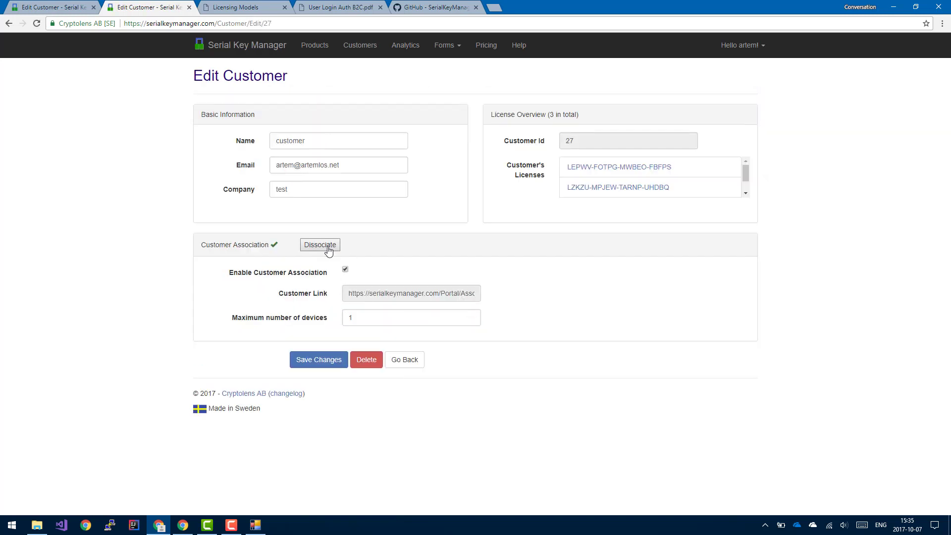
pyautogui.click(320, 245)
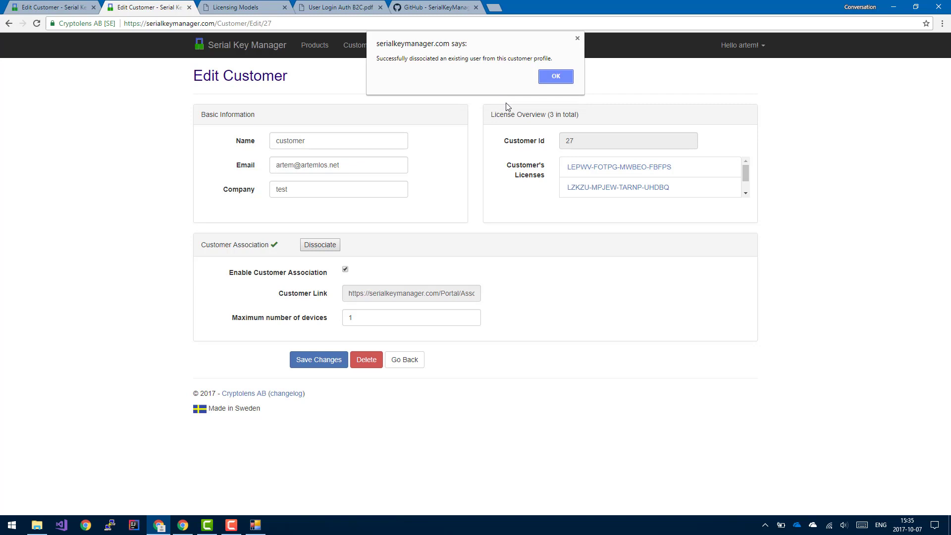
pyautogui.click(555, 76)
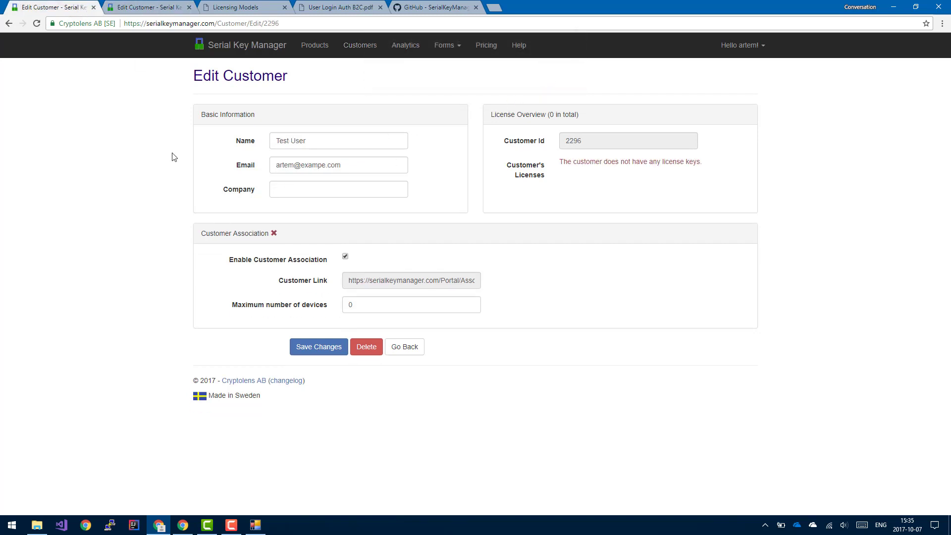
pyautogui.moveTo(194, 153)
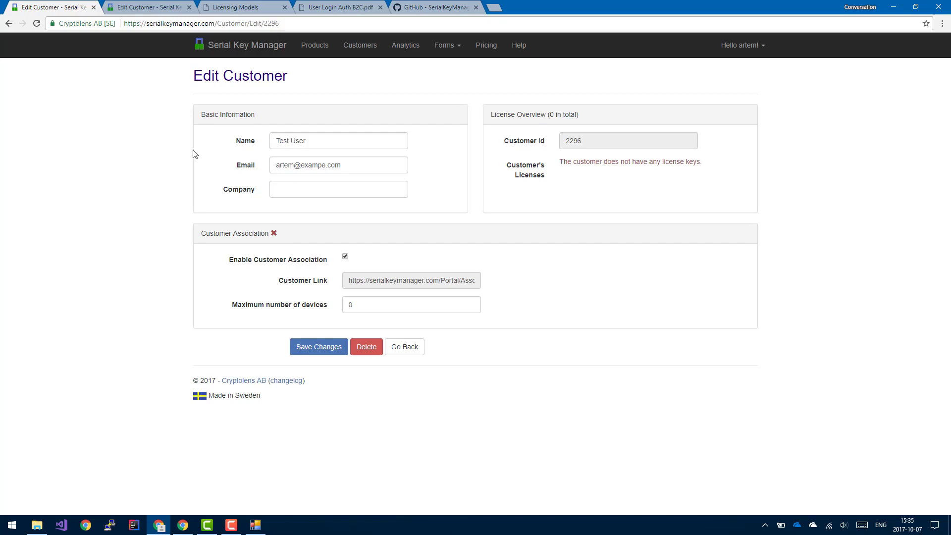
pyautogui.moveTo(208, 108)
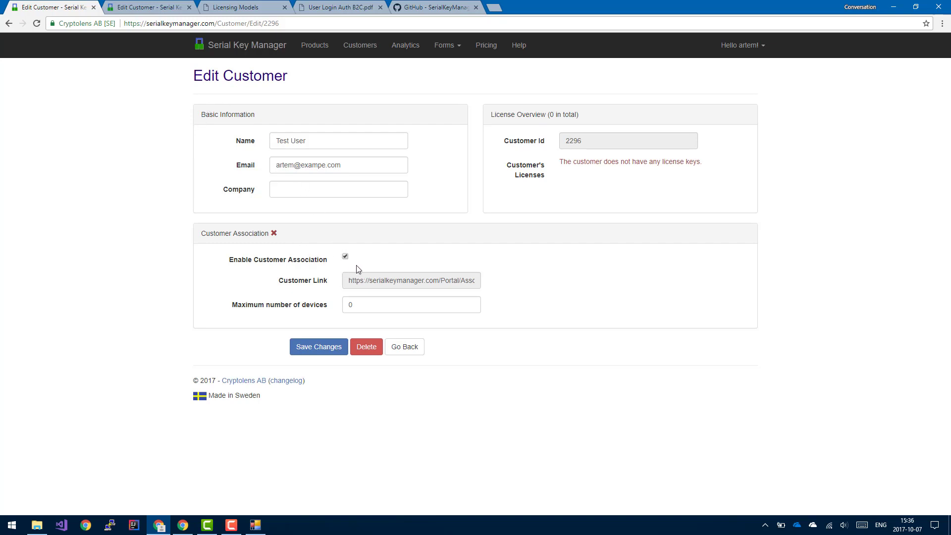
pyautogui.moveTo(362, 280)
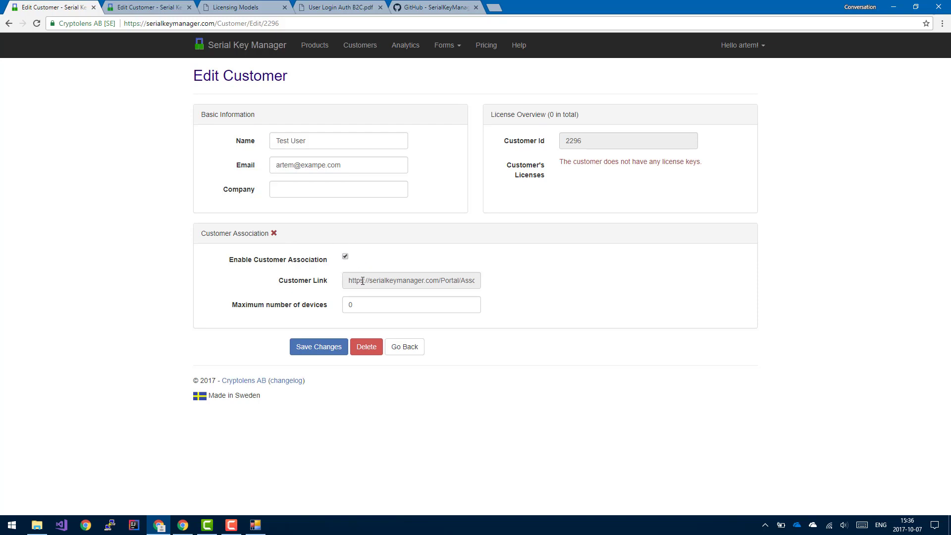
# Step: Save Test User's maximum devices as 1 and select the customer link
pyautogui.click(411, 304)
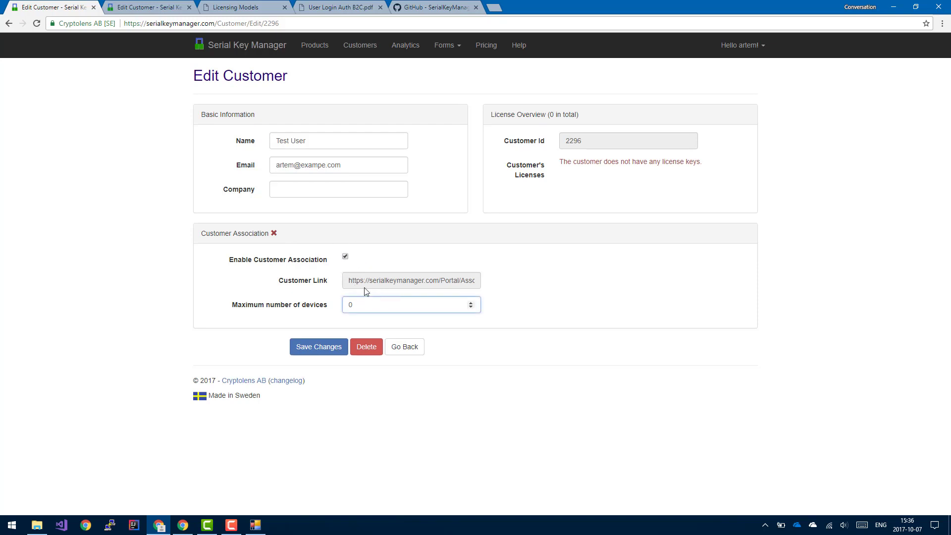
pyautogui.click(318, 346)
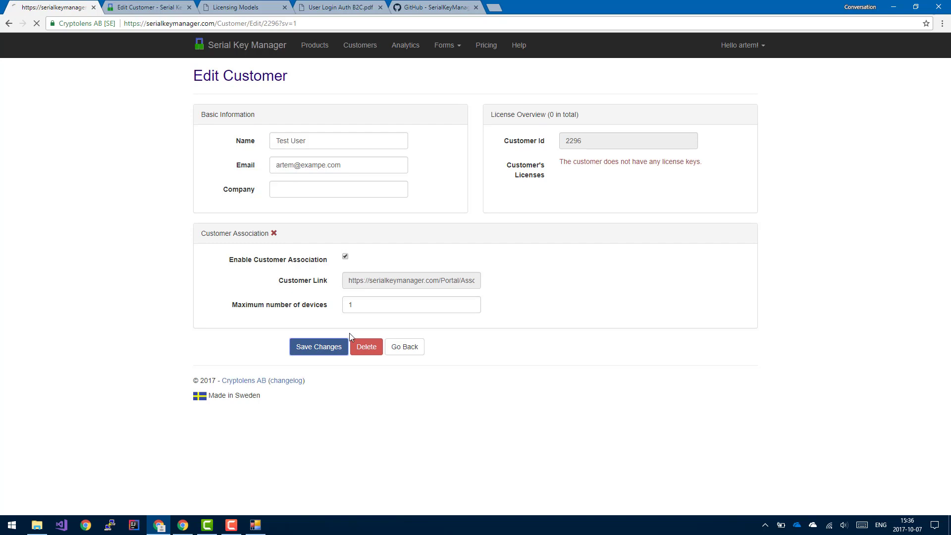
pyautogui.click(318, 346)
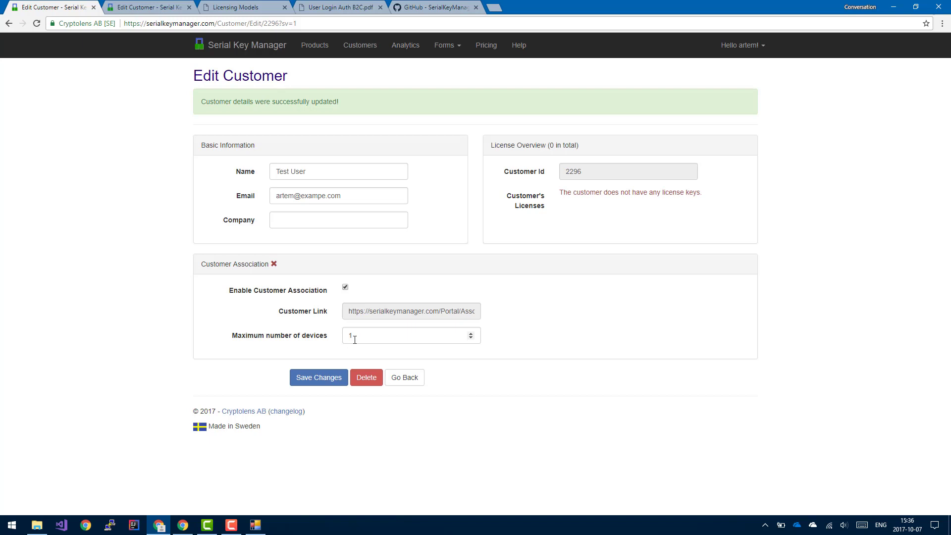
pyautogui.moveTo(378, 325)
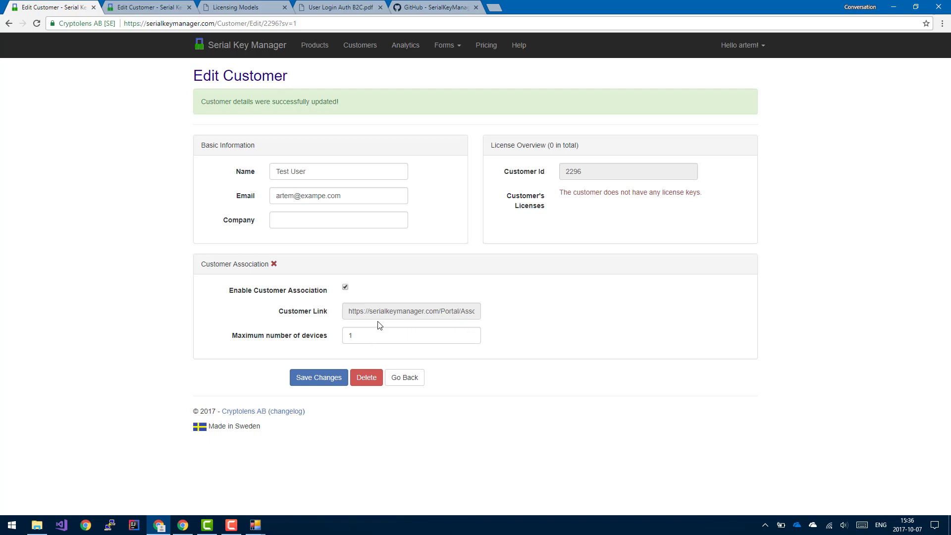
pyautogui.tripleClick(410, 310)
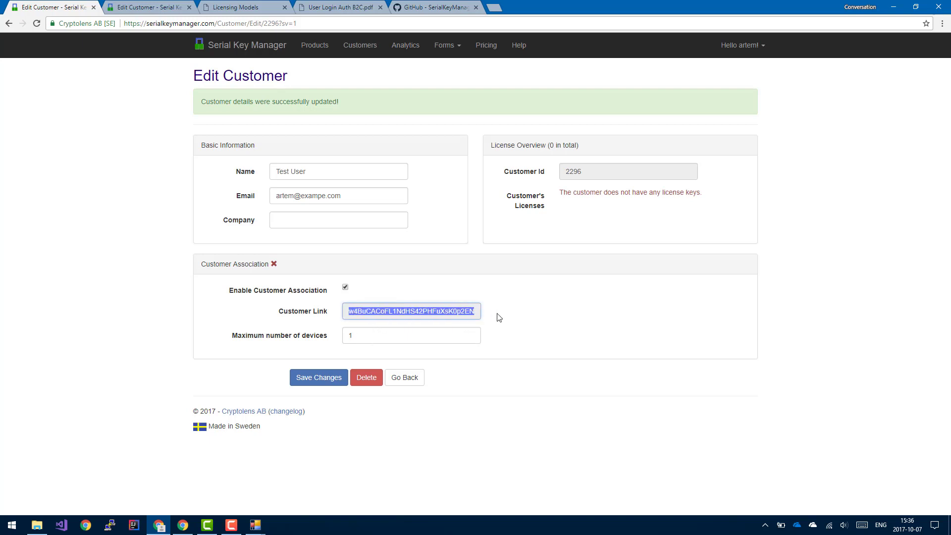
pyautogui.moveTo(455, 311)
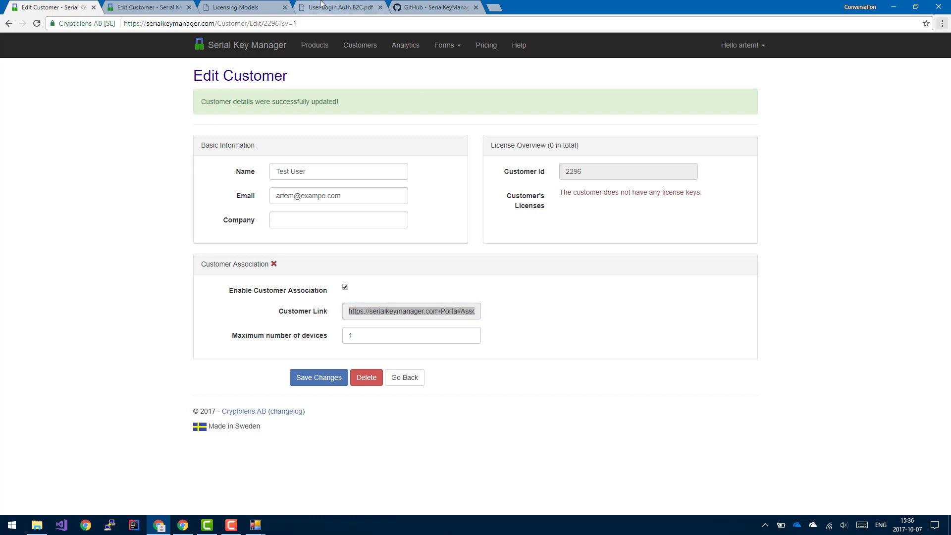
pyautogui.click(339, 7)
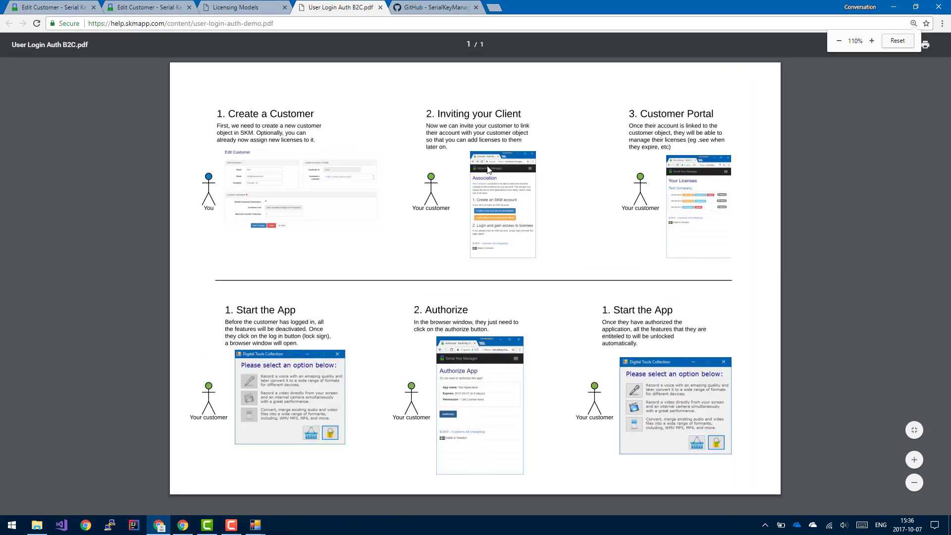
pyautogui.click(872, 41)
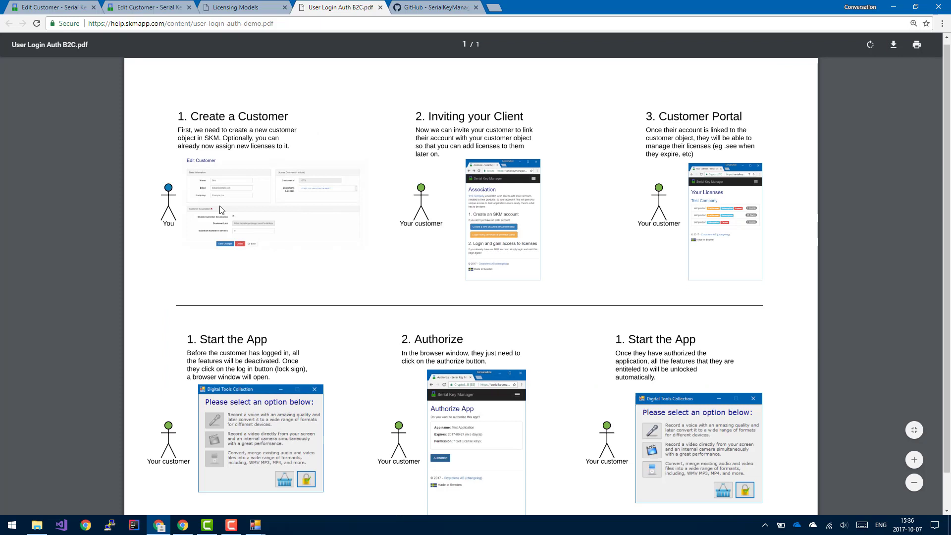
pyautogui.moveTo(594, 101)
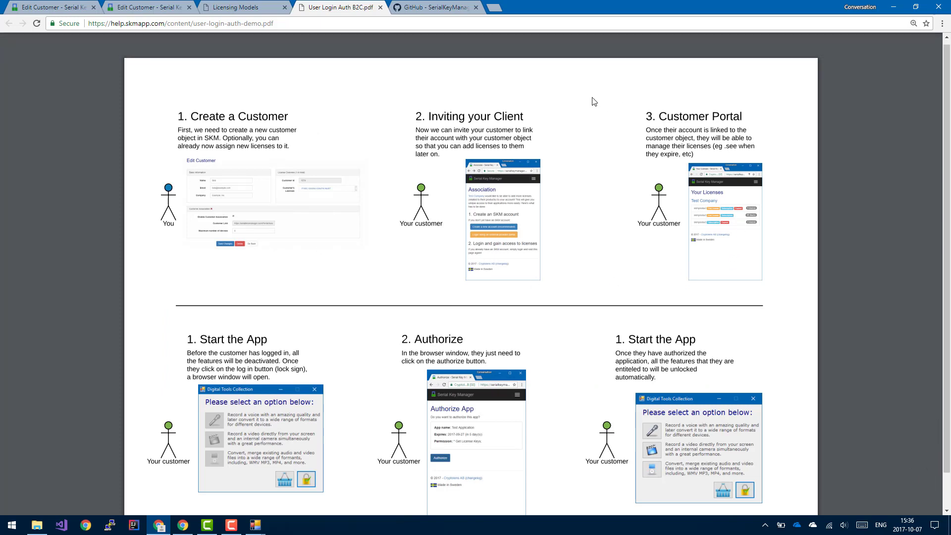
pyautogui.moveTo(496, 160)
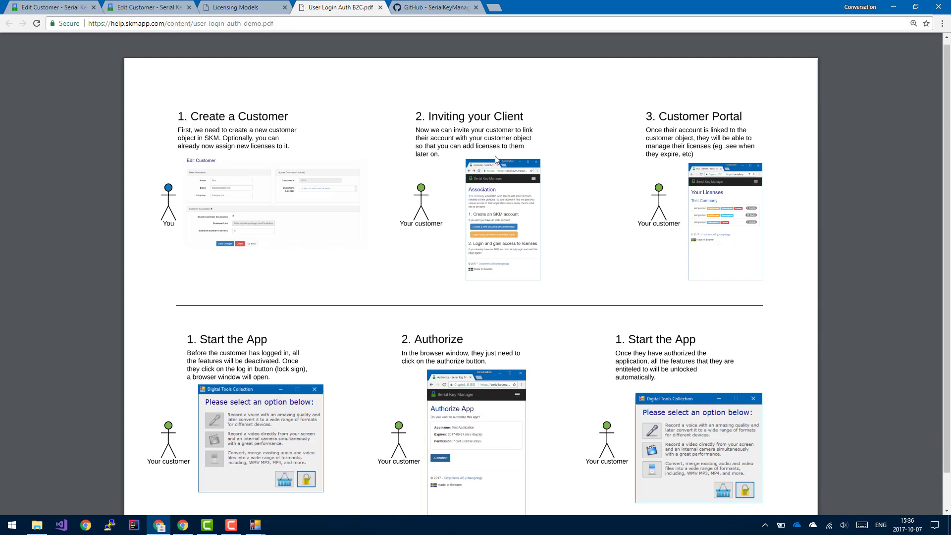
pyautogui.click(51, 7)
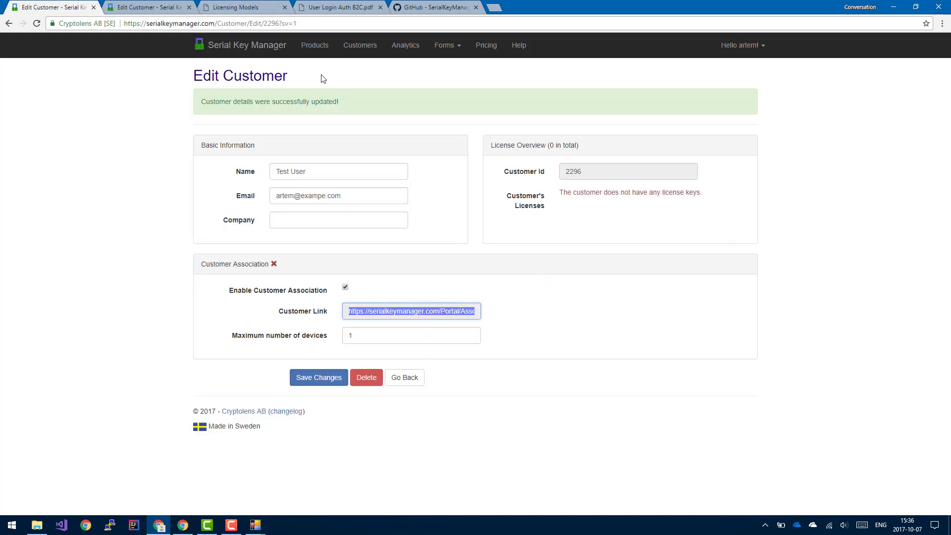
# Step: Copy Test User's customer association link
pyautogui.click(340, 7)
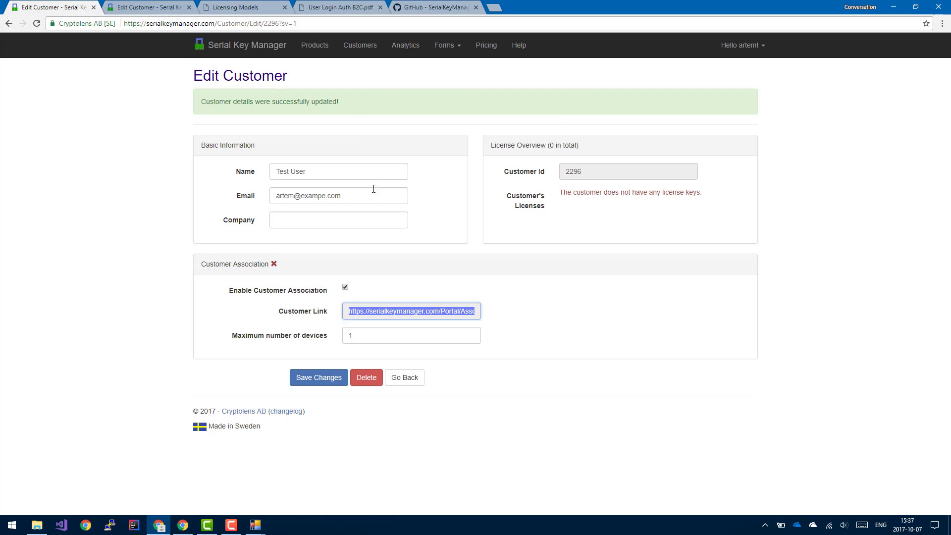
pyautogui.moveTo(442, 255)
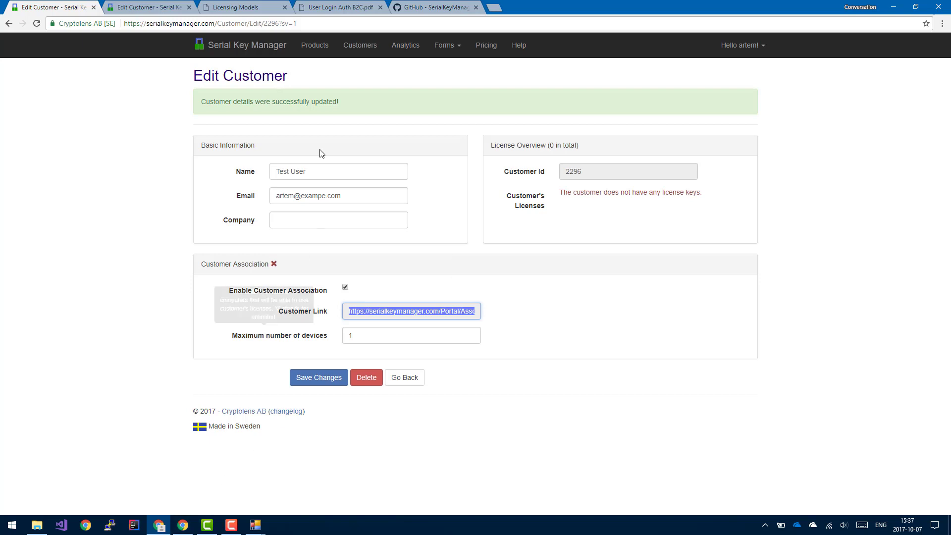
pyautogui.moveTo(415, 327)
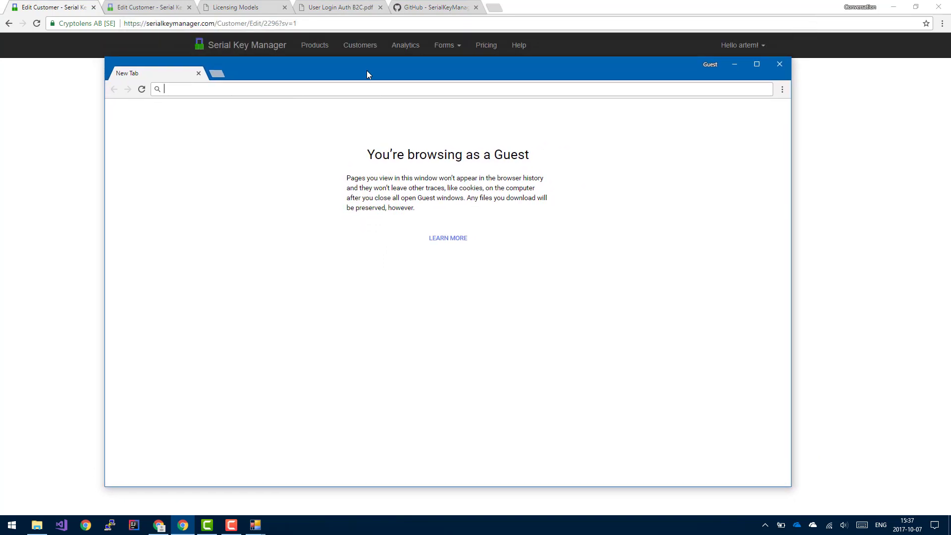
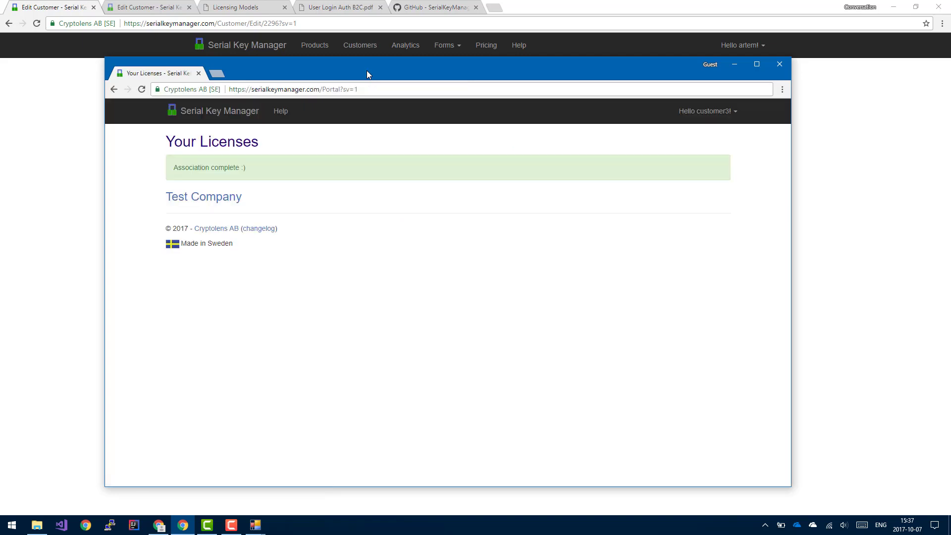
# Step: Visit the Portal/Associate link in the guest window to complete Test Company association
pyautogui.moveTo(303, 159)
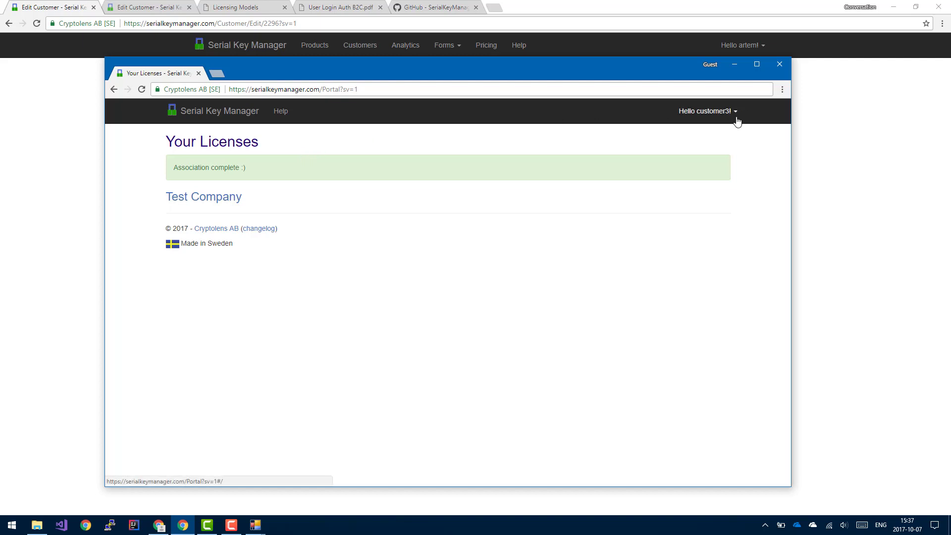
pyautogui.moveTo(644, 151)
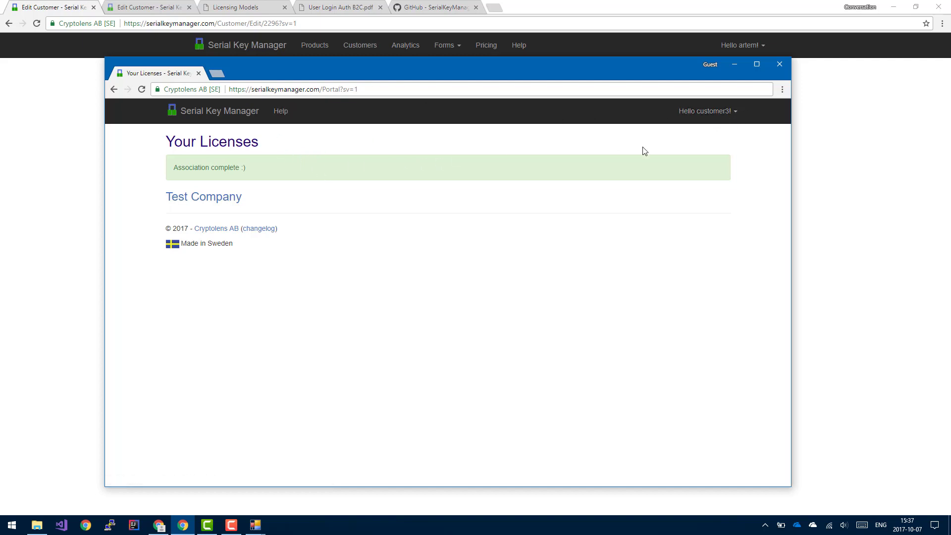
pyautogui.moveTo(705, 111)
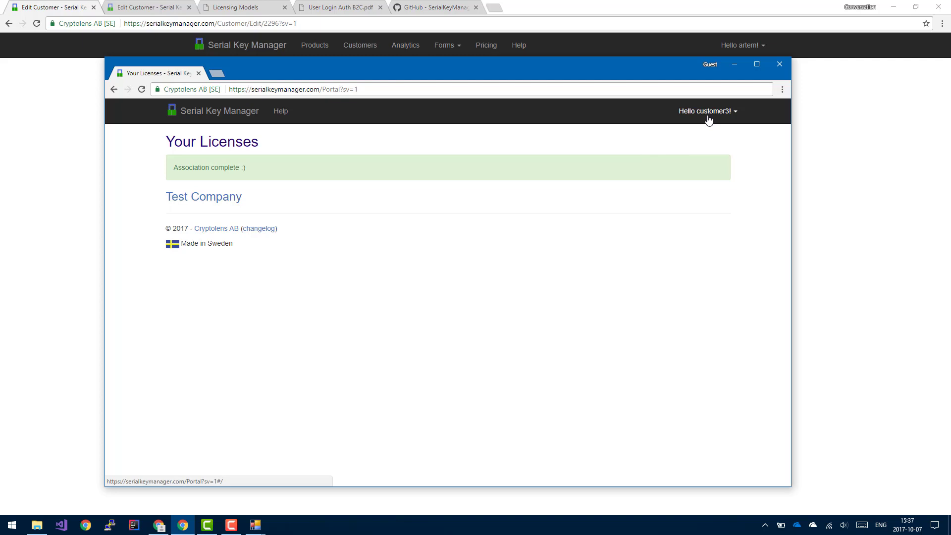
pyautogui.moveTo(339, 136)
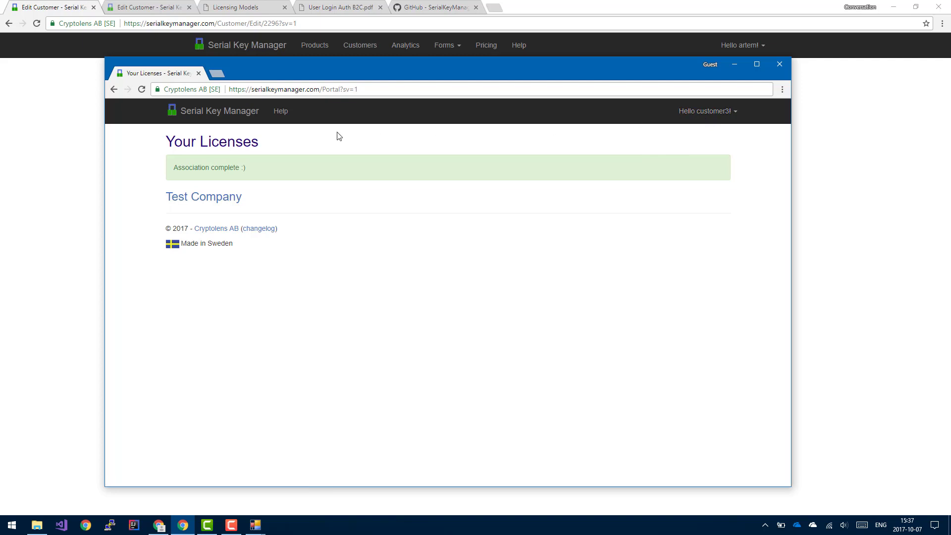
pyautogui.moveTo(404, 326)
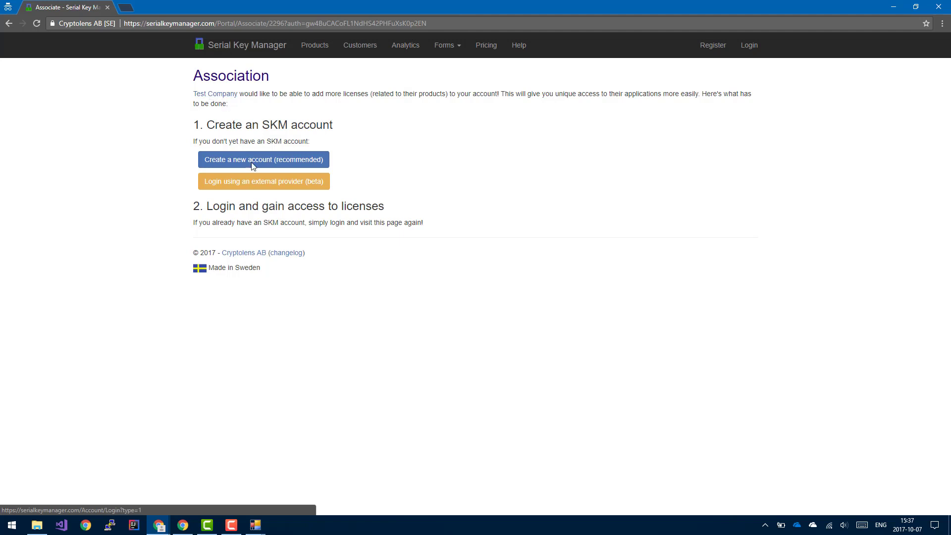
pyautogui.moveTo(348, 155)
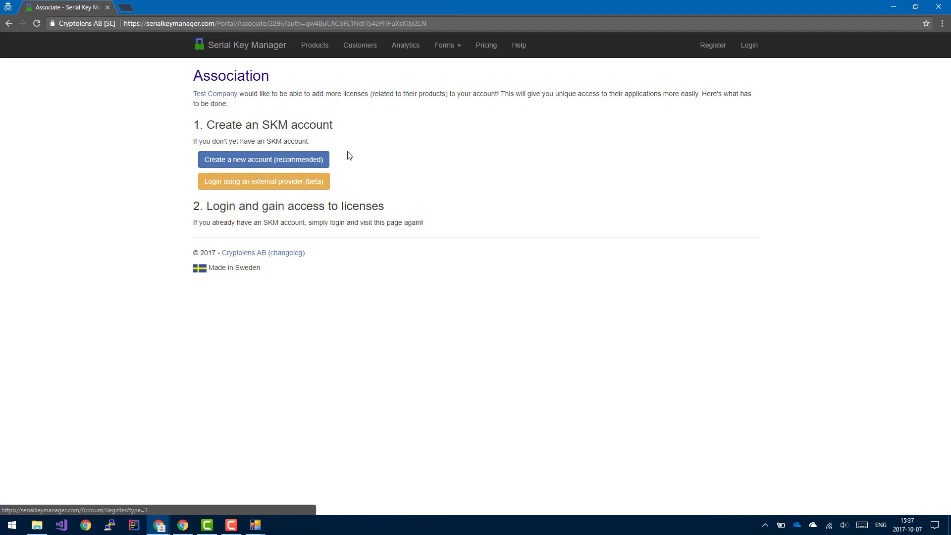
# Step: Bring Test User's Edit Customer page back to the front in the main Chrome window
pyautogui.moveTo(202, 206); pyautogui.dragTo(423, 222)
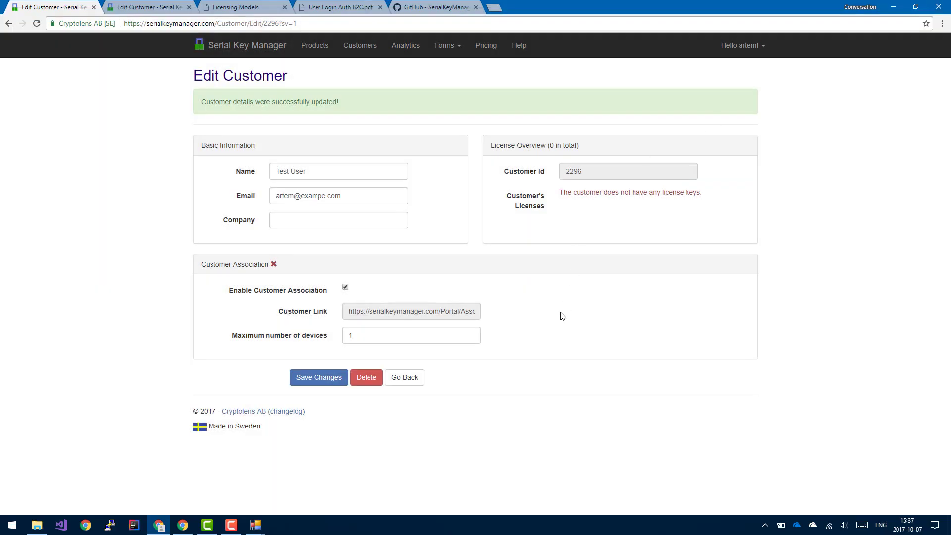
pyautogui.moveTo(581, 303)
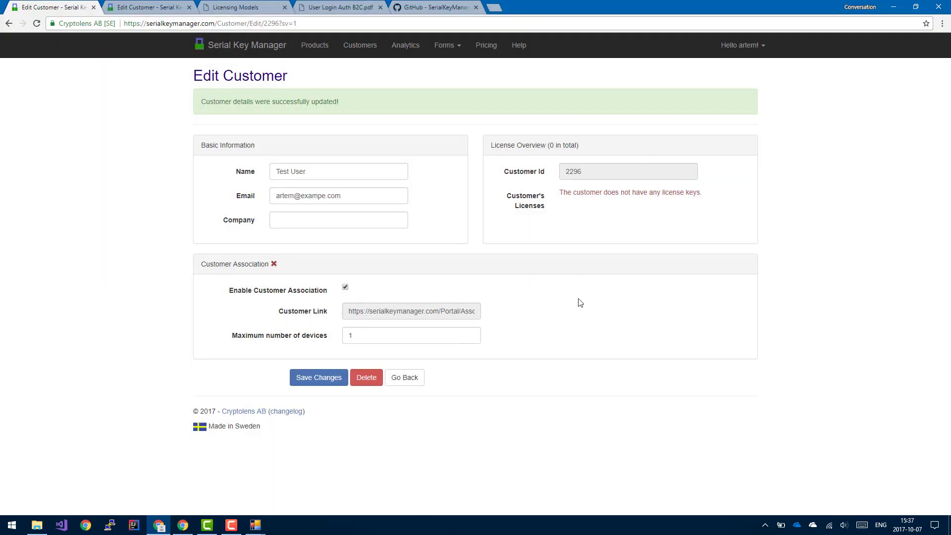
pyautogui.moveTo(248, 329)
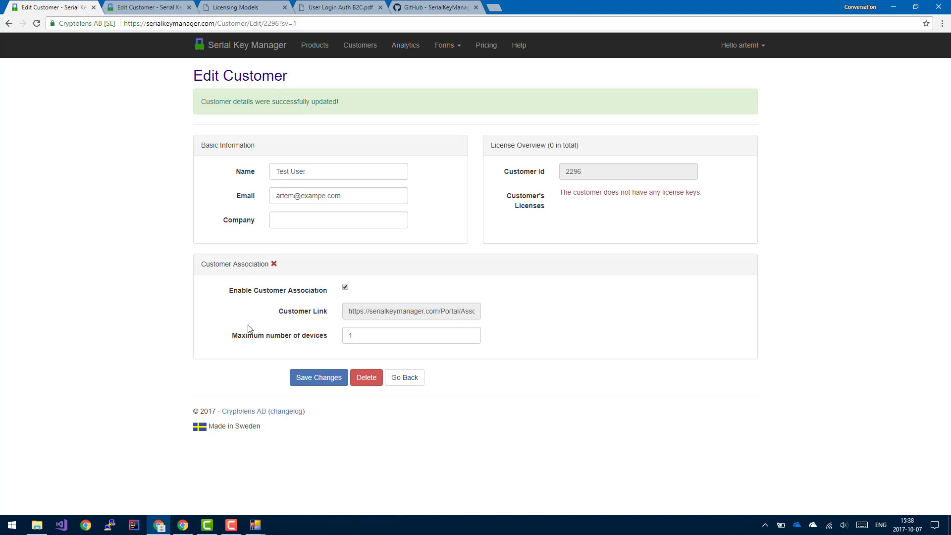
# Step: Refresh the Edit Customer page to show the active association, then restore the guest portal window
pyautogui.click(274, 263)
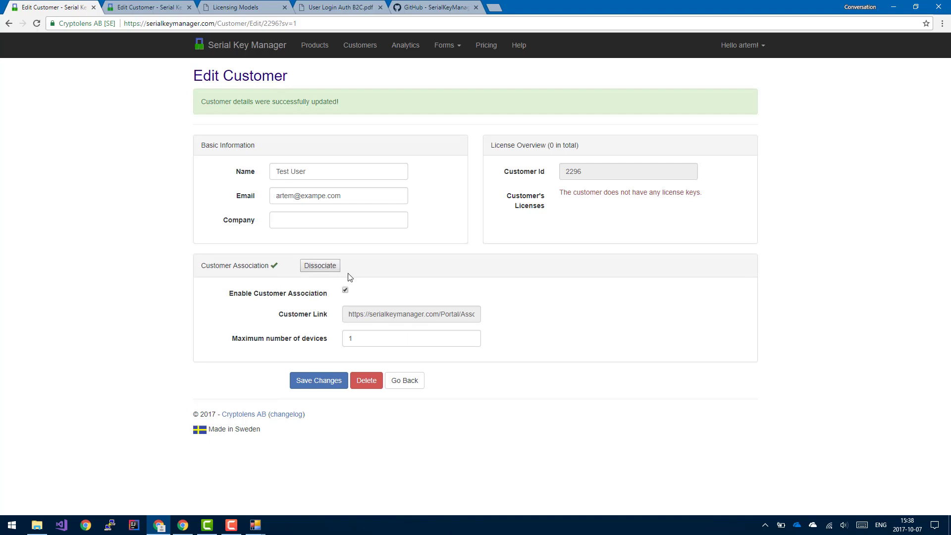
pyautogui.moveTo(247, 115)
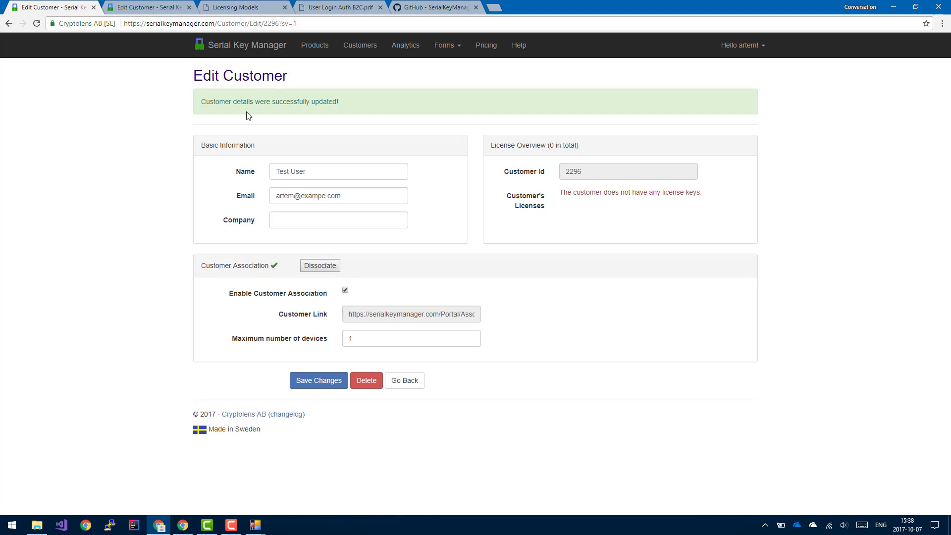
pyautogui.moveTo(314, 288)
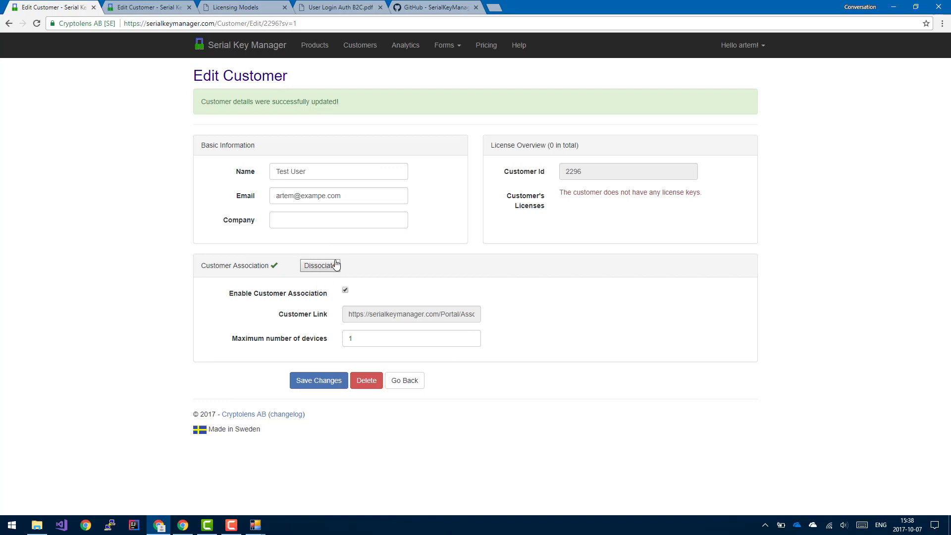
pyautogui.moveTo(69, 493)
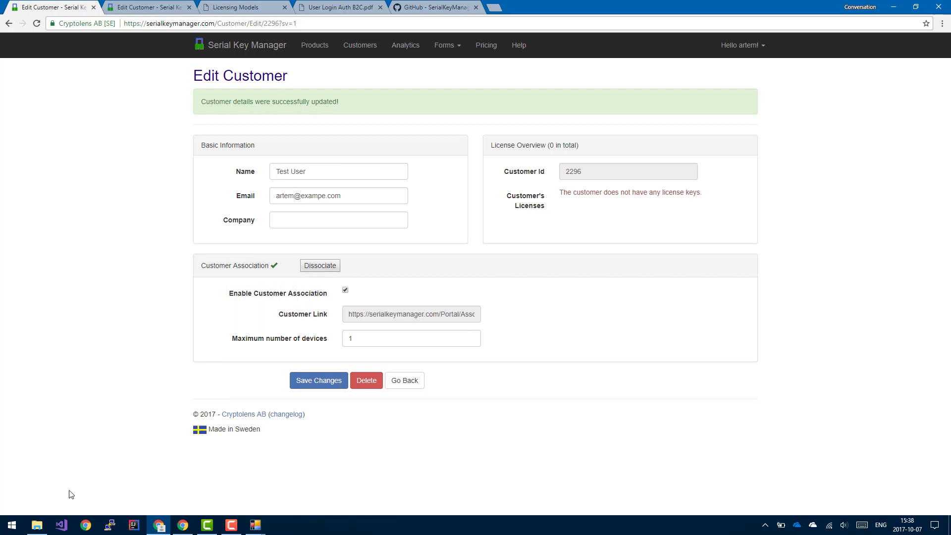
pyautogui.click(35, 525)
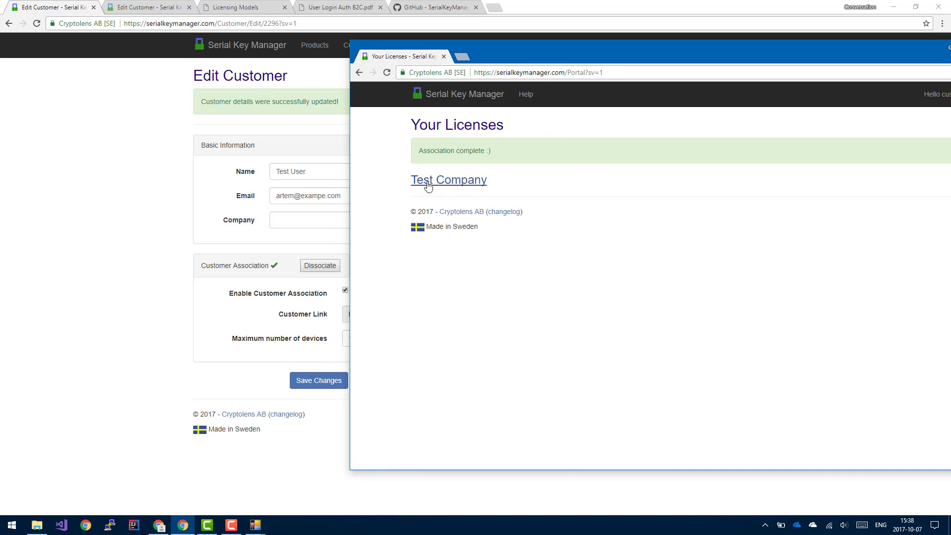
pyautogui.moveTo(144, 229)
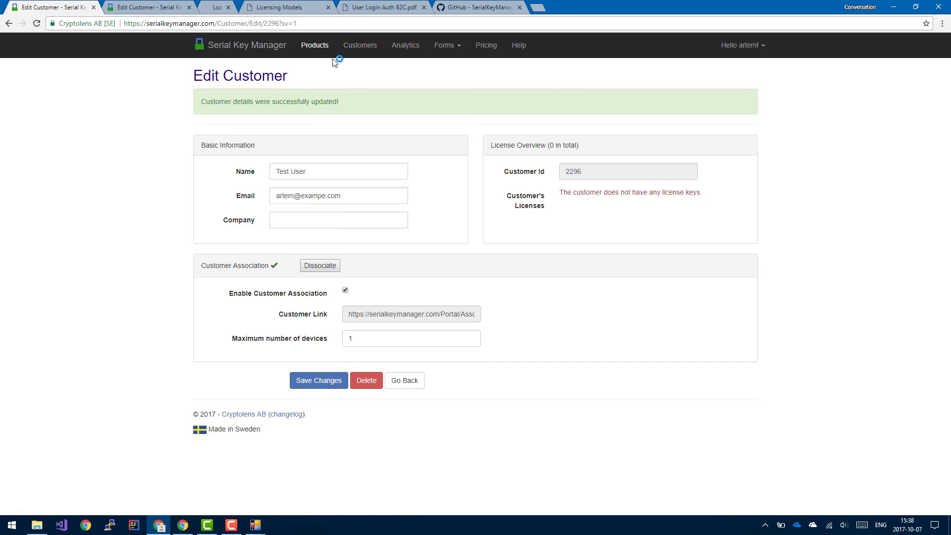
pyautogui.click(314, 44)
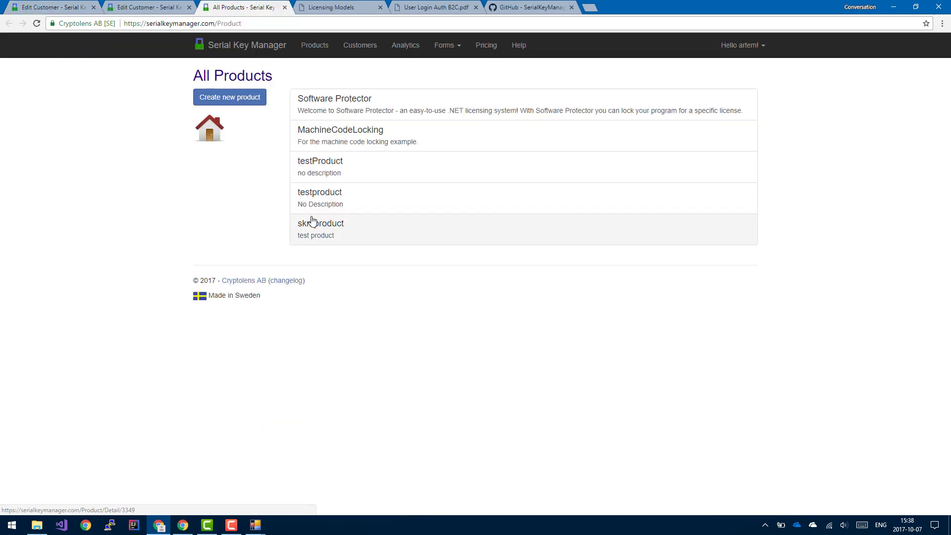
pyautogui.click(320, 223)
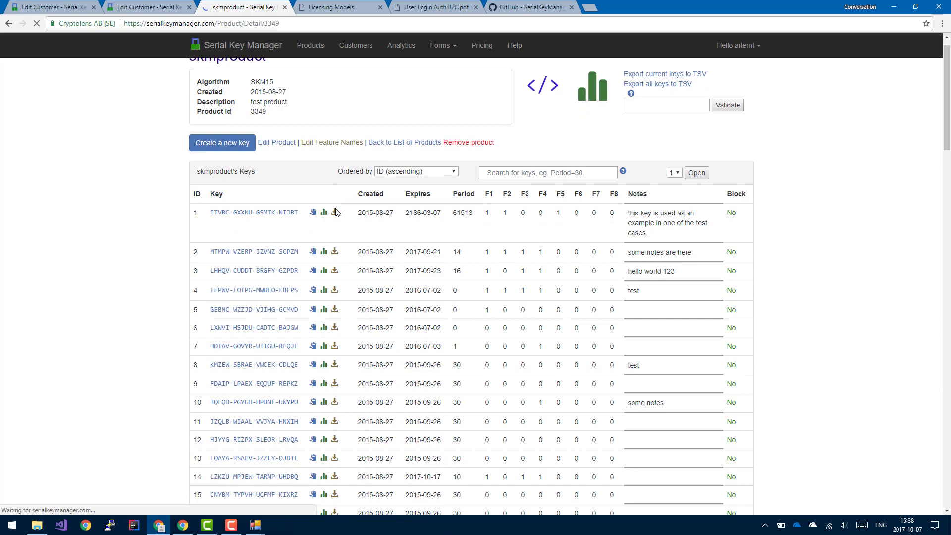
pyautogui.scroll(-3)
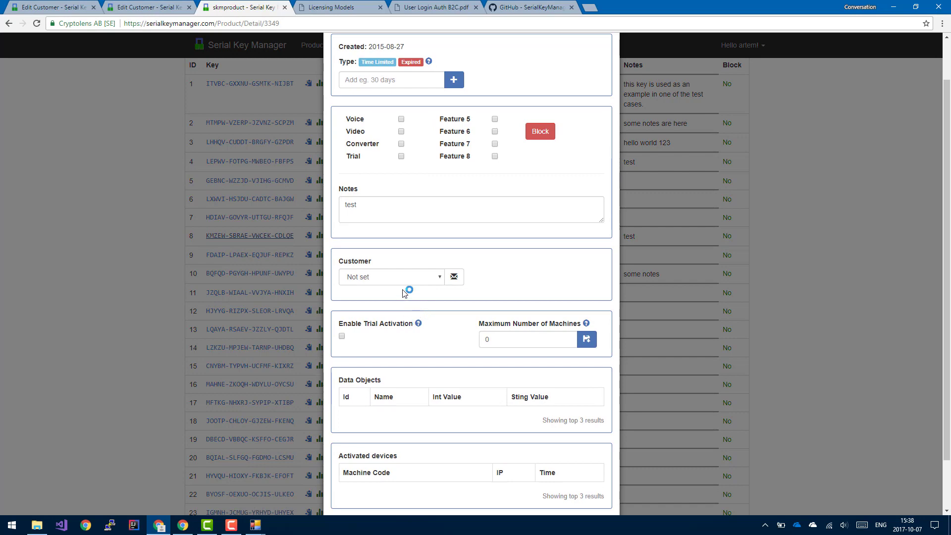
pyautogui.click(391, 276)
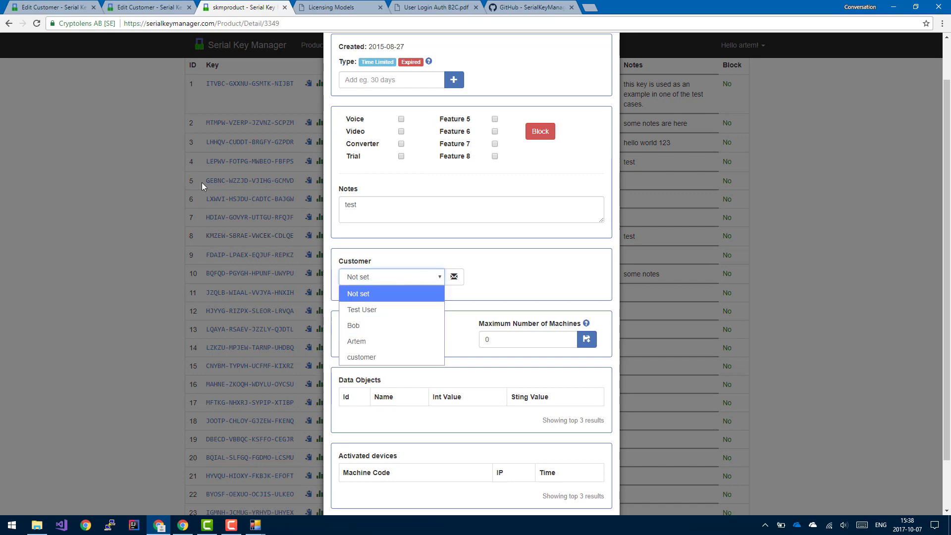
pyautogui.click(359, 293)
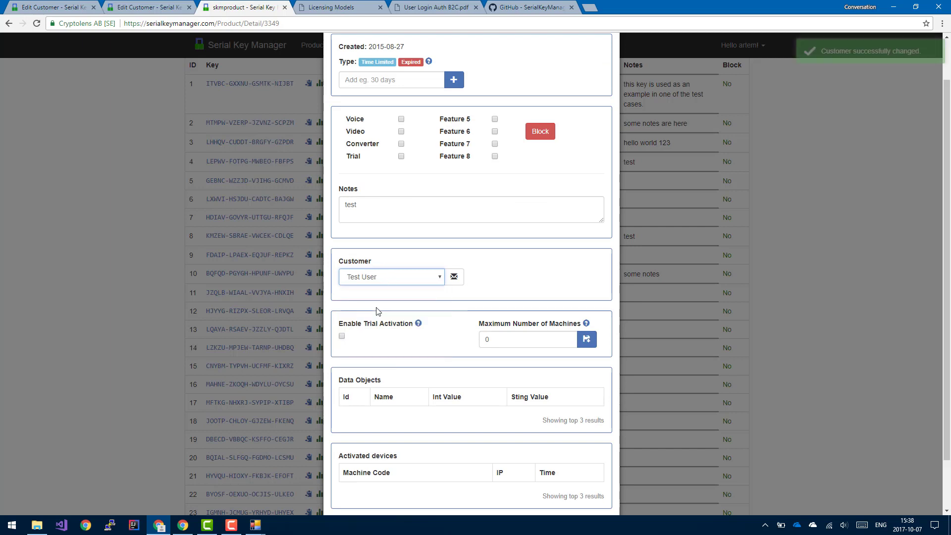
# Step: Enable the Voice feature on the key and extend its validity by 10 days
pyautogui.click(388, 79)
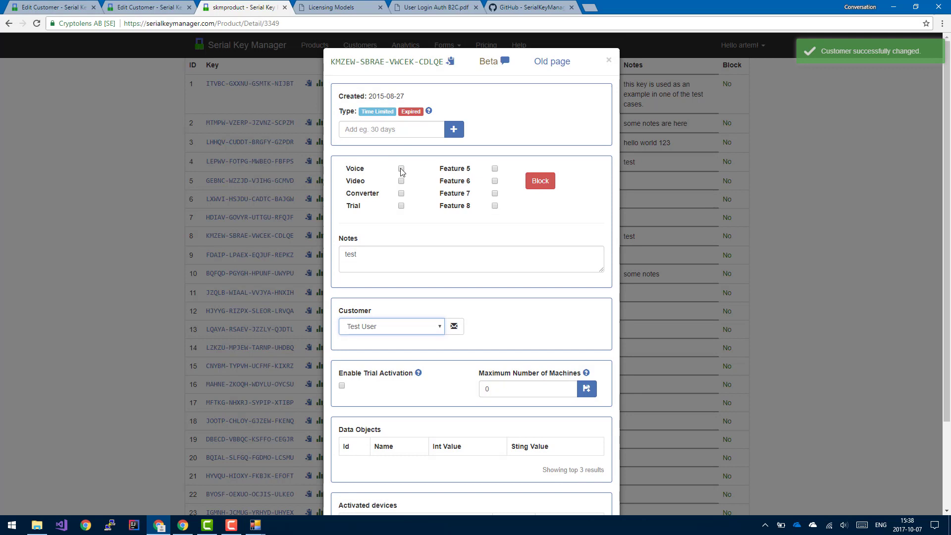
pyautogui.click(400, 169)
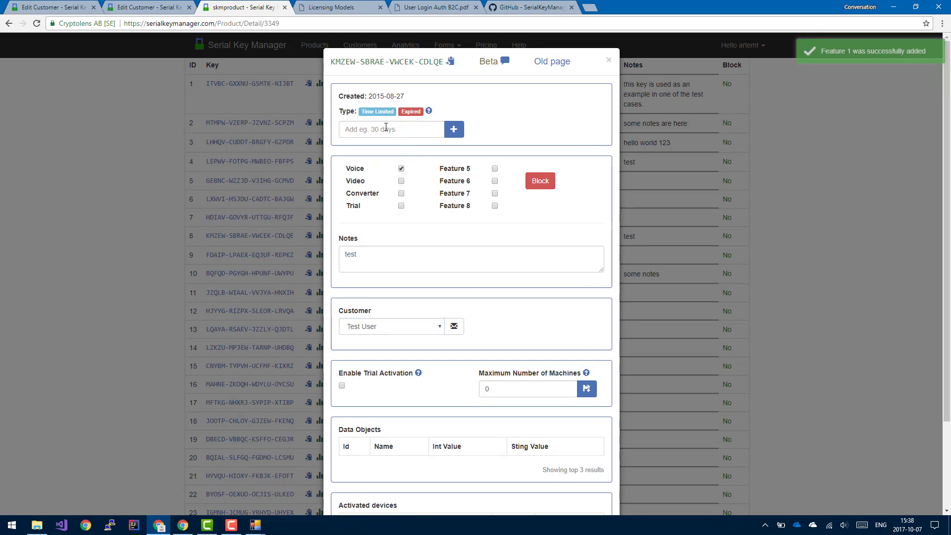
pyautogui.click(388, 128)
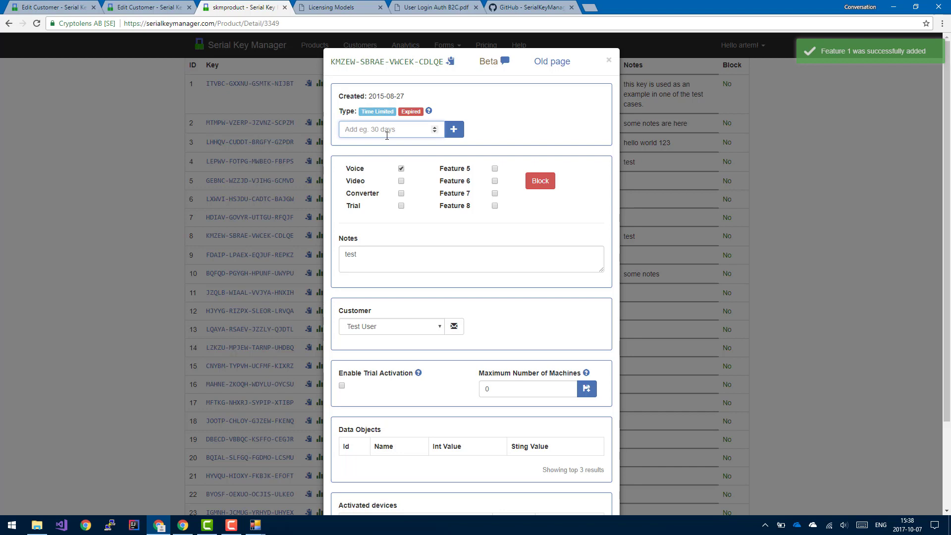
pyautogui.click(453, 128)
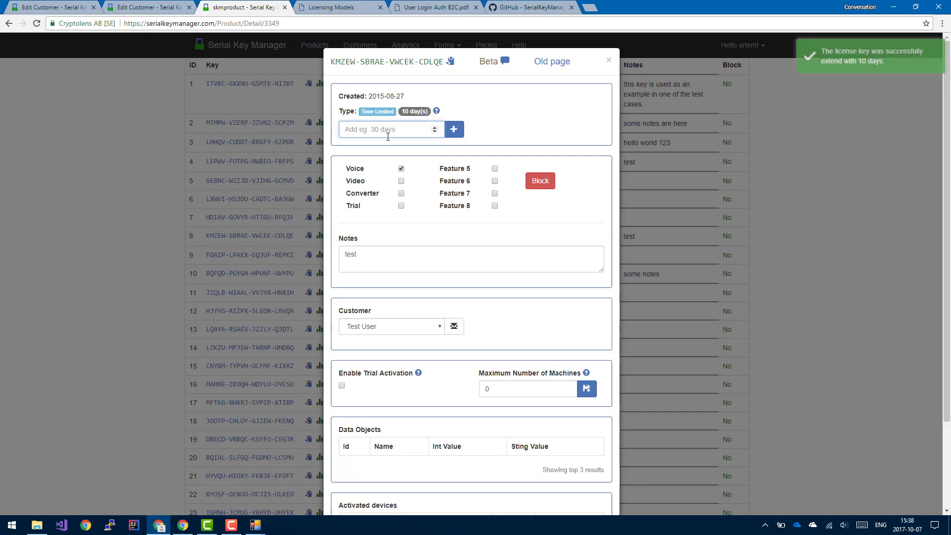
pyautogui.moveTo(514, 74)
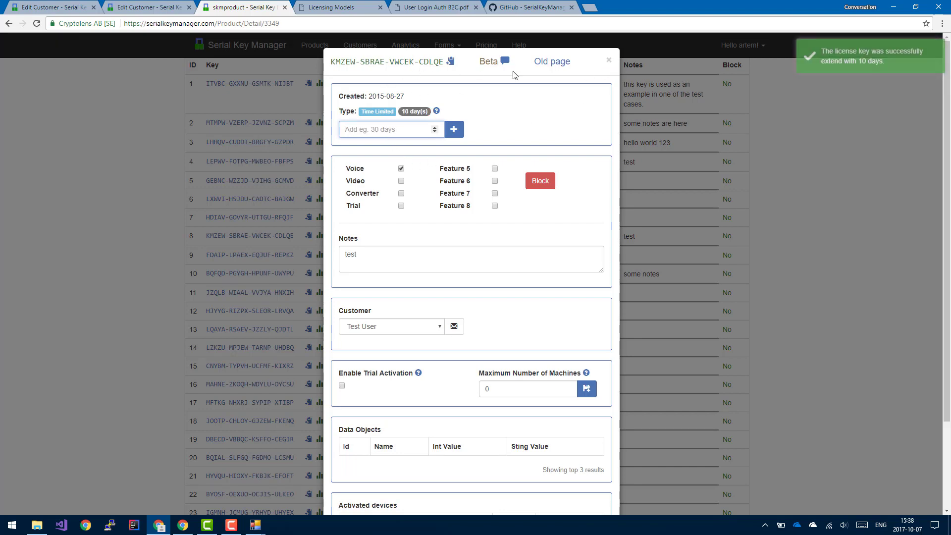
pyautogui.click(52, 7)
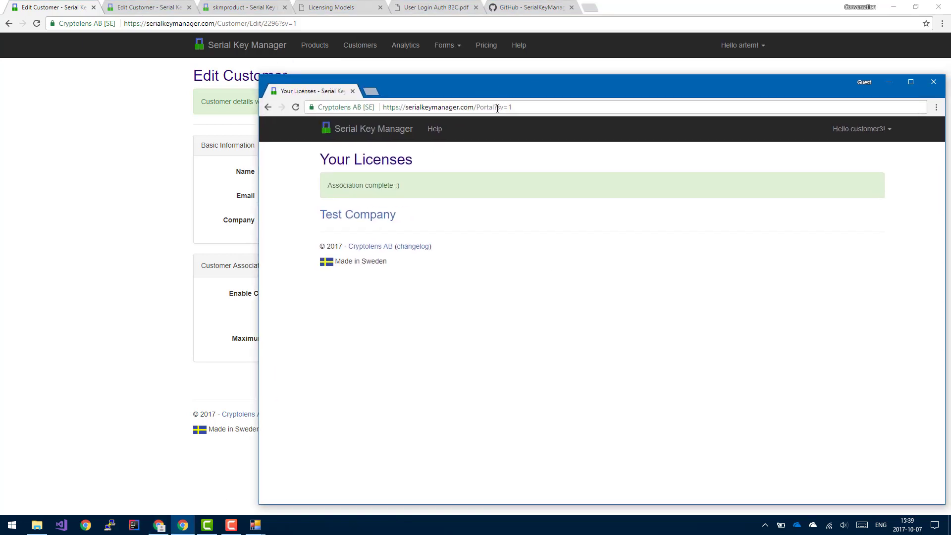
# Step: Reload the customer portal, view the Test Company profile and return to Your Licenses
pyautogui.click(295, 107)
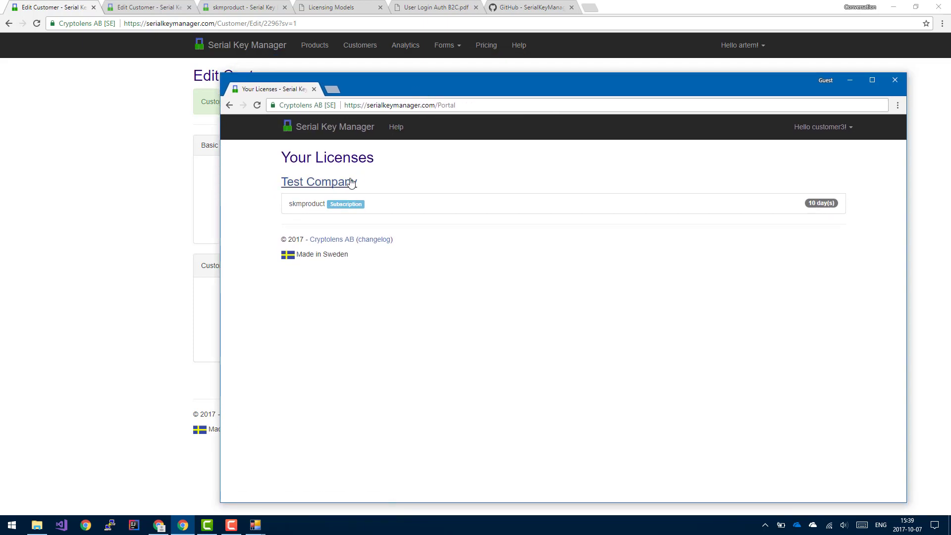
pyautogui.click(318, 182)
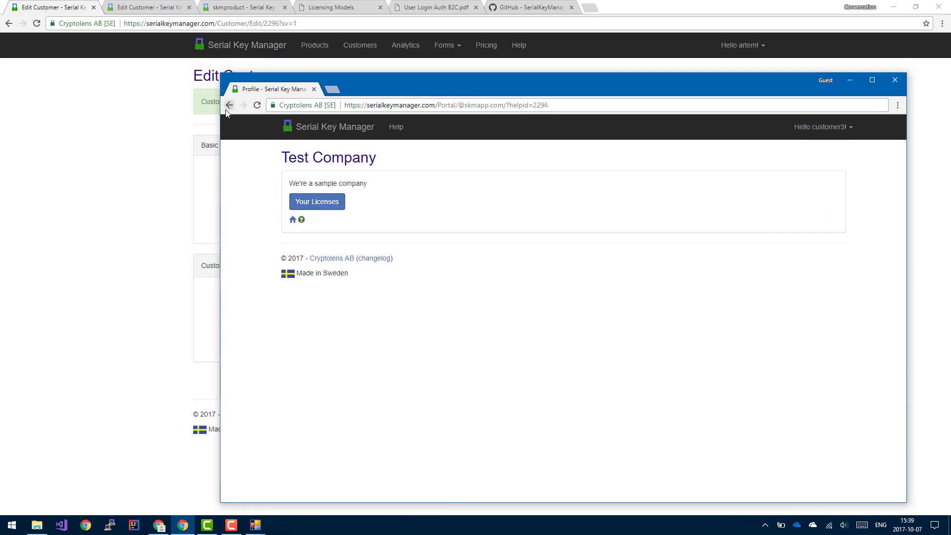
pyautogui.click(317, 201)
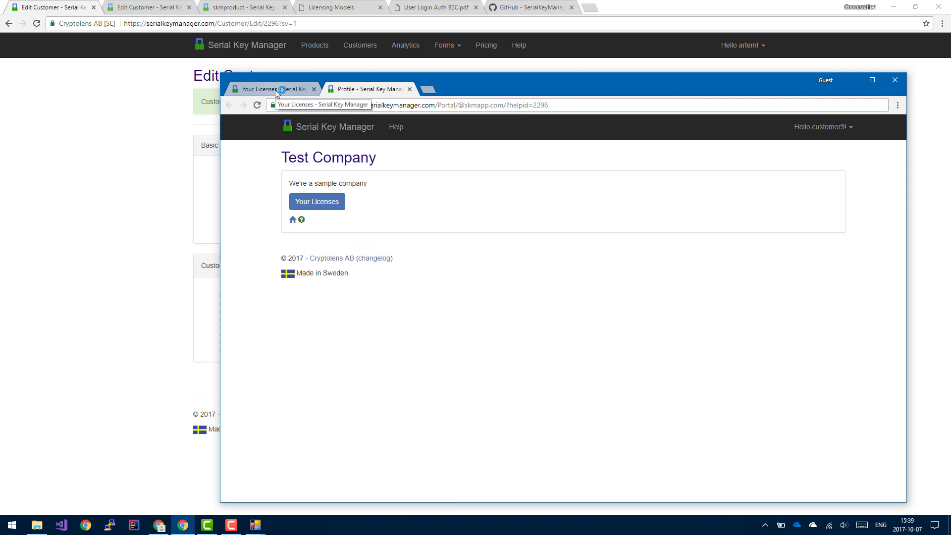
pyautogui.click(317, 201)
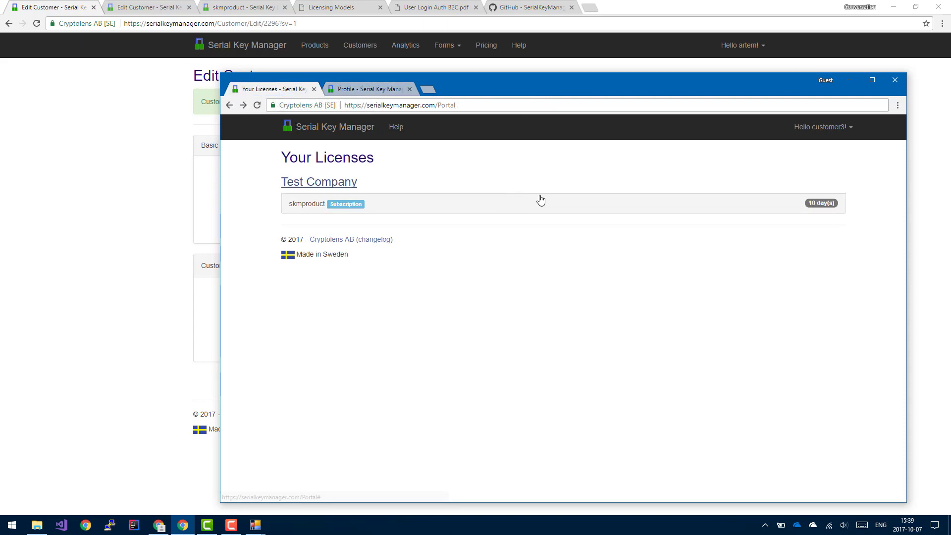
# Step: Reveal skmproduct's serial key, close the popup, minimize the guest window and select the Digital Tools Collection exe
pyautogui.click(363, 203)
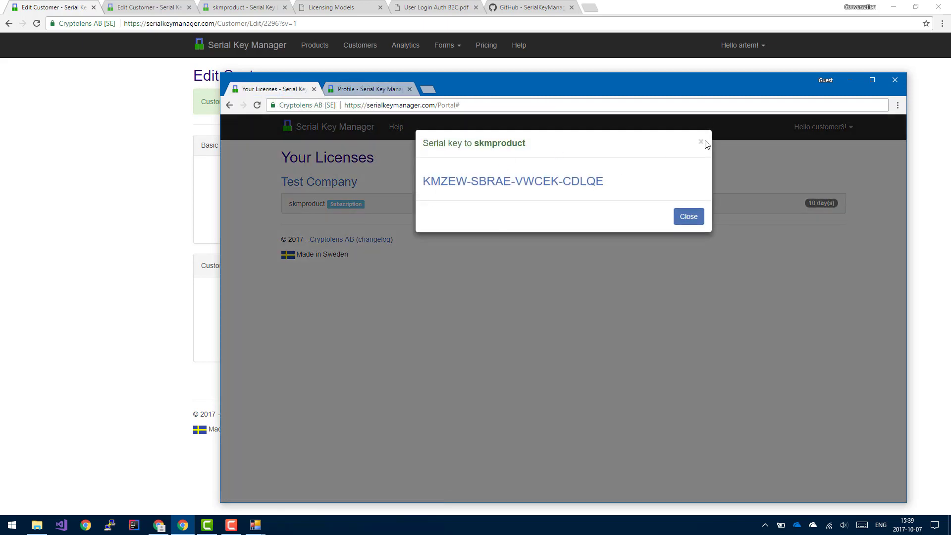
pyautogui.click(687, 217)
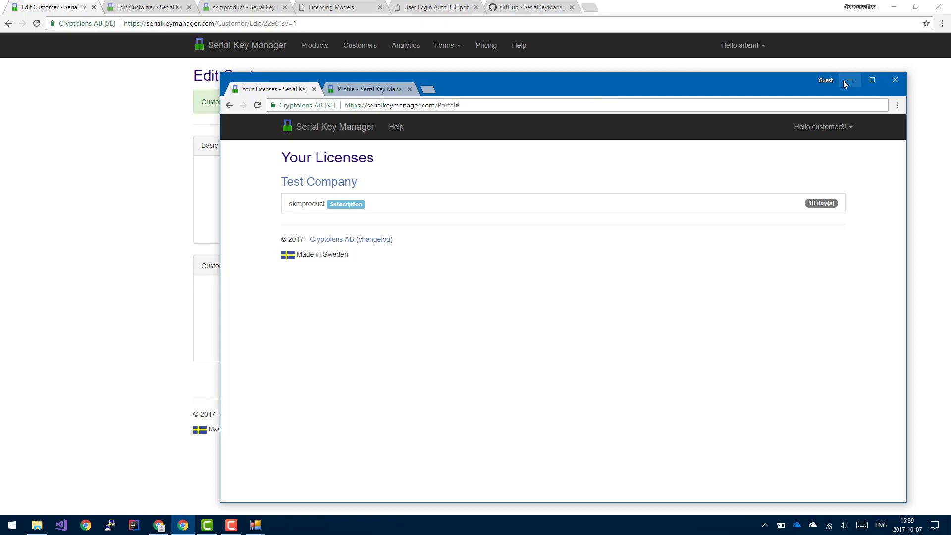
pyautogui.click(894, 80)
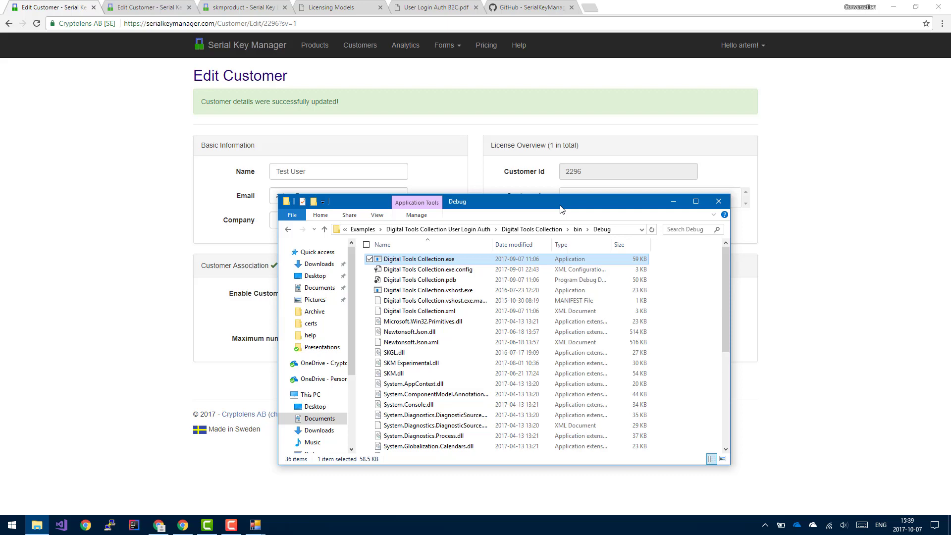
pyautogui.moveTo(431, 263)
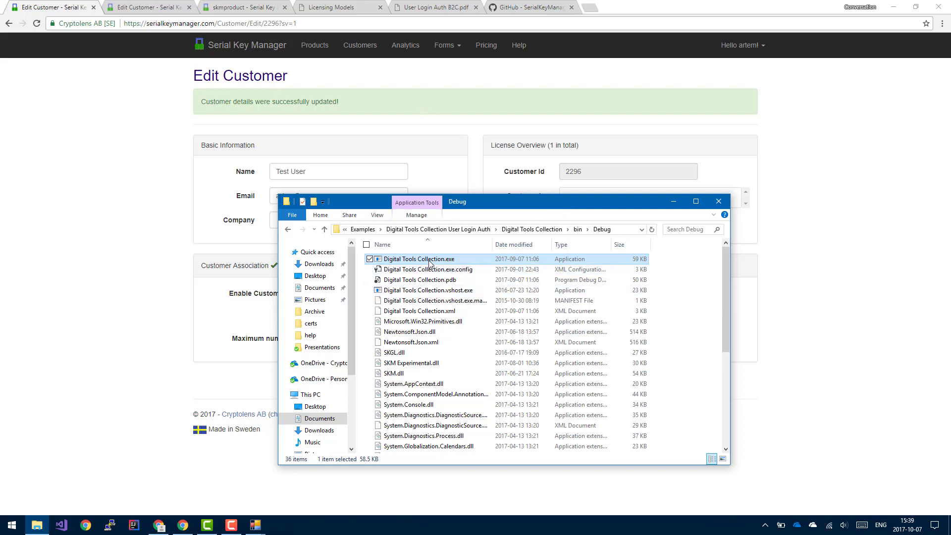
pyautogui.click(434, 7)
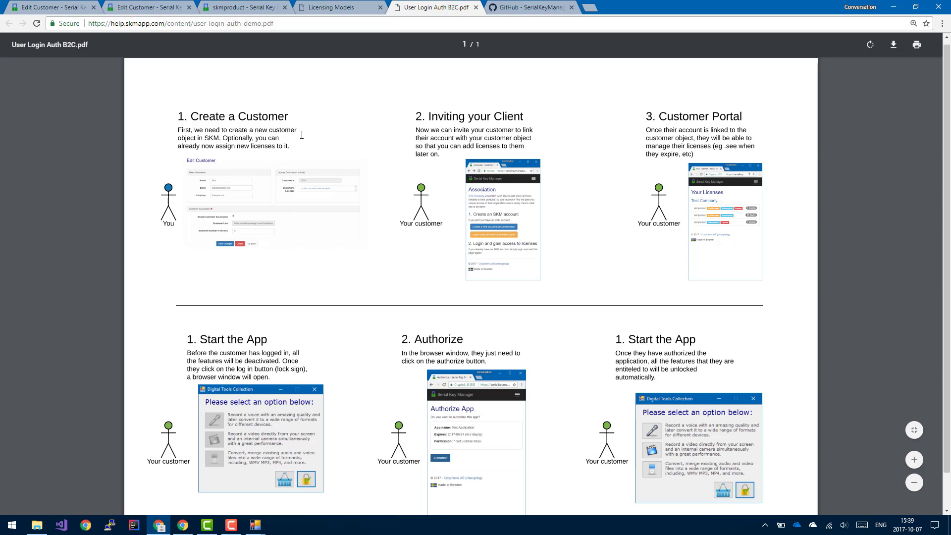
pyautogui.moveTo(523, 150)
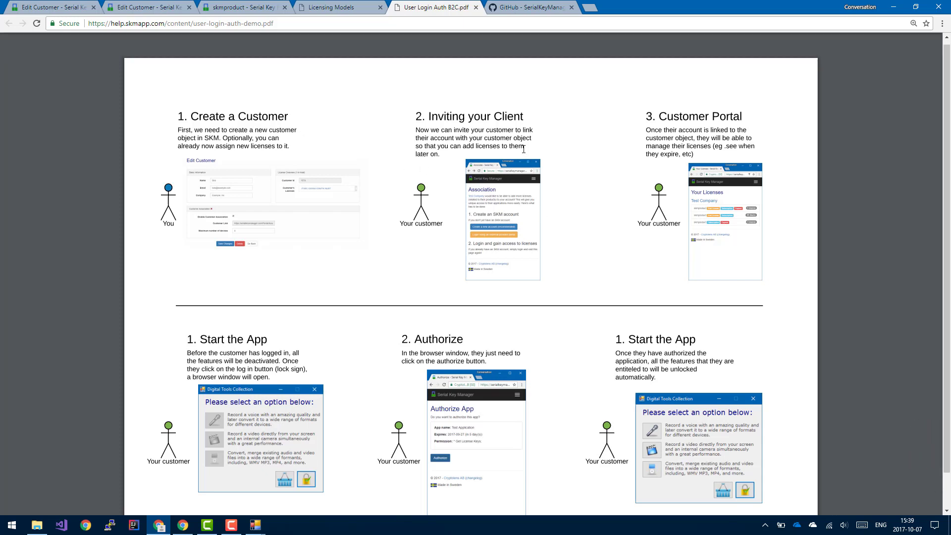
pyautogui.moveTo(300, 199)
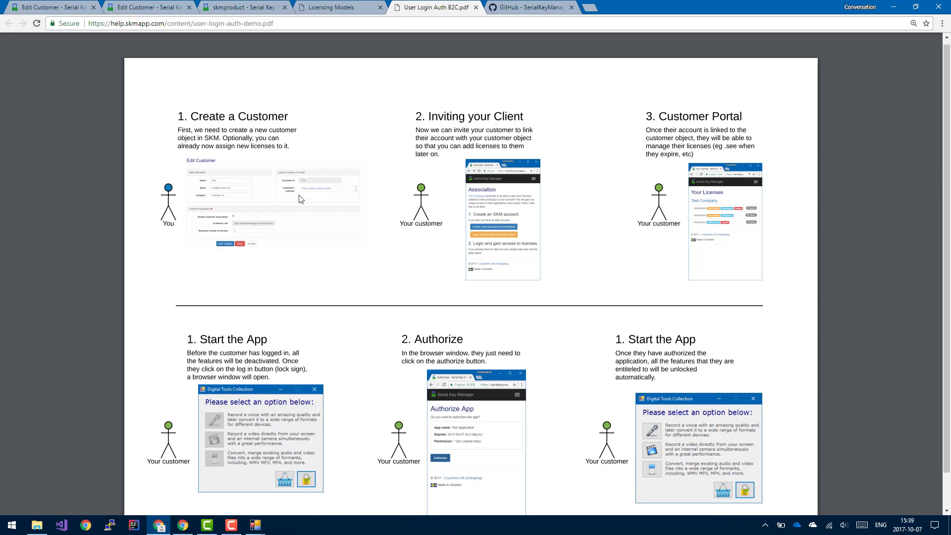
pyautogui.moveTo(580, 201)
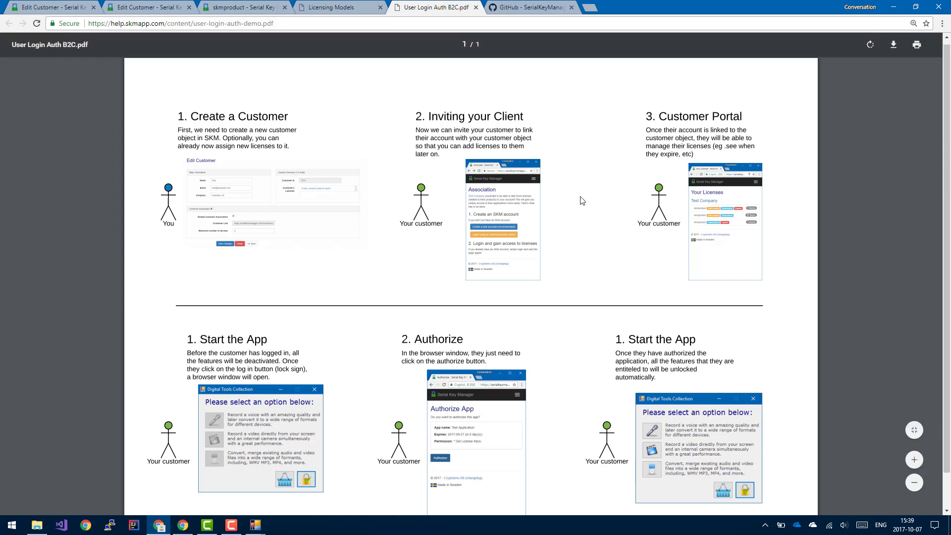
# Step: Review the User Login Auth B2C workflow diagram, then bring up the guest window
pyautogui.scroll(3)
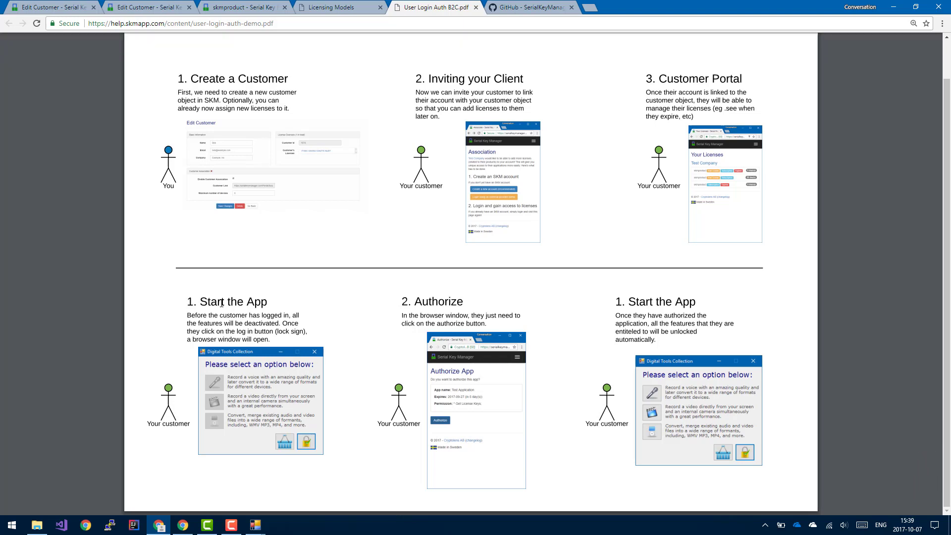
pyautogui.moveTo(271, 469)
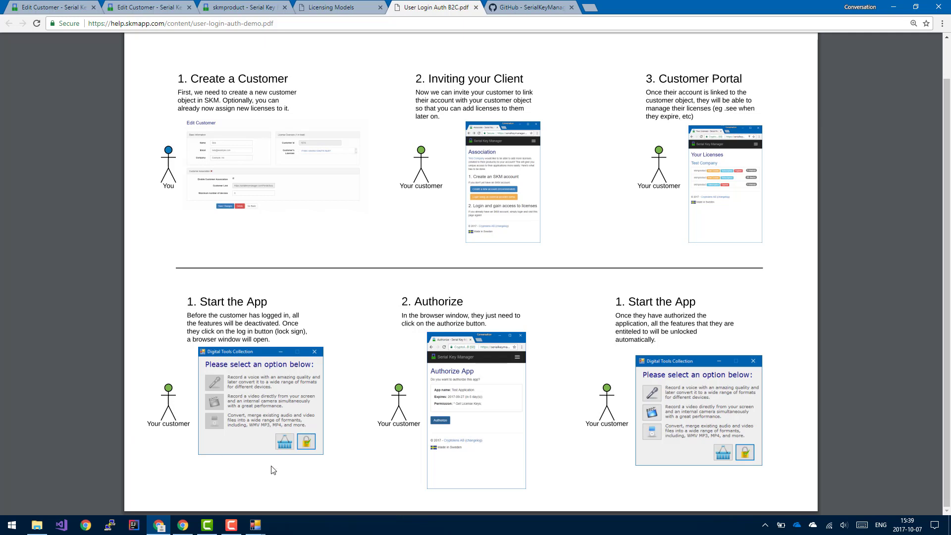
pyautogui.moveTo(553, 380)
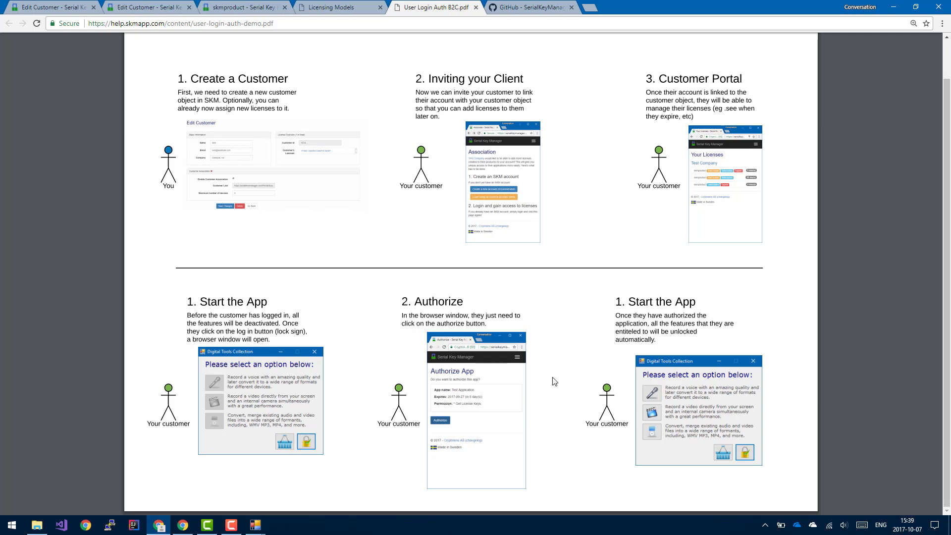
pyautogui.moveTo(782, 376)
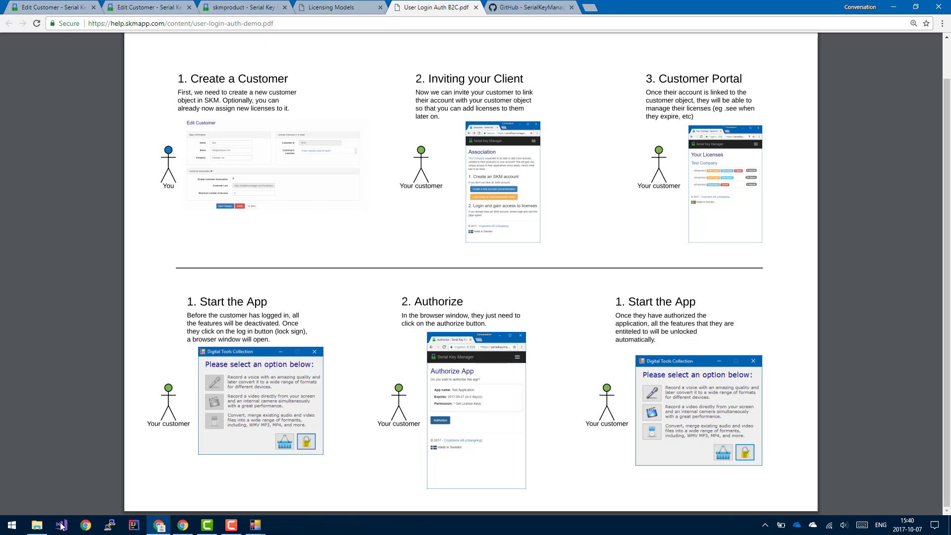
pyautogui.click(35, 525)
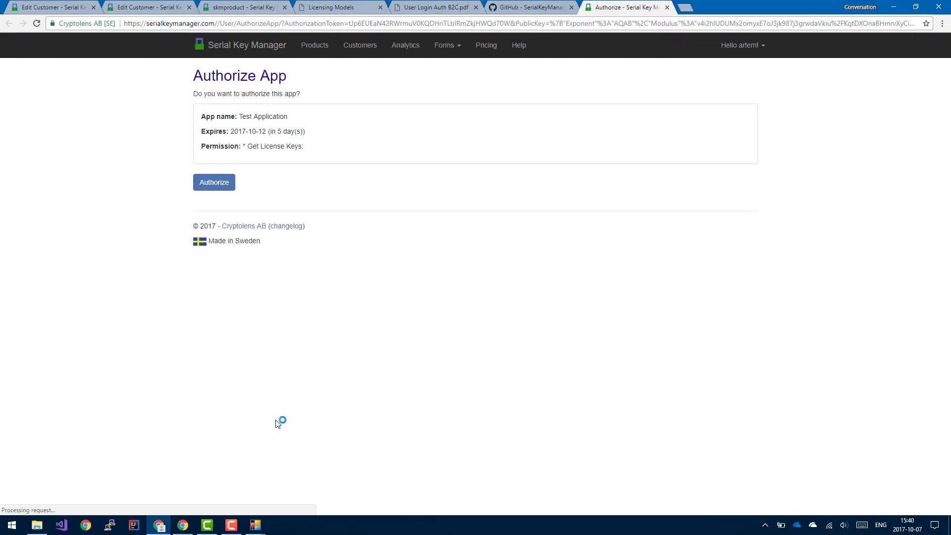
# Step: Copy the Authorize App URL and load it in the customer's browser window for Test Application
pyautogui.click(485, 22)
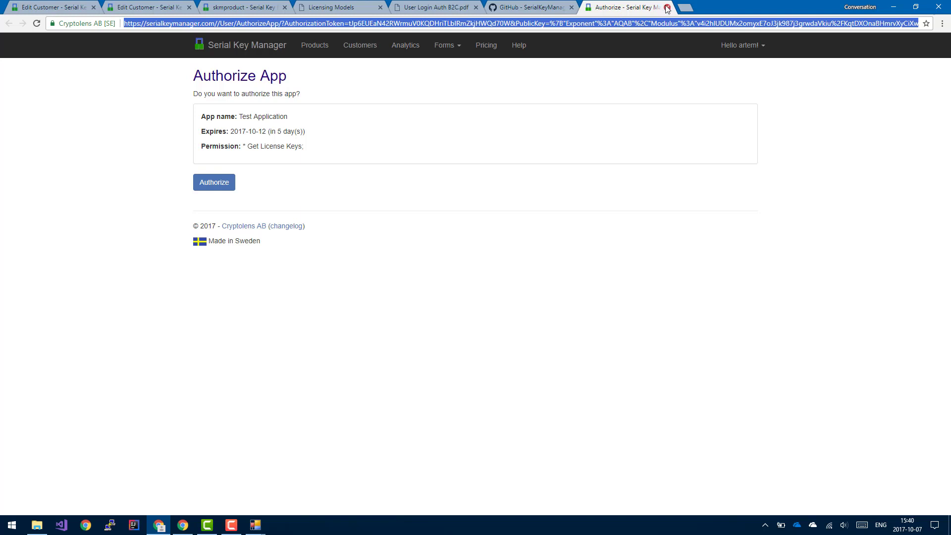
pyautogui.moveTo(666, 7)
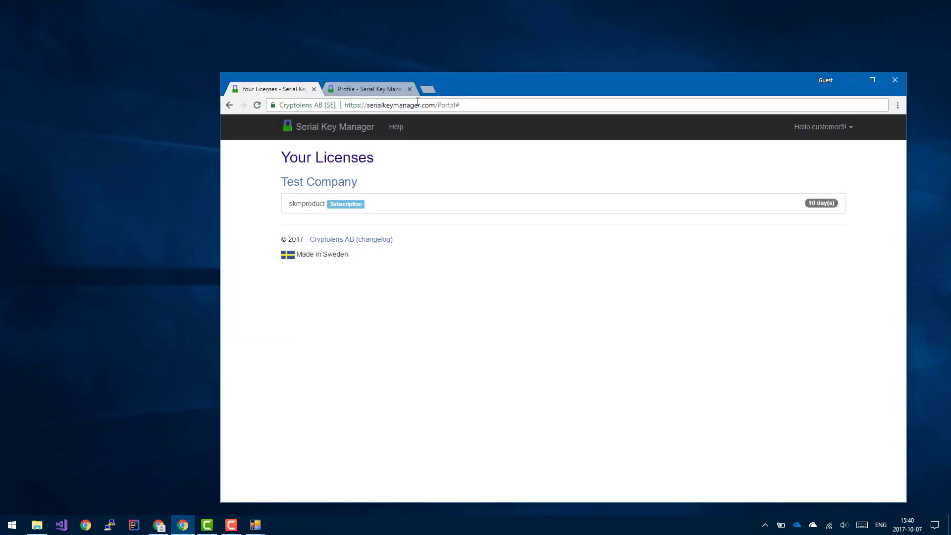
pyautogui.click(400, 105)
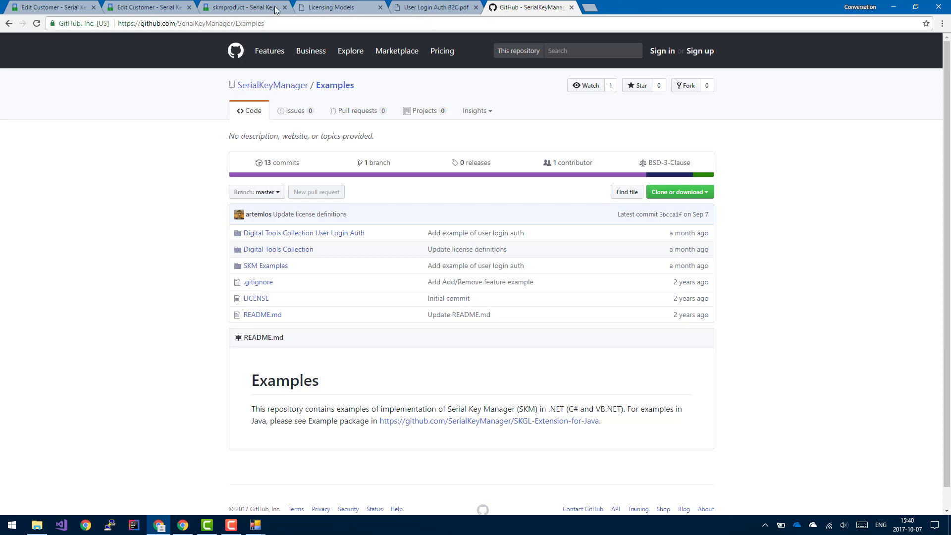
pyautogui.click(243, 7)
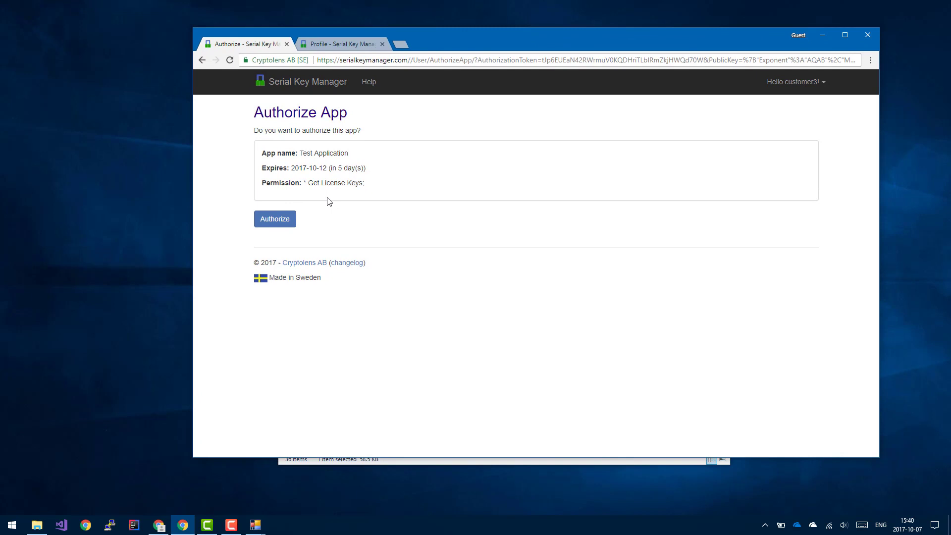
pyautogui.moveTo(288, 223)
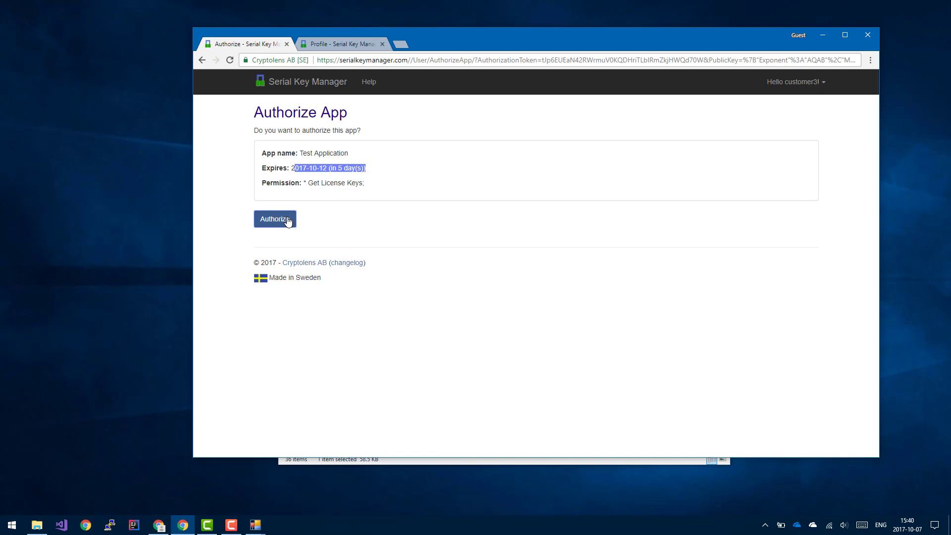
pyautogui.moveTo(775, 54)
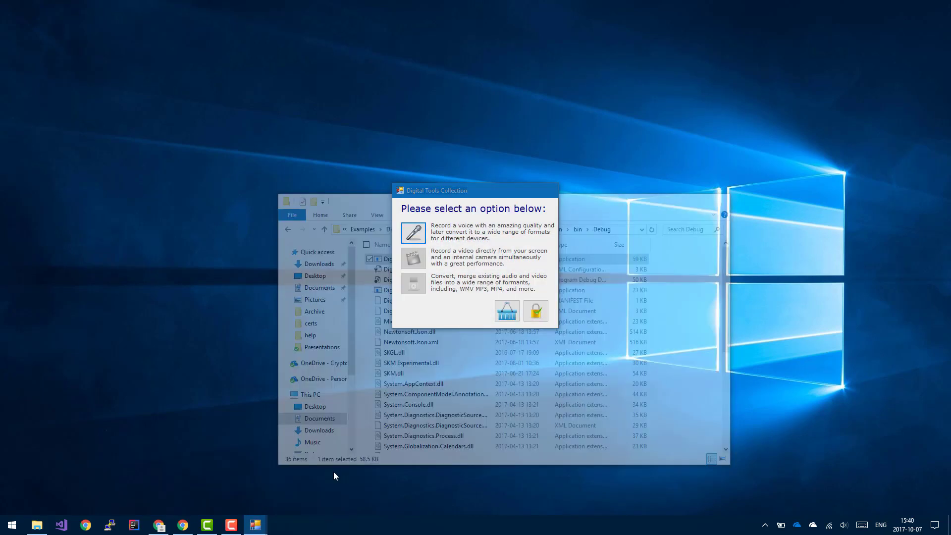
# Step: Dismiss the no-valid-license error, close the extra Digital Tools Collection window and return to Chrome
pyautogui.click(535, 310)
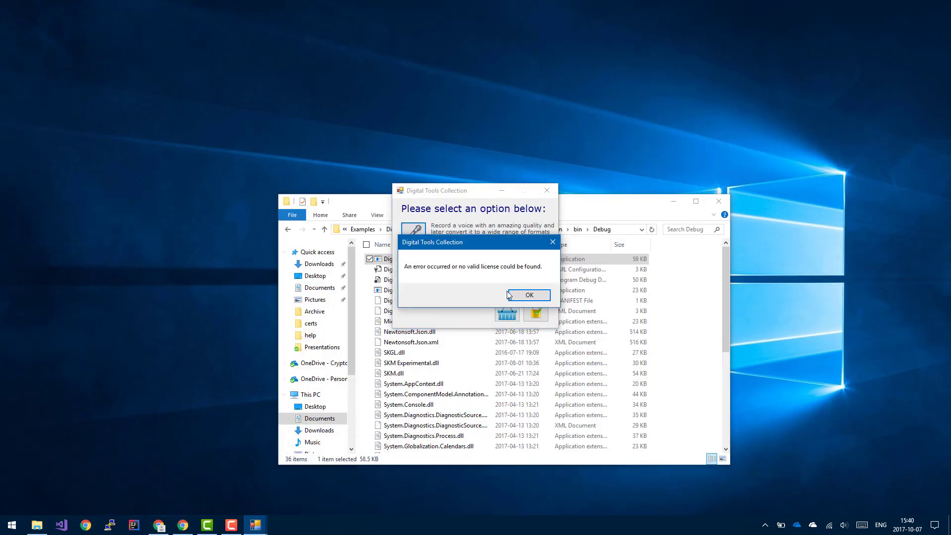
pyautogui.click(528, 295)
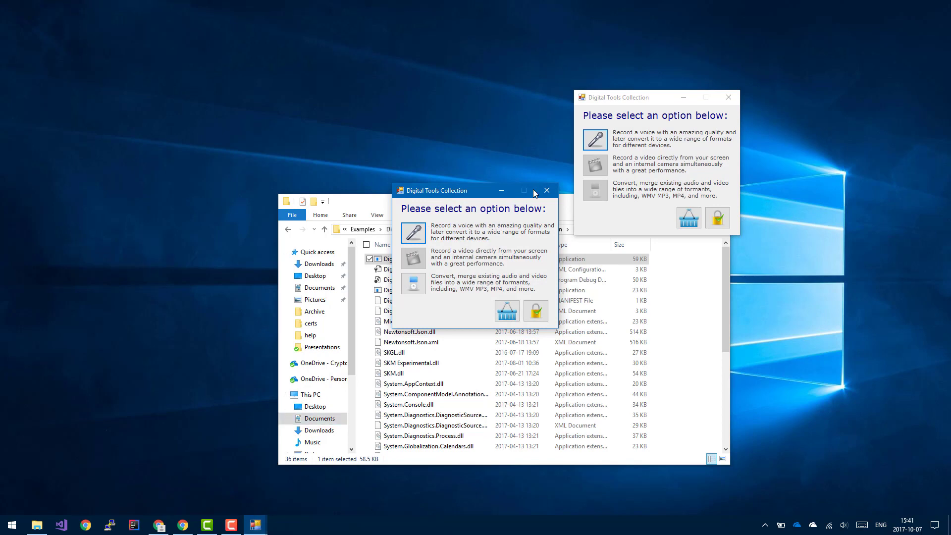
pyautogui.click(545, 190)
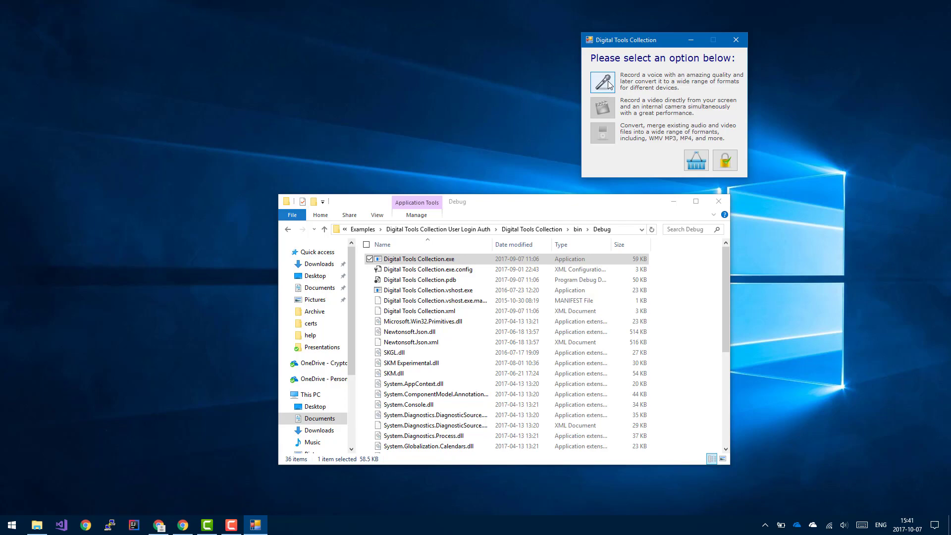
pyautogui.moveTo(173, 521)
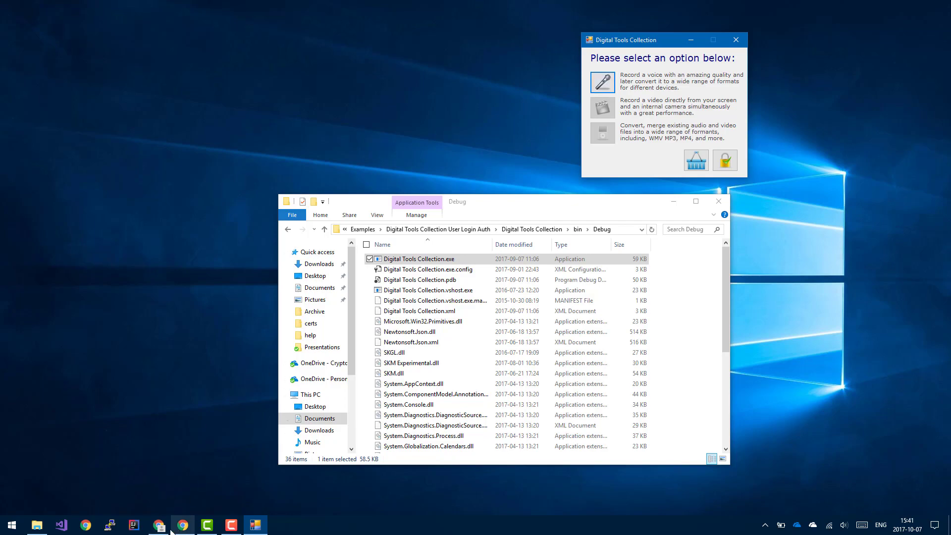
pyautogui.click(182, 525)
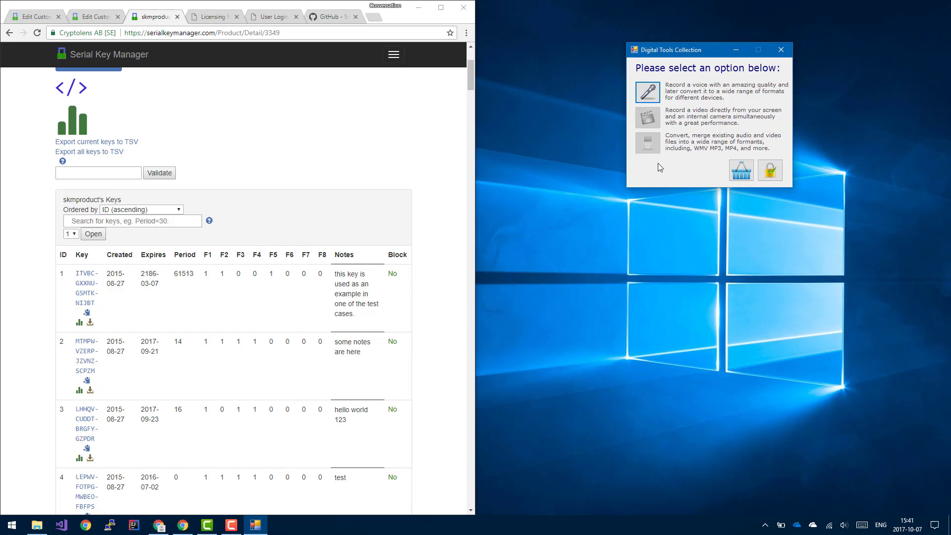
pyautogui.moveTo(380, 20)
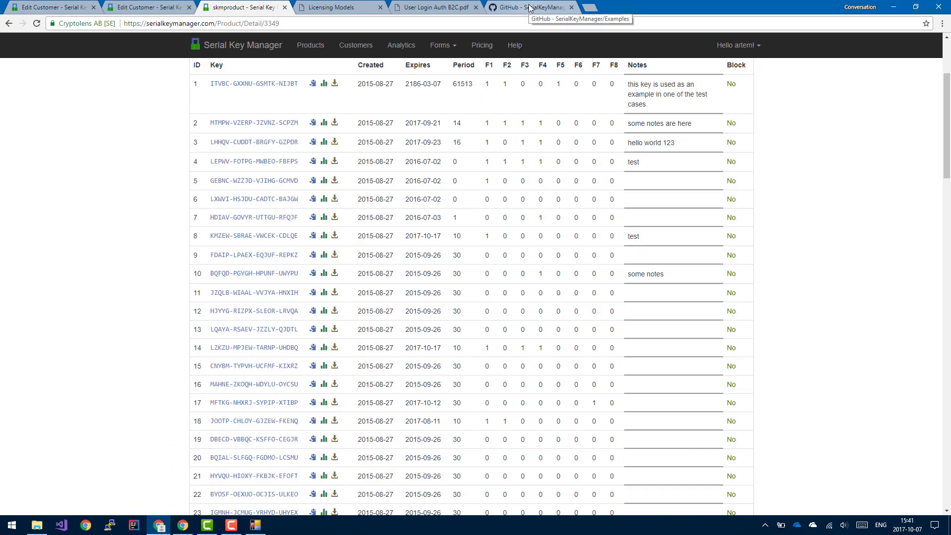
pyautogui.moveTo(484, 127)
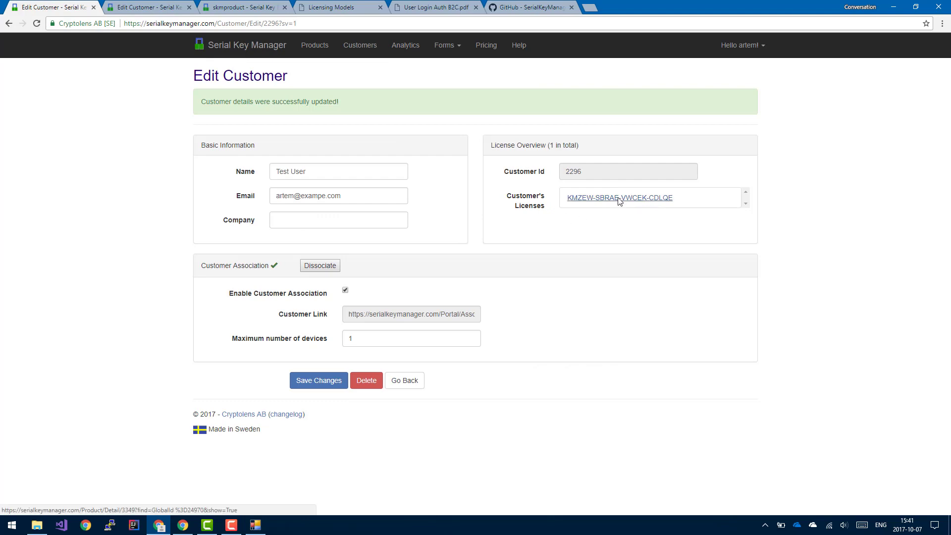
pyautogui.click(619, 197)
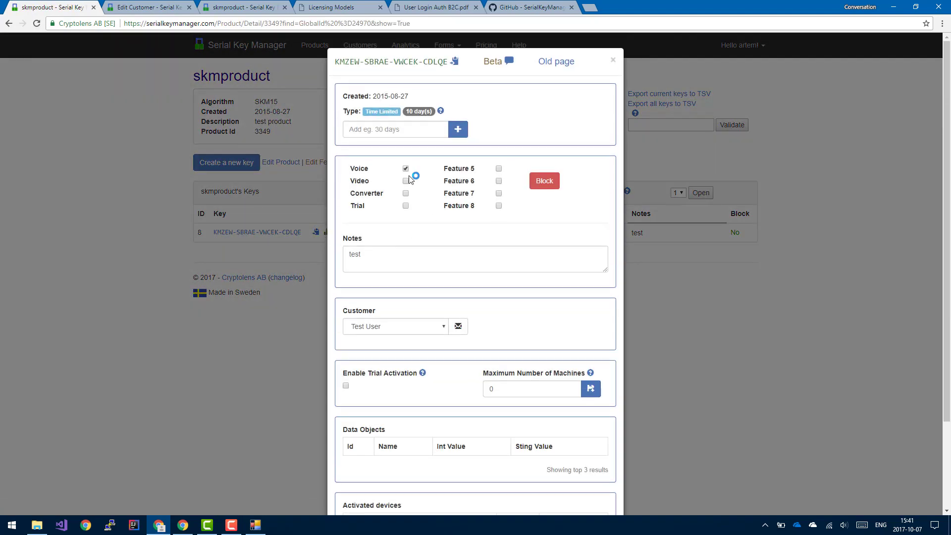
pyautogui.click(406, 181)
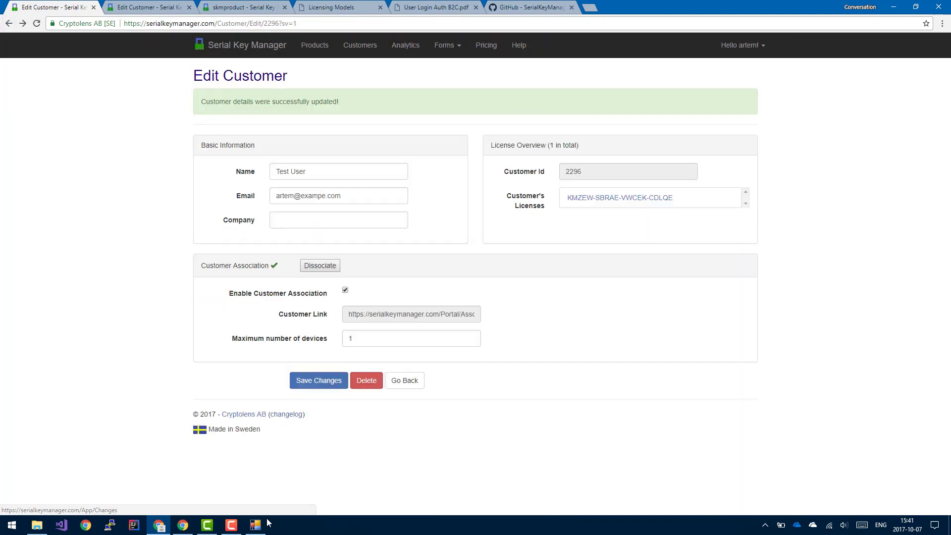
pyautogui.click(254, 525)
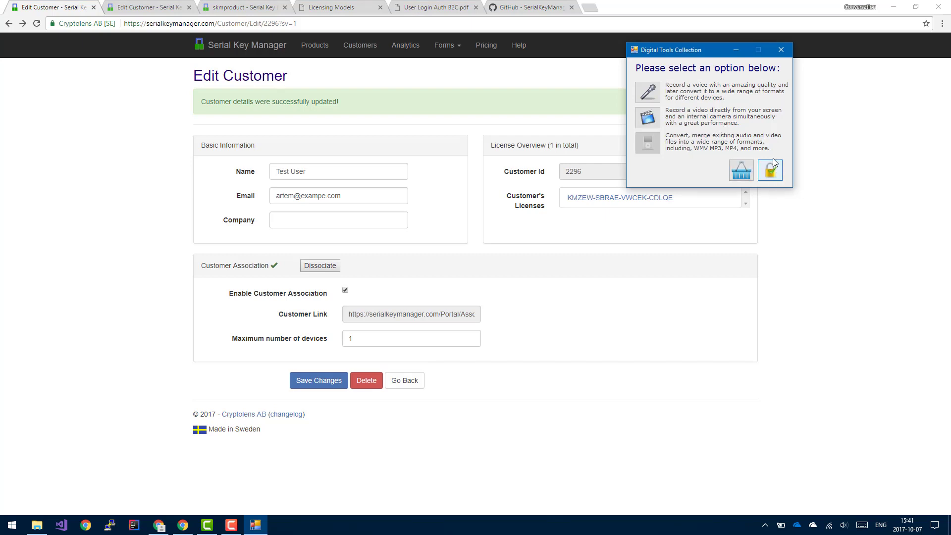
pyautogui.moveTo(783, 174)
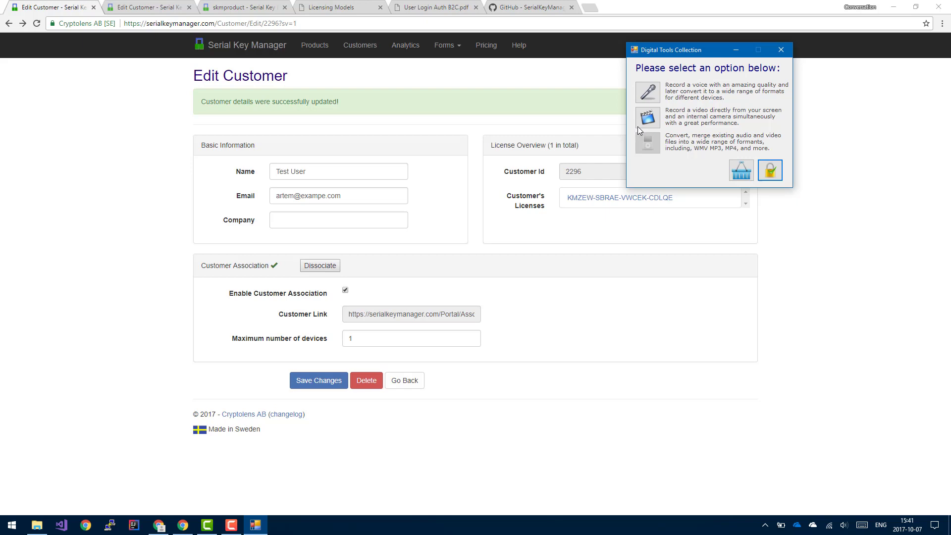
pyautogui.moveTo(646, 117)
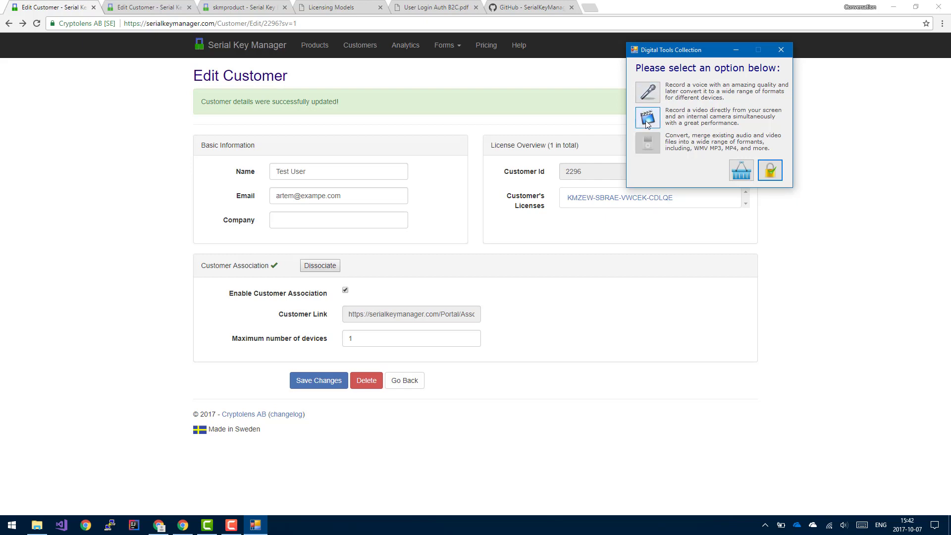
pyautogui.moveTo(581, 209)
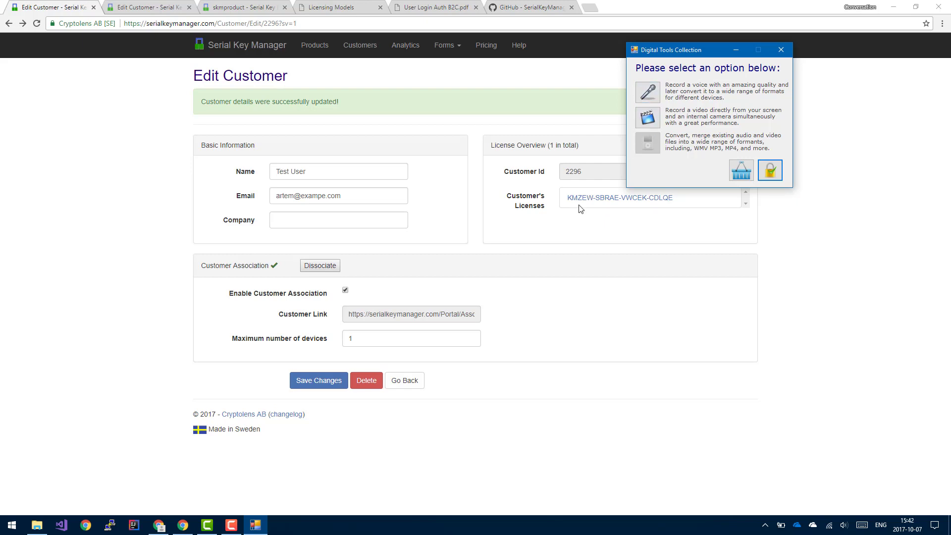
# Step: Return from Digital Tools Collection to Test User's customer page in the browser
pyautogui.click(780, 50)
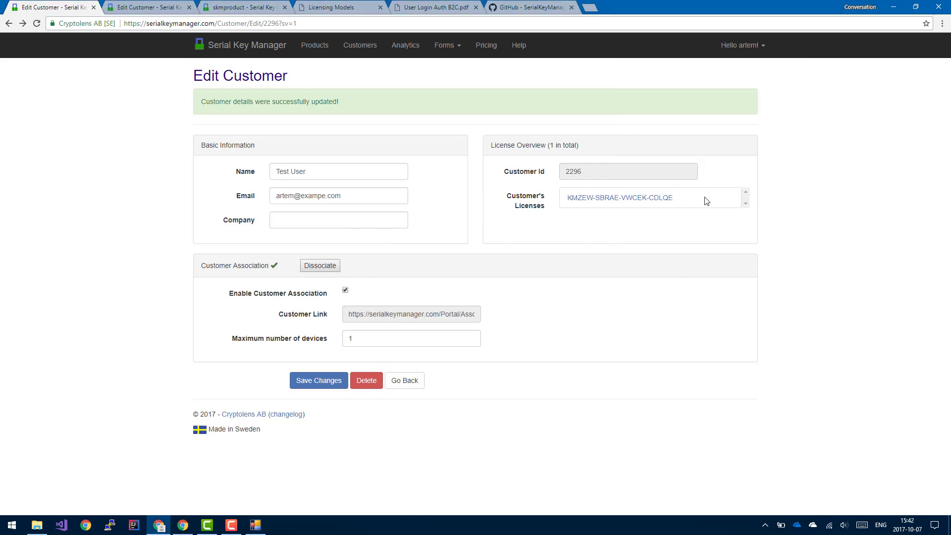
pyautogui.moveTo(421, 370)
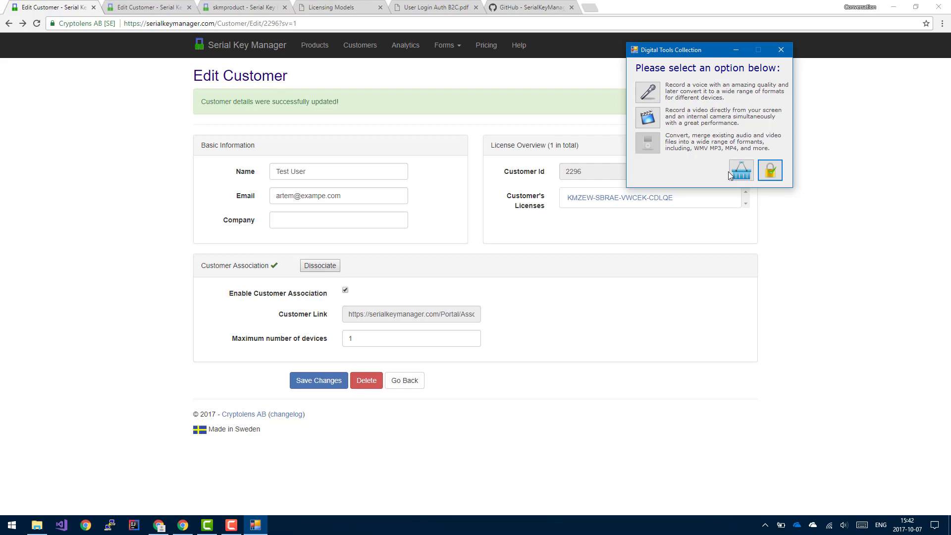
pyautogui.moveTo(701, 132)
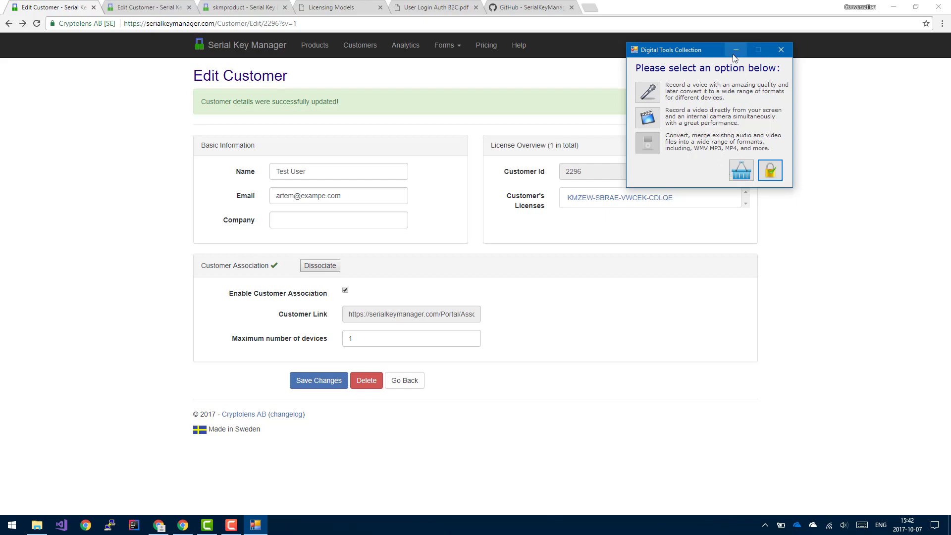
pyautogui.moveTo(736, 50)
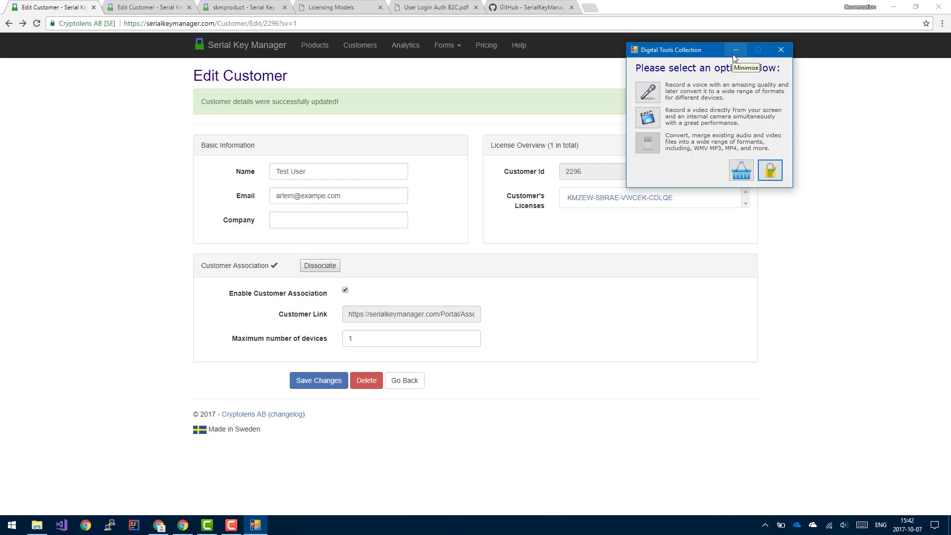
pyautogui.moveTo(541, 98)
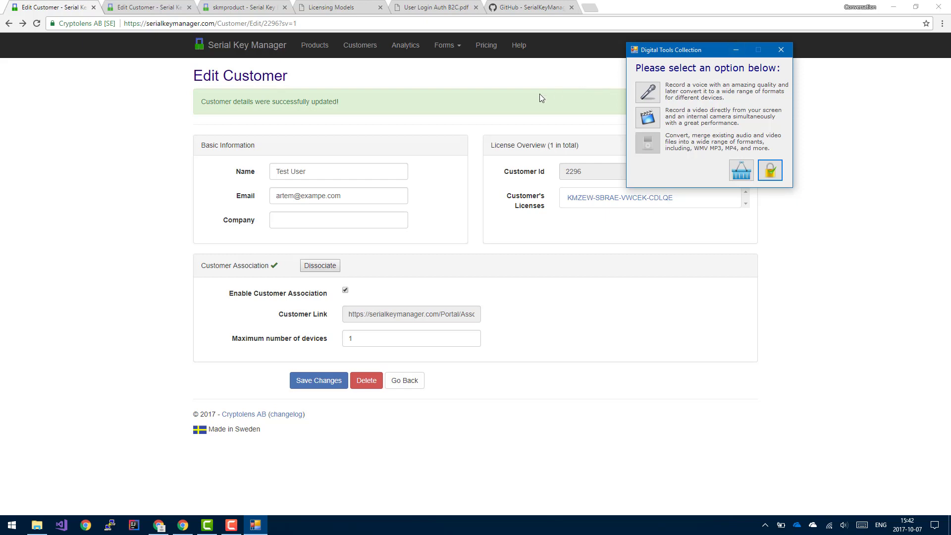
pyautogui.moveTo(276, 37)
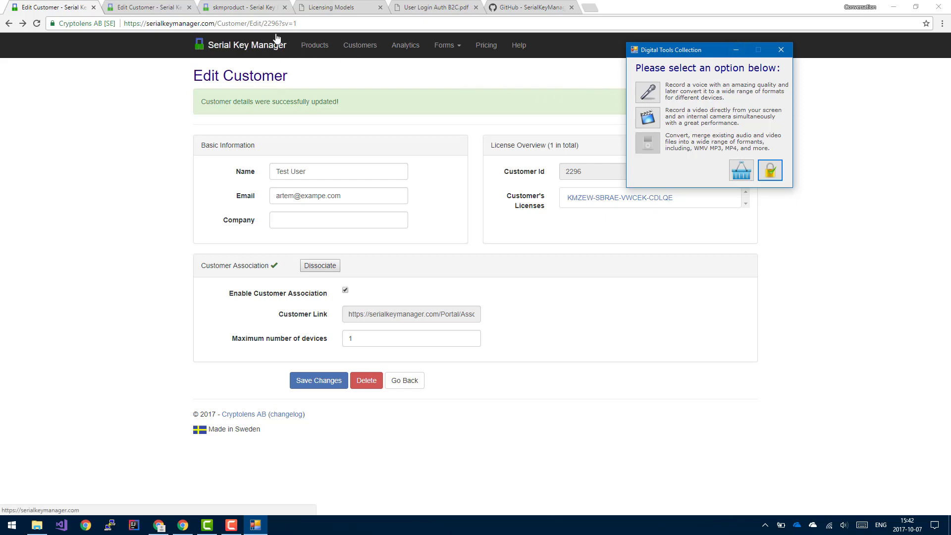
pyautogui.moveTo(246, 7)
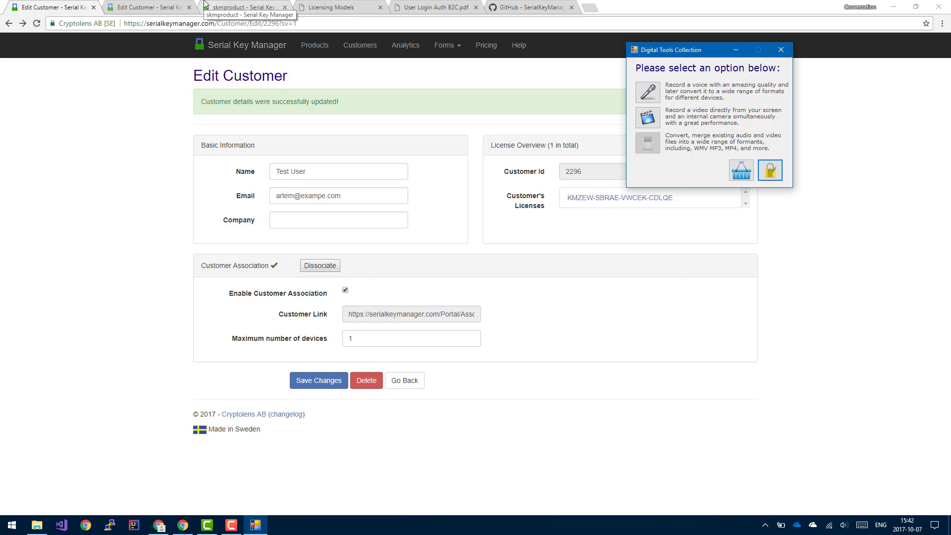
pyautogui.click(780, 49)
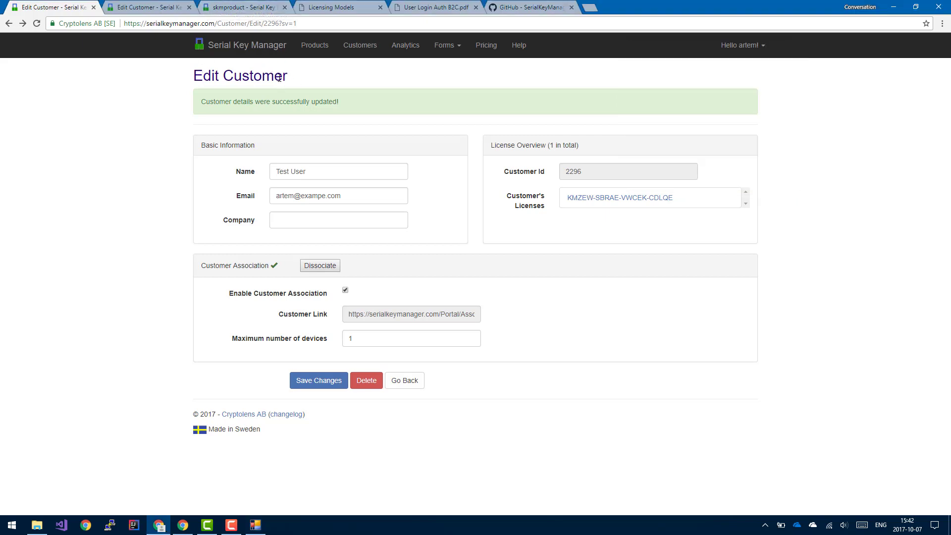
pyautogui.click(410, 314)
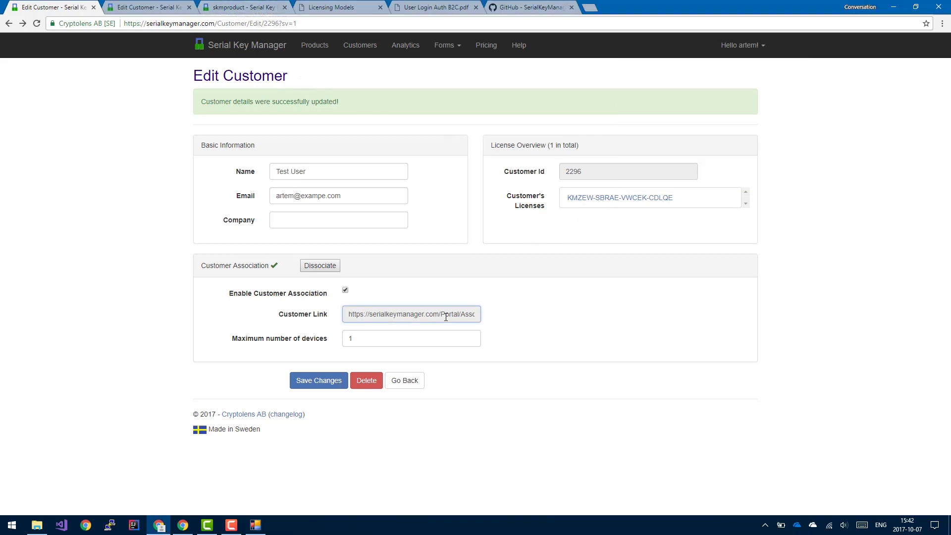
pyautogui.tripleClick(411, 314)
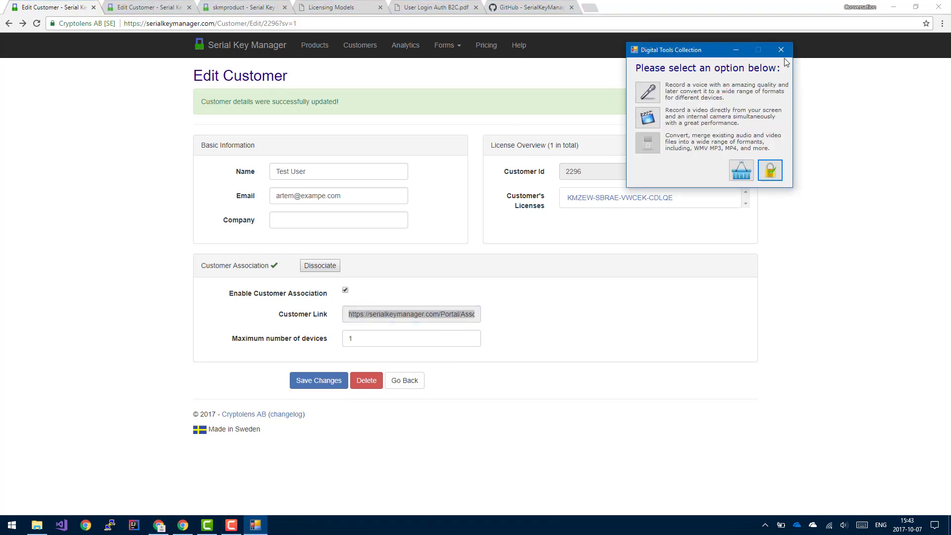
pyautogui.moveTo(781, 49)
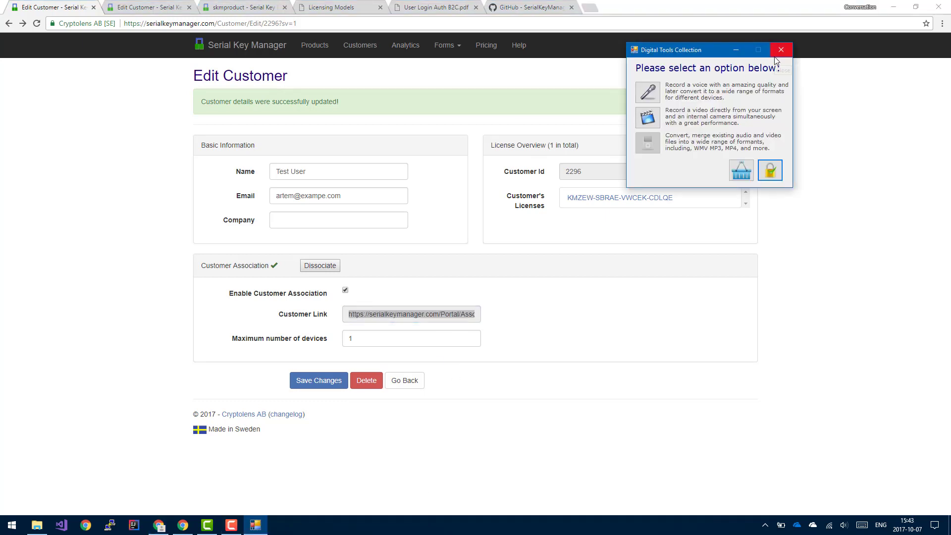
pyautogui.moveTo(167, 474)
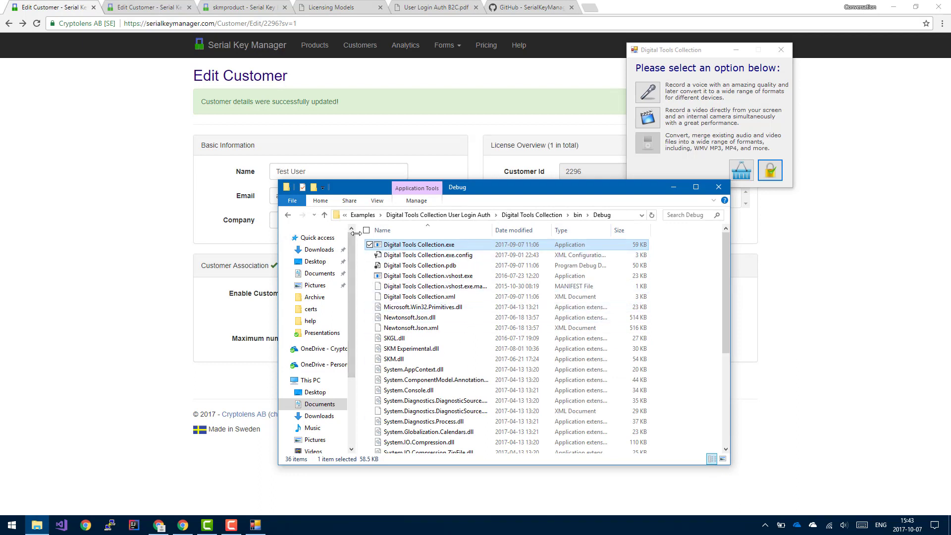
# Step: Navigate up from Debug to the User Login Auth folder and open Digital Tools Collection.sln in Visual Studio
pyautogui.click(324, 215)
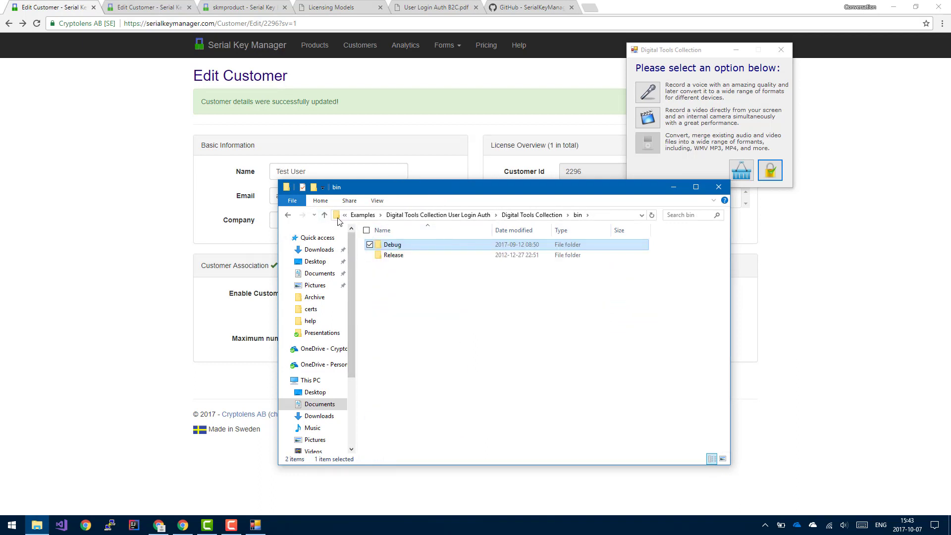
pyautogui.click(324, 215)
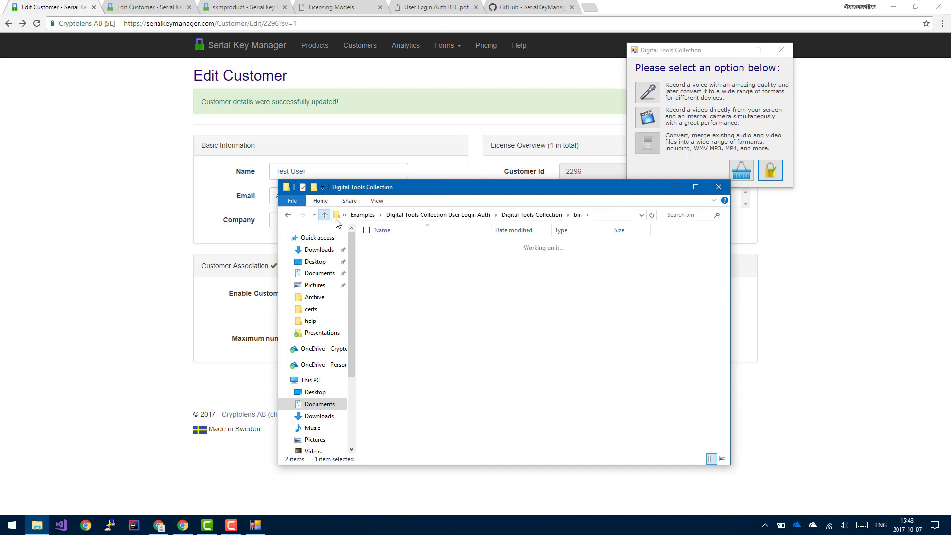
pyautogui.click(323, 215)
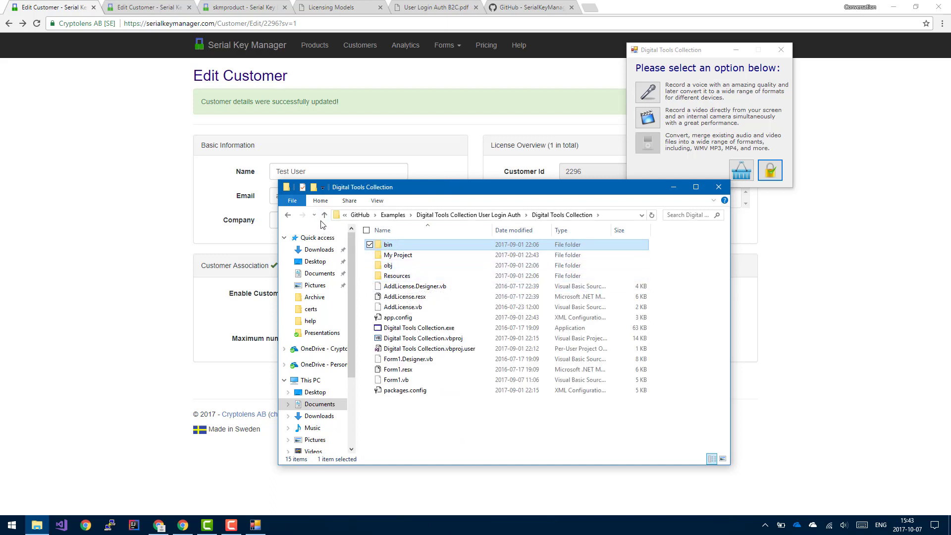
pyautogui.click(323, 214)
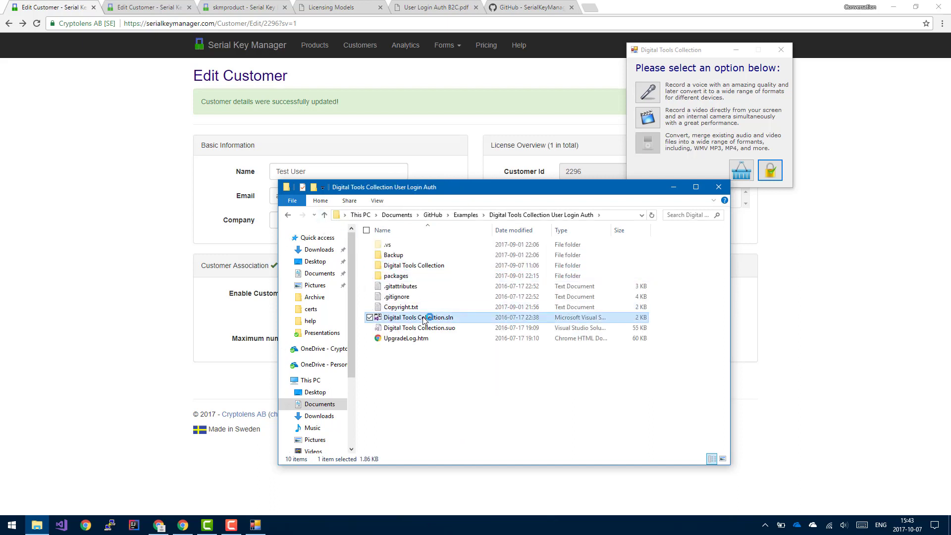
pyautogui.doubleClick(423, 317)
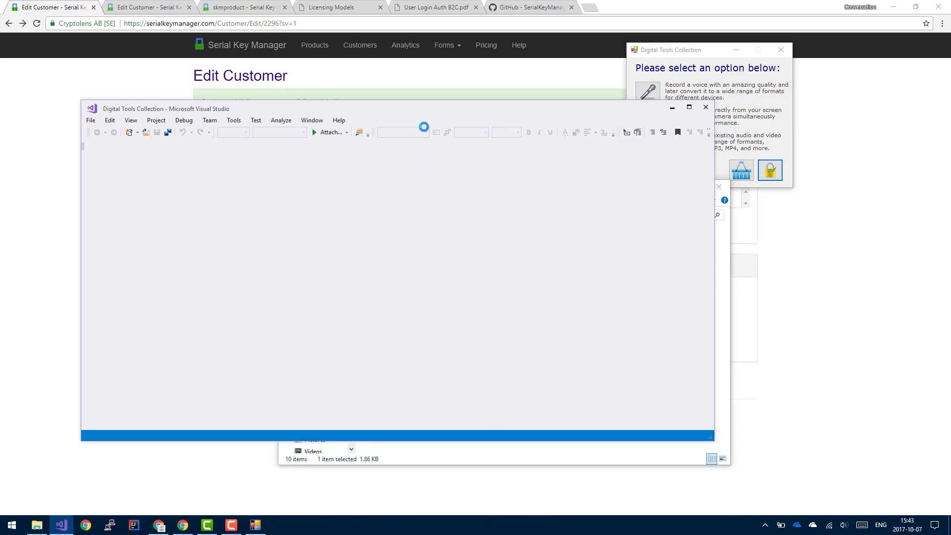
pyautogui.click(688, 107)
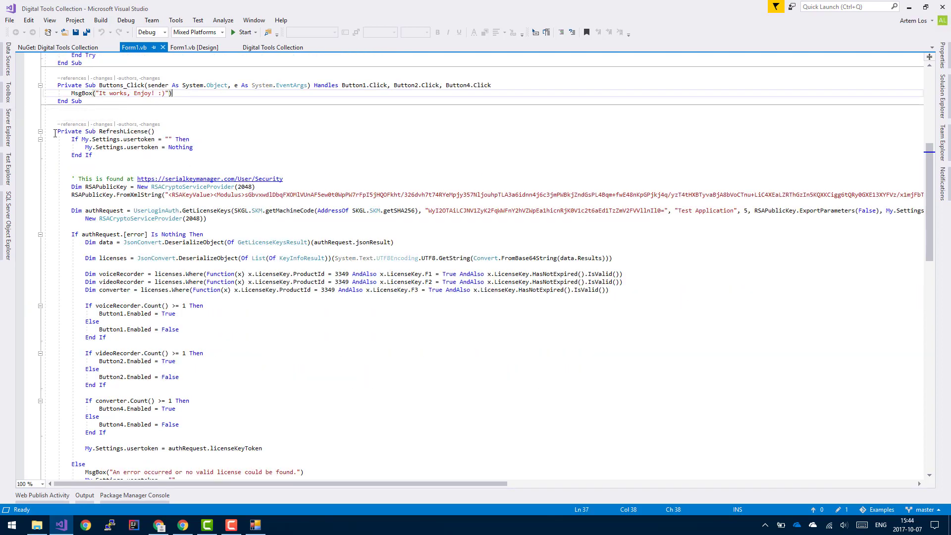
pyautogui.scroll(-3)
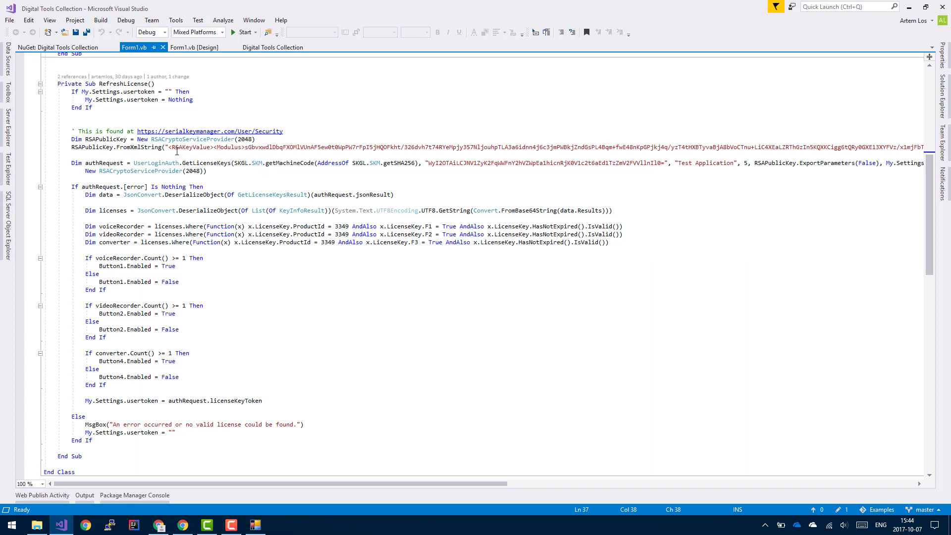
pyautogui.moveTo(89, 179)
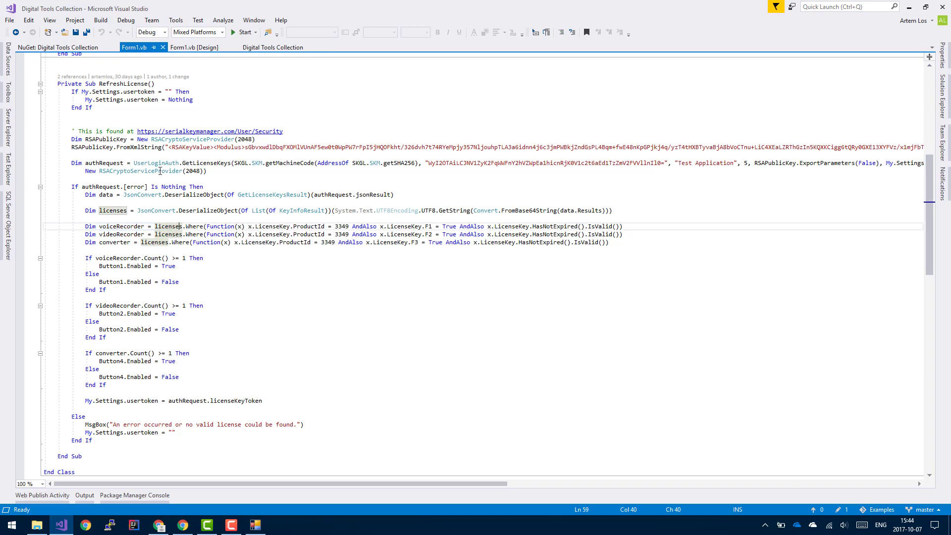
pyautogui.moveTo(153, 163)
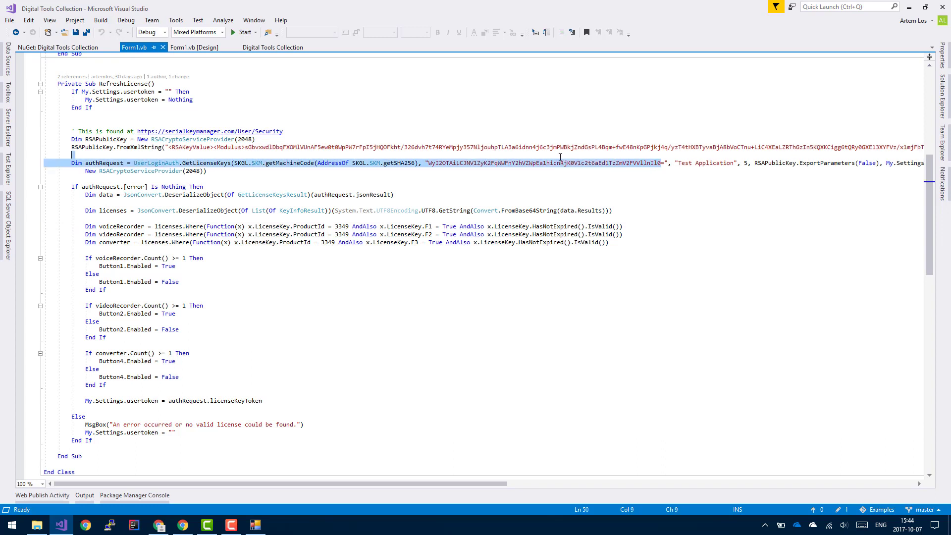
pyautogui.moveTo(432, 162)
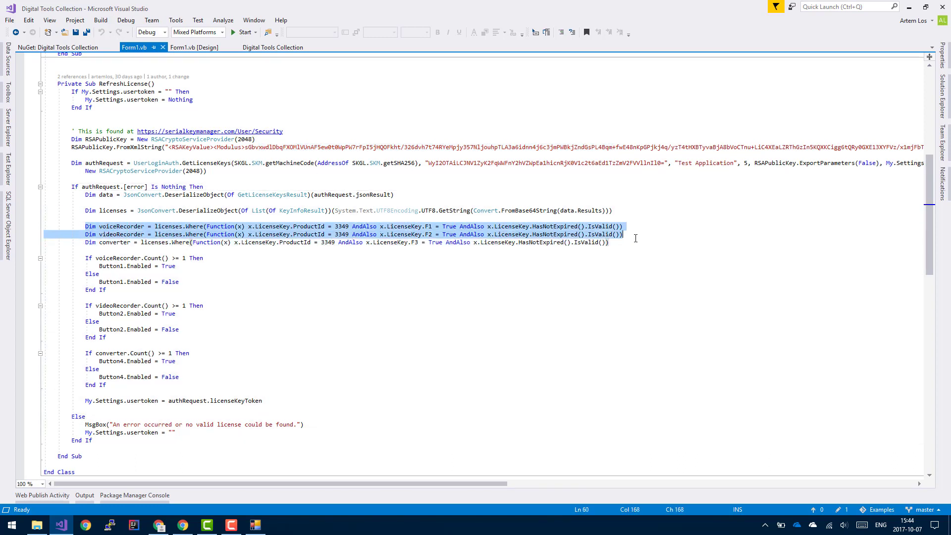
pyautogui.moveTo(120, 235)
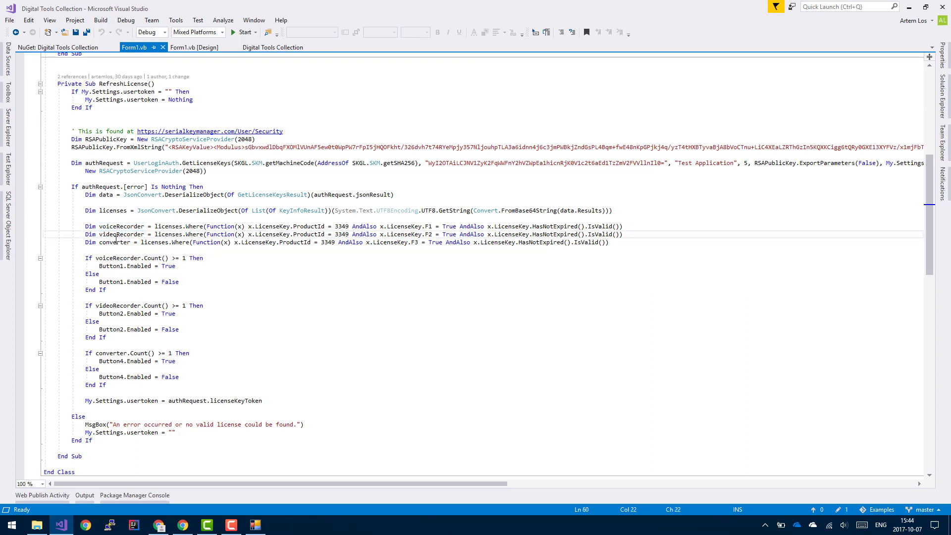
# Step: Highlight the converter variable in RefreshLicense, leaving the F1/F2/F3 feature checks unchanged
pyautogui.doubleClick(113, 242)
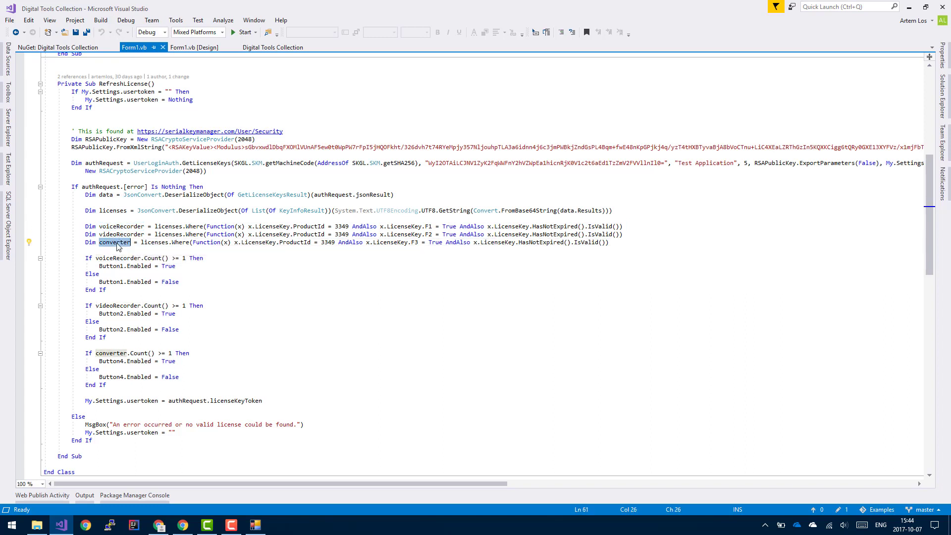
pyautogui.moveTo(520, 238)
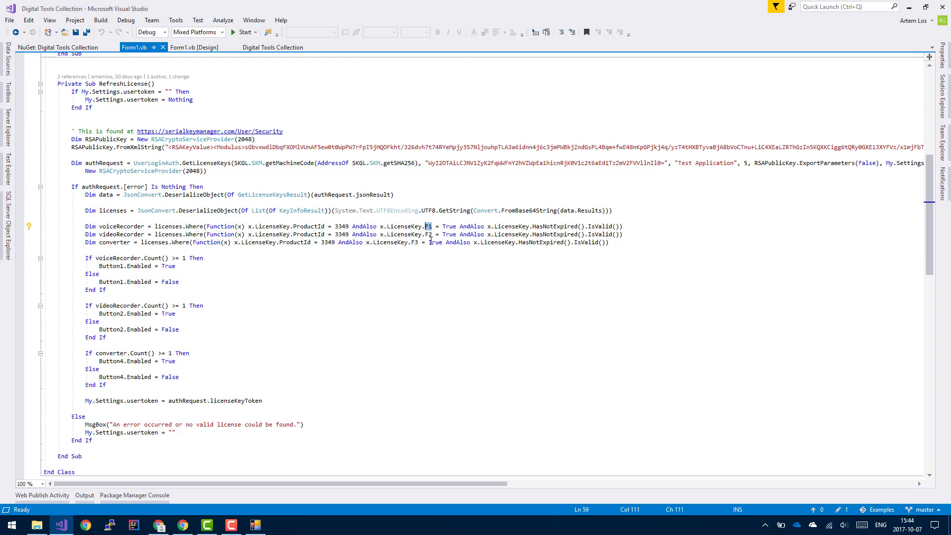
pyautogui.moveTo(394, 218)
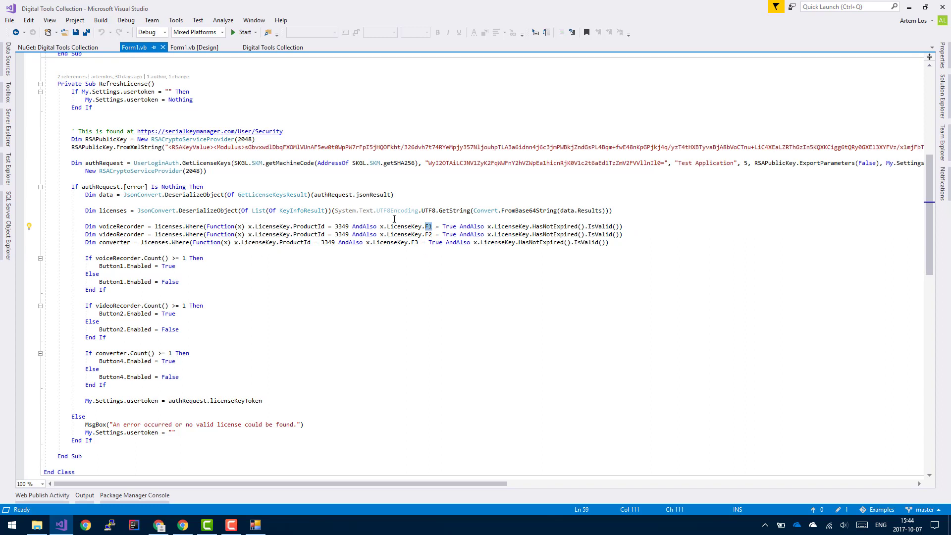
pyautogui.moveTo(103, 235)
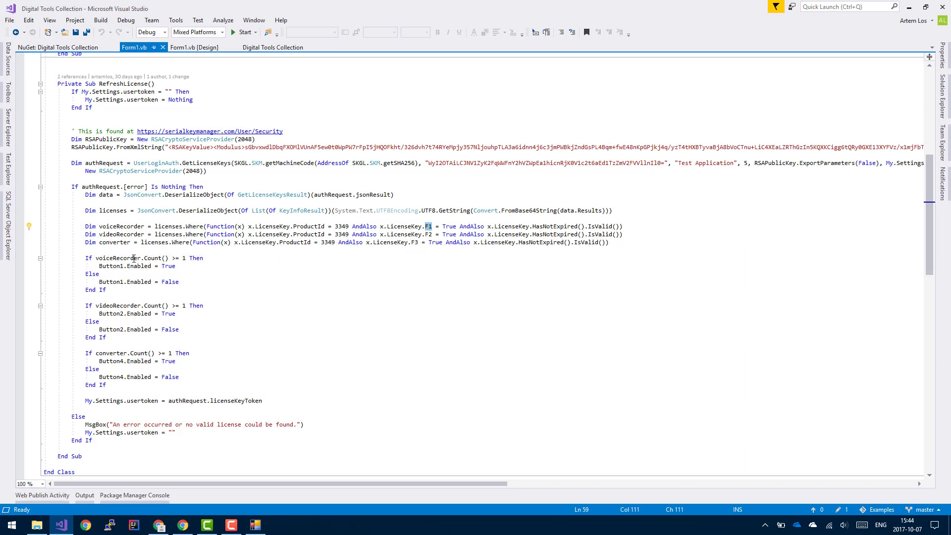
pyautogui.click(423, 221)
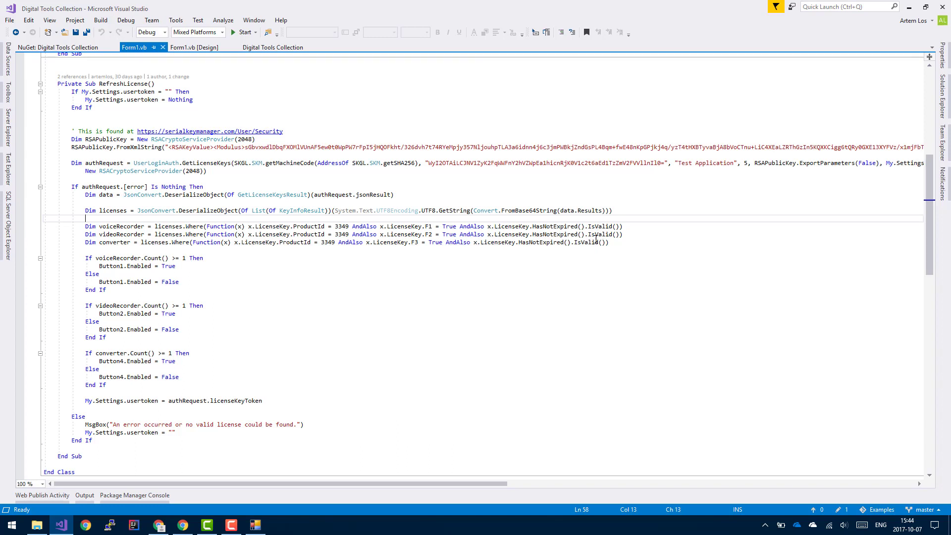
pyautogui.moveTo(248, 225)
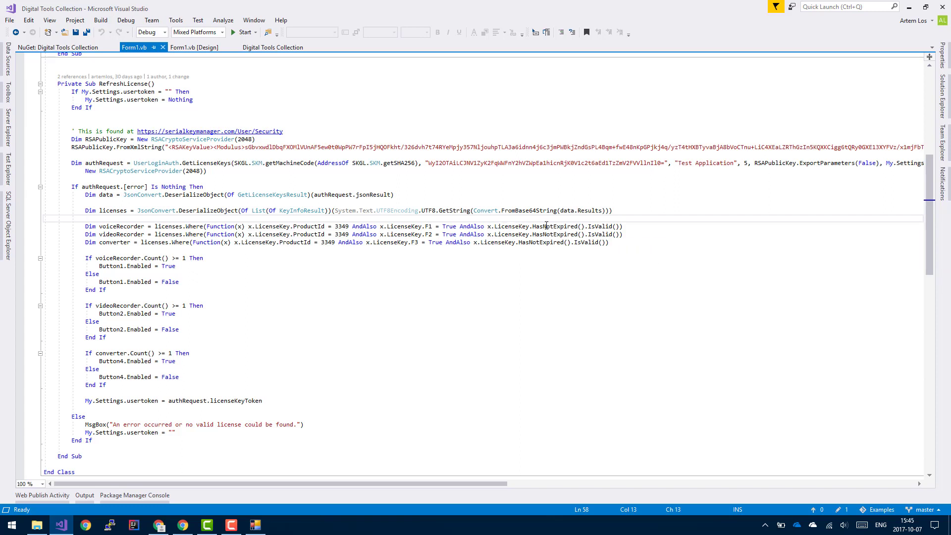
pyautogui.moveTo(450, 226)
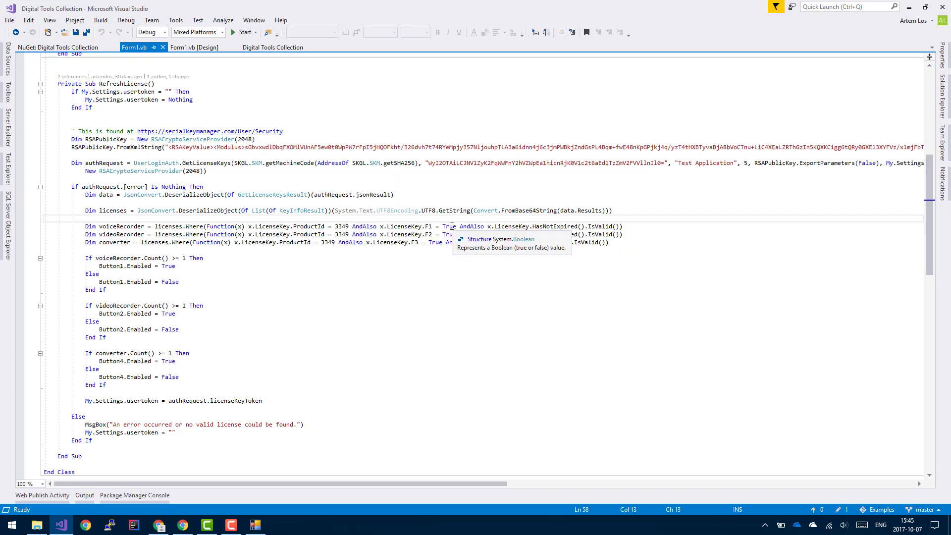
pyautogui.moveTo(396, 210)
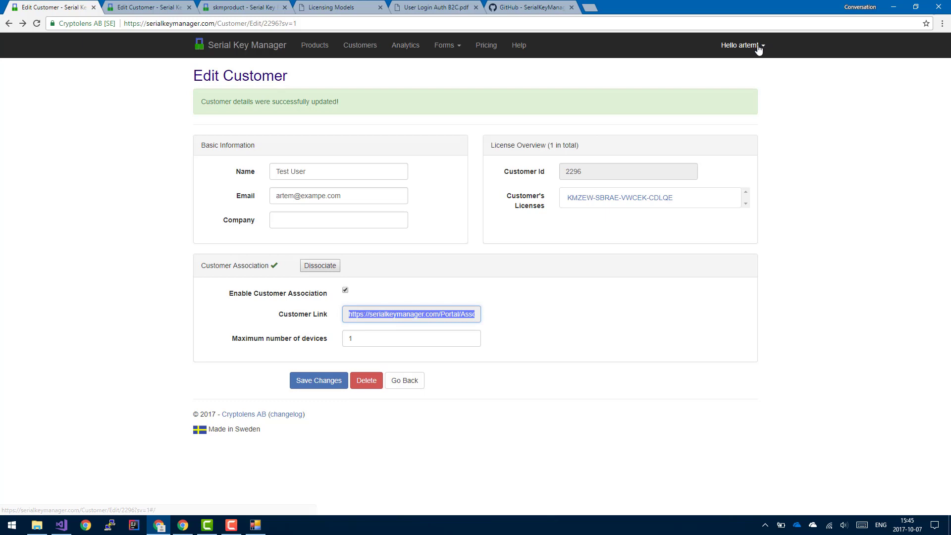
# Step: View the account's public key under Security Settings and compare it with the key in Form1.vb
pyautogui.click(739, 45)
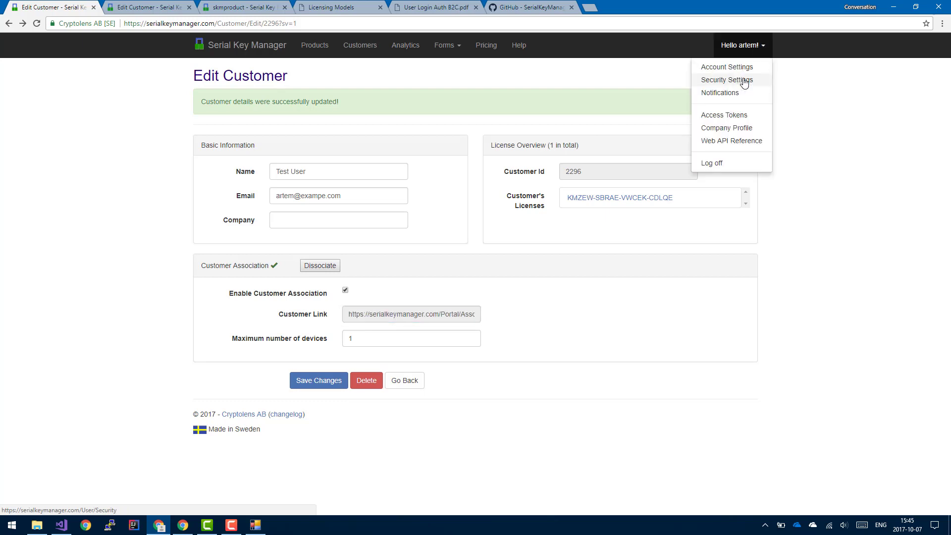
pyautogui.click(726, 79)
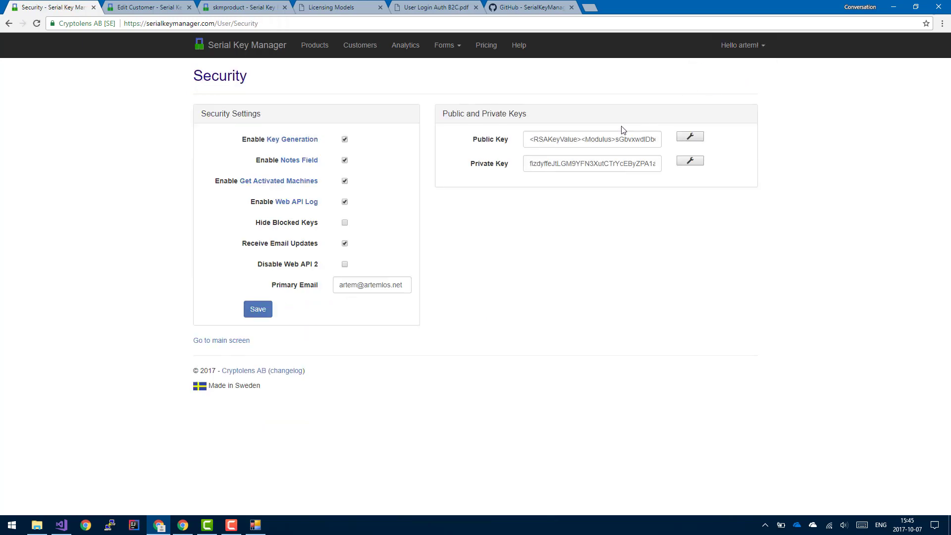
pyautogui.moveTo(571, 126)
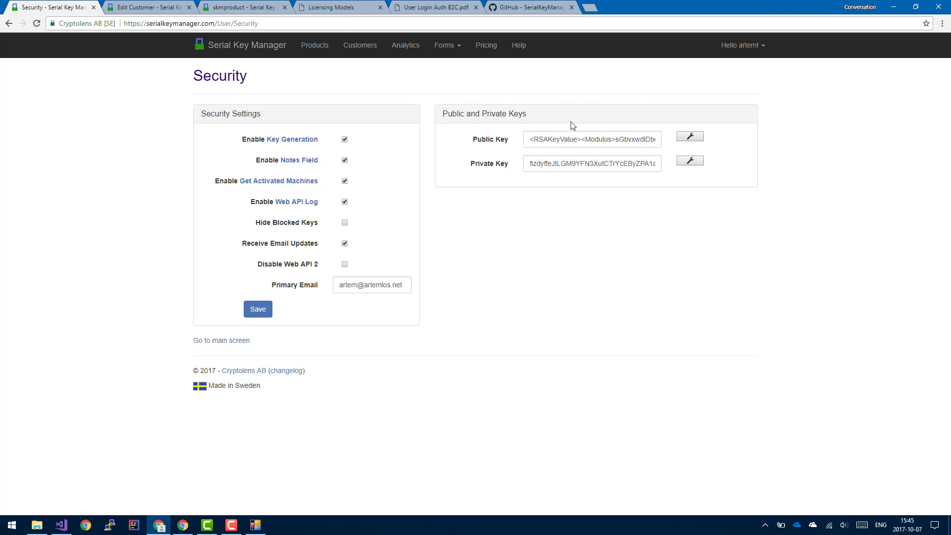
pyautogui.tripleClick(592, 139)
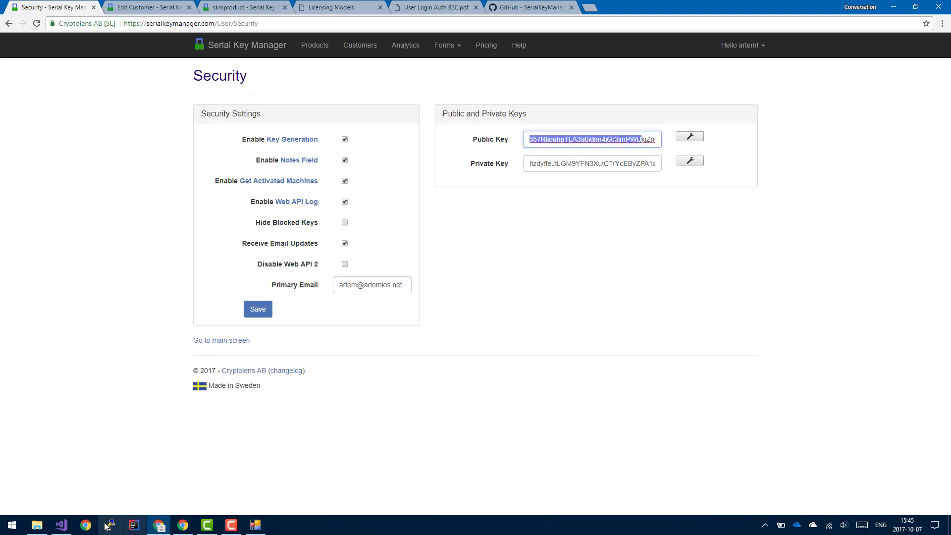
pyautogui.click(36, 525)
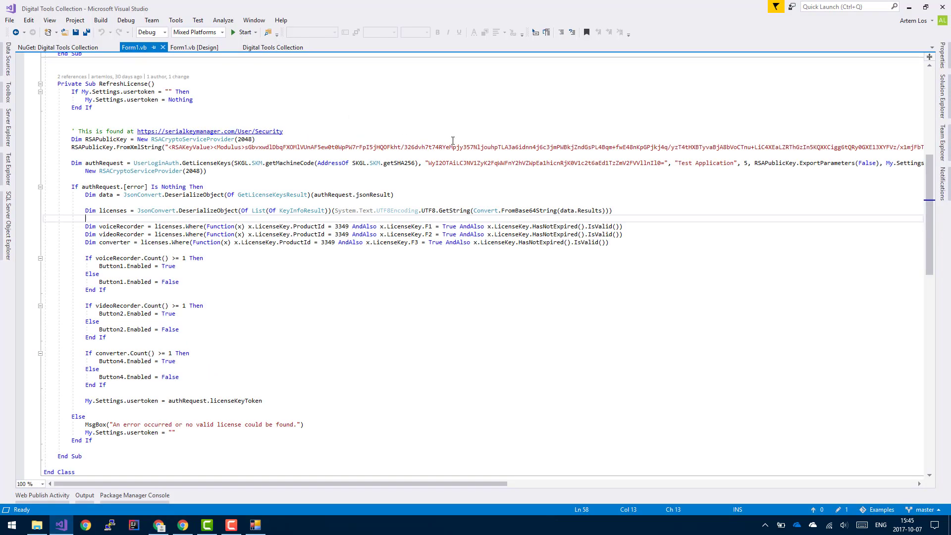
pyautogui.moveTo(458, 163)
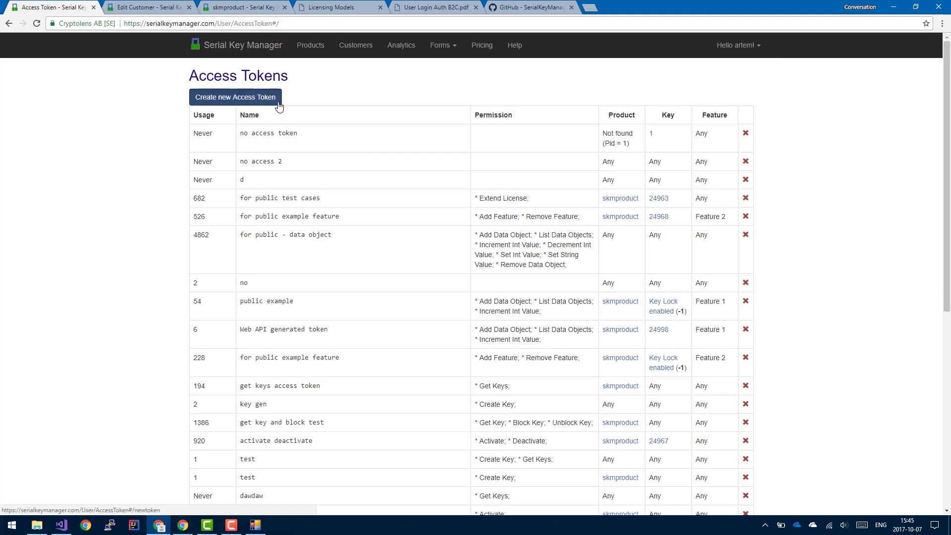
# Step: Start a new access token and bring up the Get Token scope documentation
pyautogui.click(235, 97)
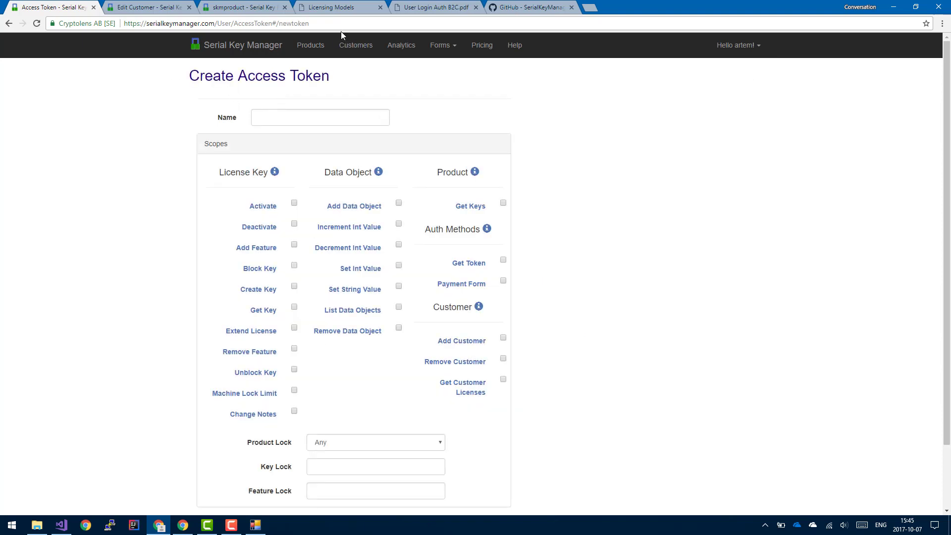
pyautogui.scroll(-3)
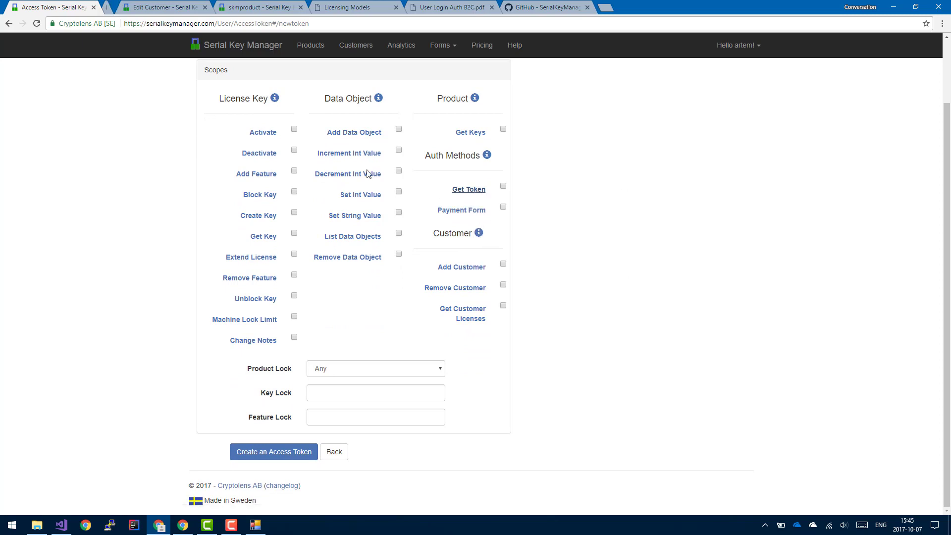
pyautogui.click(468, 188)
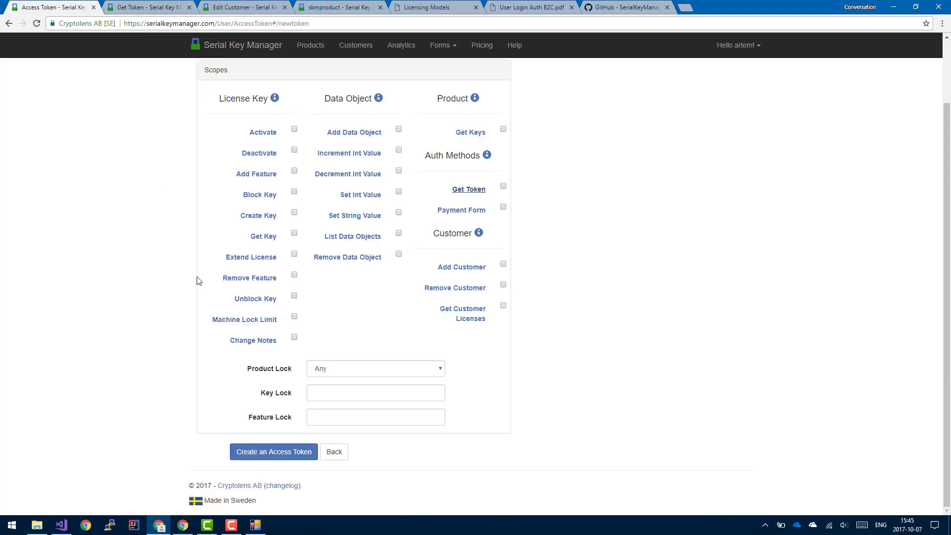
pyautogui.moveTo(898, 5)
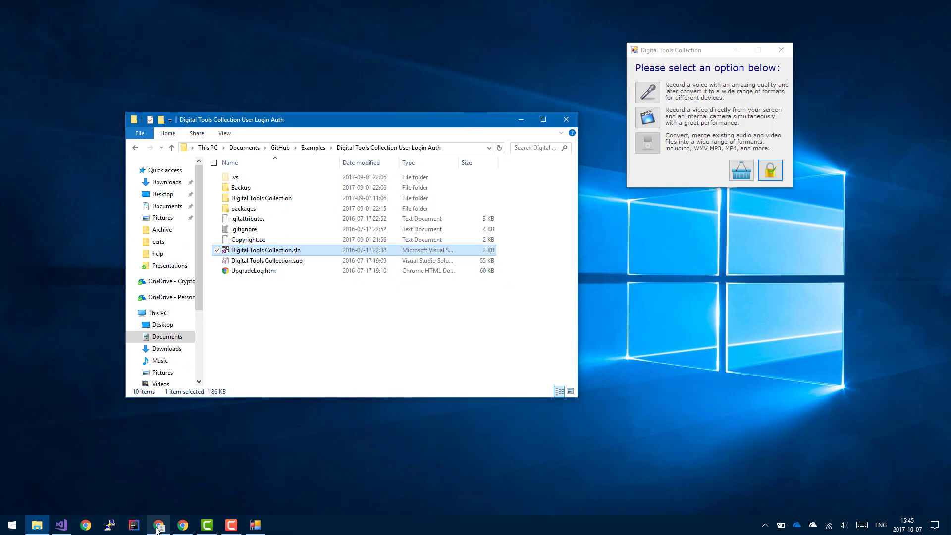
pyautogui.moveTo(160, 525)
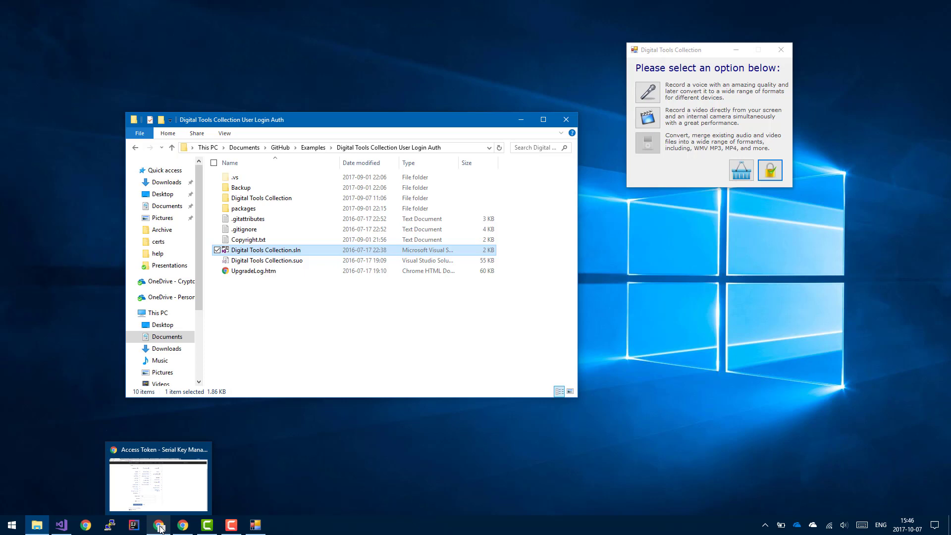
pyautogui.moveTo(177, 514)
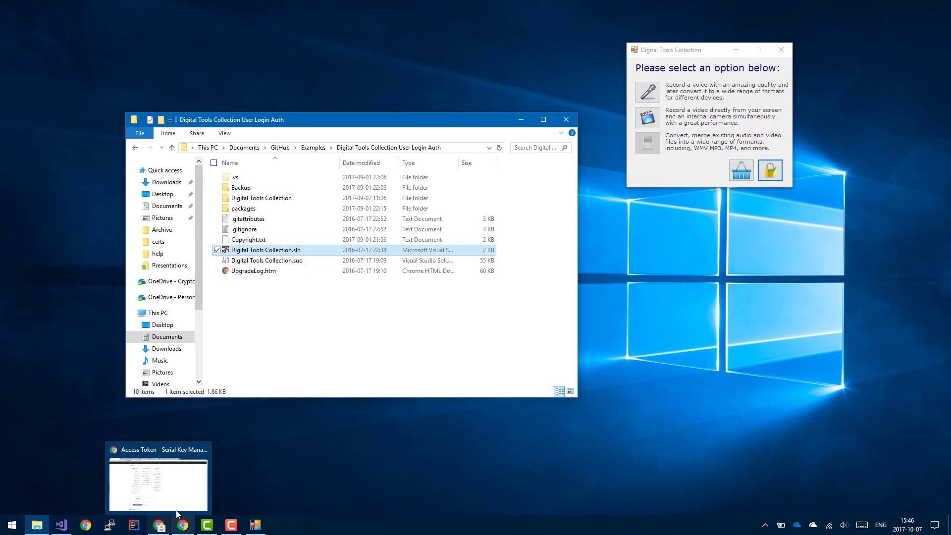
# Step: Restore the Chrome window showing the empty Create Access Token form
pyautogui.click(158, 480)
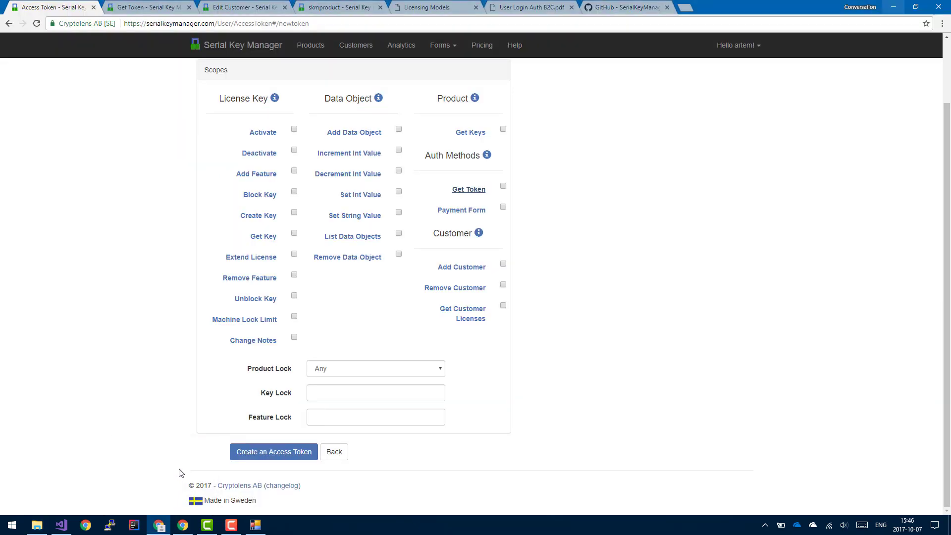
pyautogui.moveTo(152, 436)
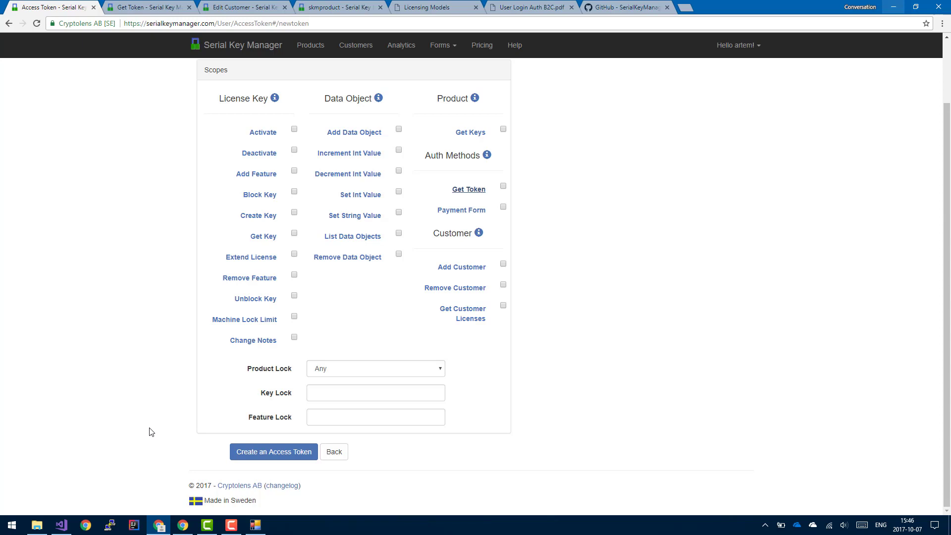
pyautogui.moveTo(531, 7)
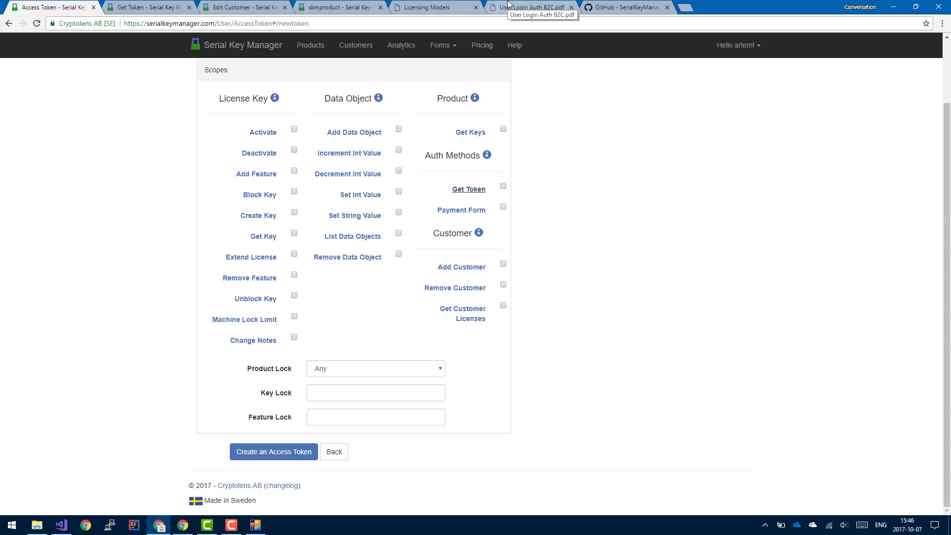